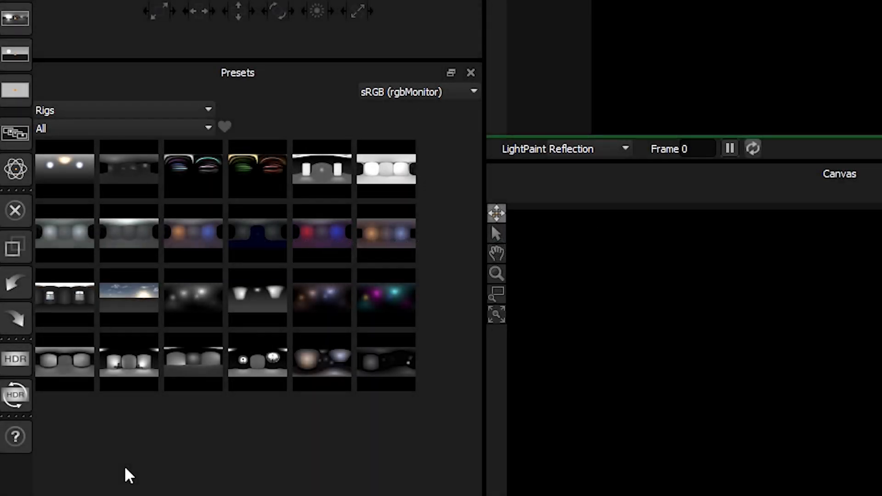
{"action": "mouse_move", "coordinate": [140, 424]}
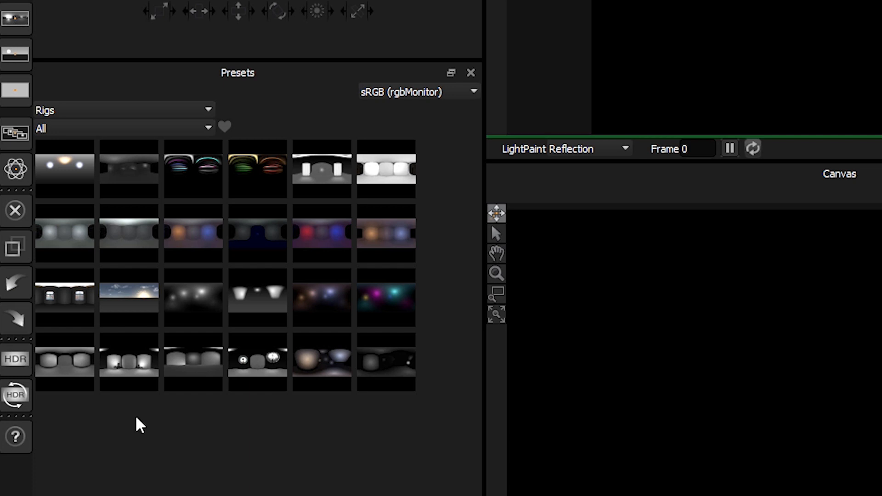
{"action": "mouse_move", "coordinate": [135, 118]}
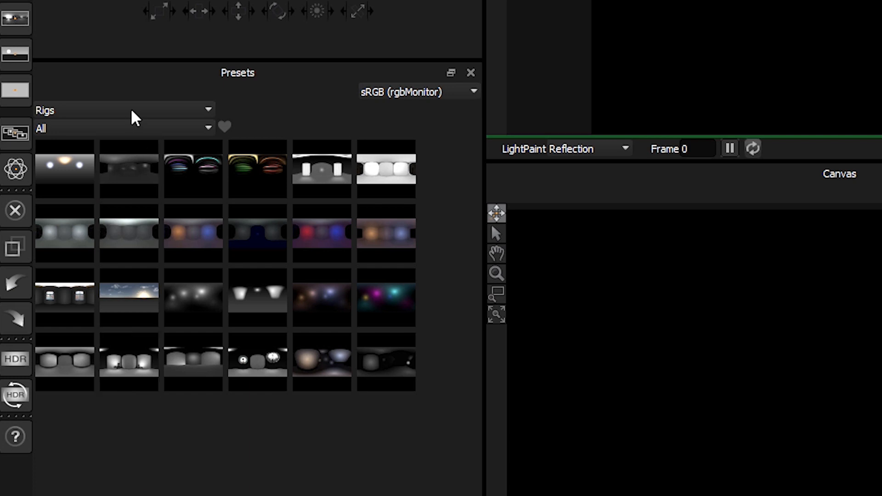
{"action": "mouse_move", "coordinate": [123, 115]}
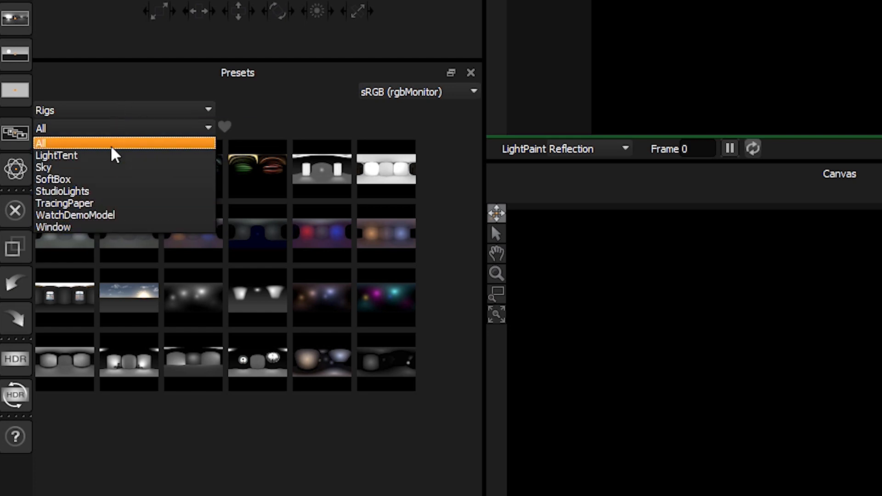
- Apply the Umbrella and beauty light studio rig to the red teapot and inspect the render
{"action": "left_click", "coordinate": [40, 142]}
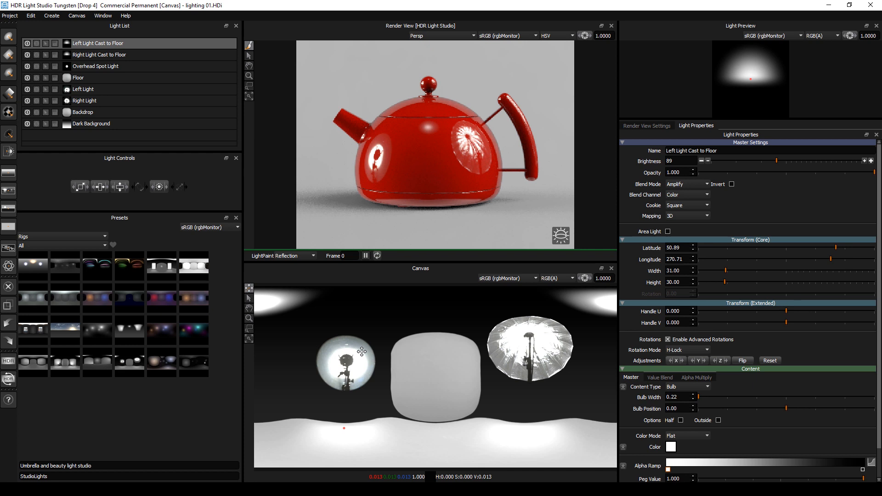
{"action": "mouse_move", "coordinate": [363, 351]}
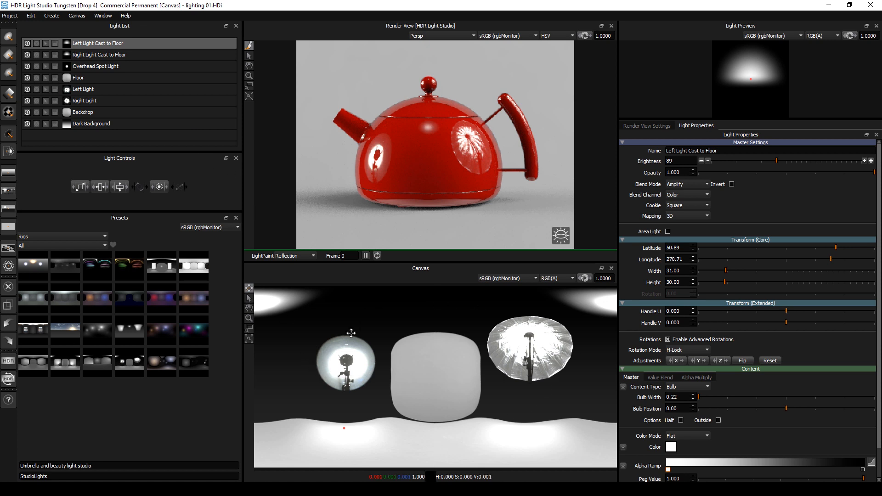
{"action": "mouse_move", "coordinate": [353, 385]}
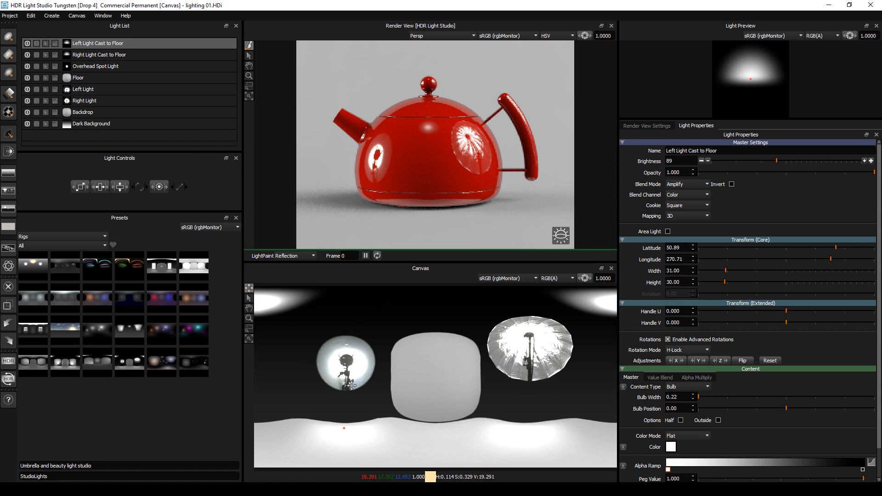
{"action": "left_click", "coordinate": [129, 363]}
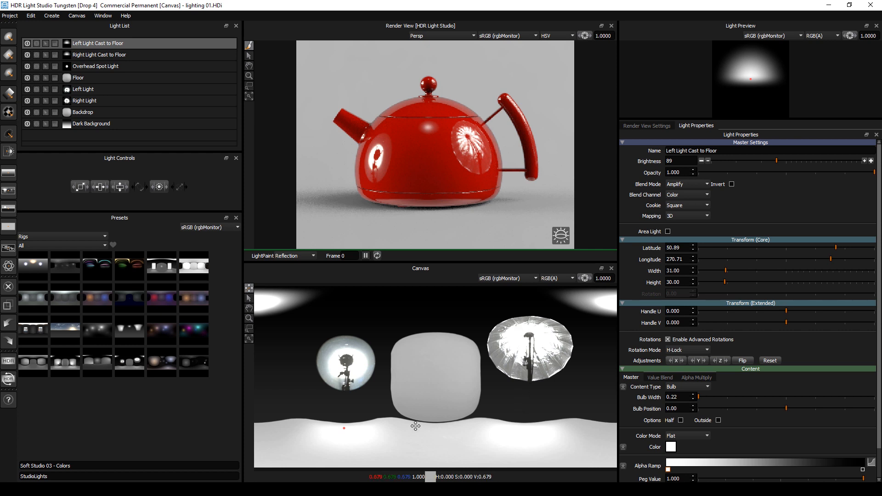
{"action": "mouse_move", "coordinate": [413, 336]}
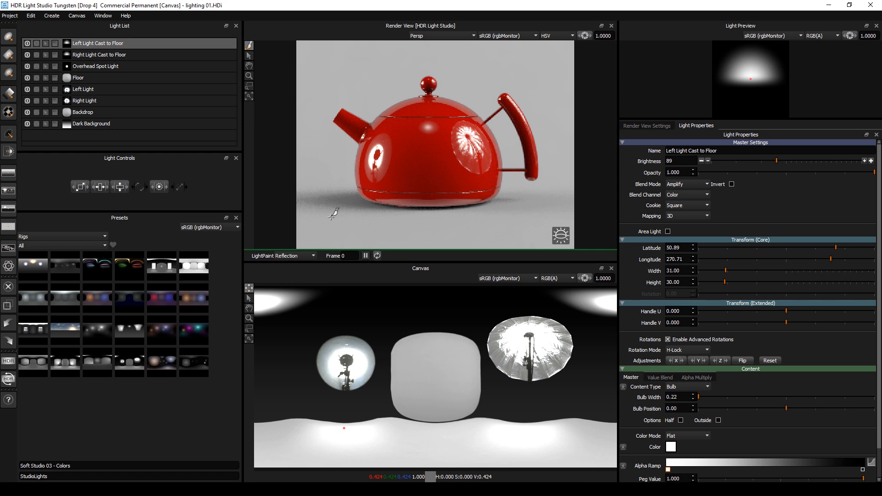
- Light the teapot with the Kino flow panel rig: a glow light and two tall panels
{"action": "left_click", "coordinate": [30, 15]}
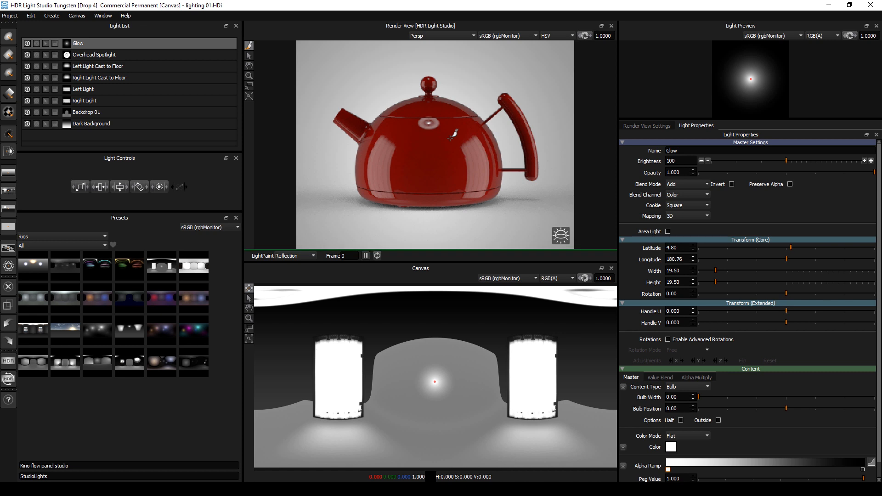
{"action": "mouse_move", "coordinate": [144, 35]}
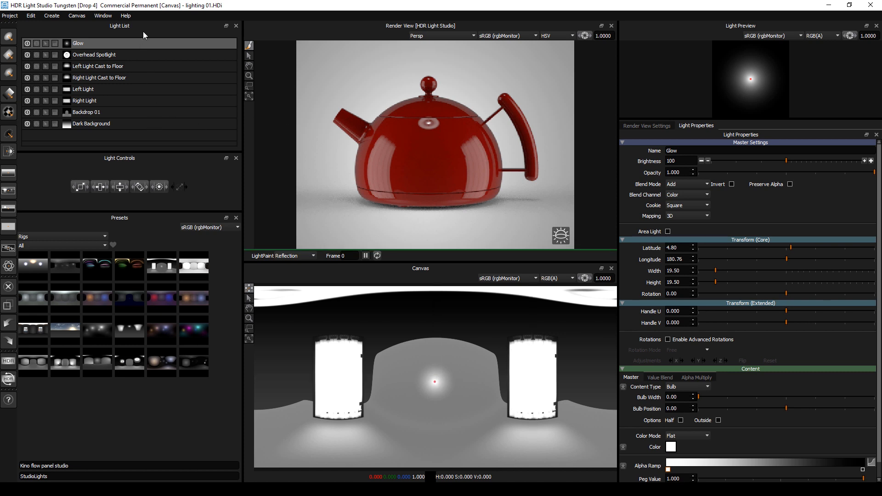
{"action": "mouse_move", "coordinate": [338, 289]}
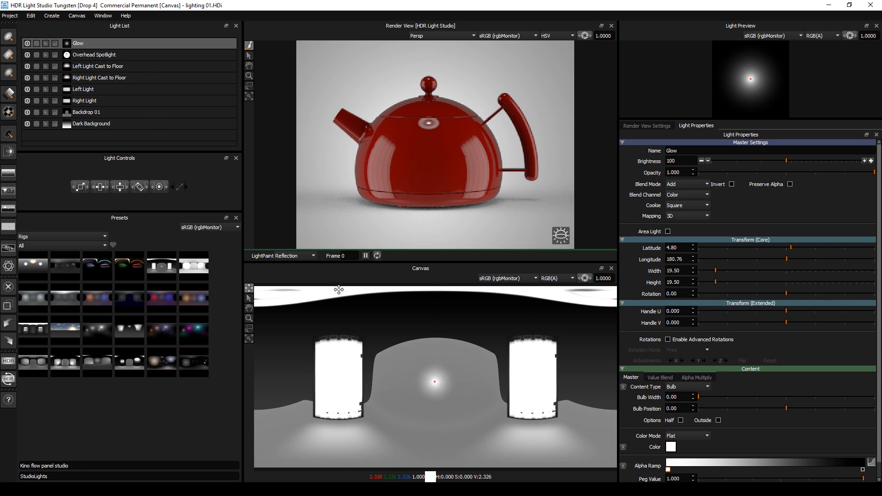
{"action": "left_click", "coordinate": [161, 266]}
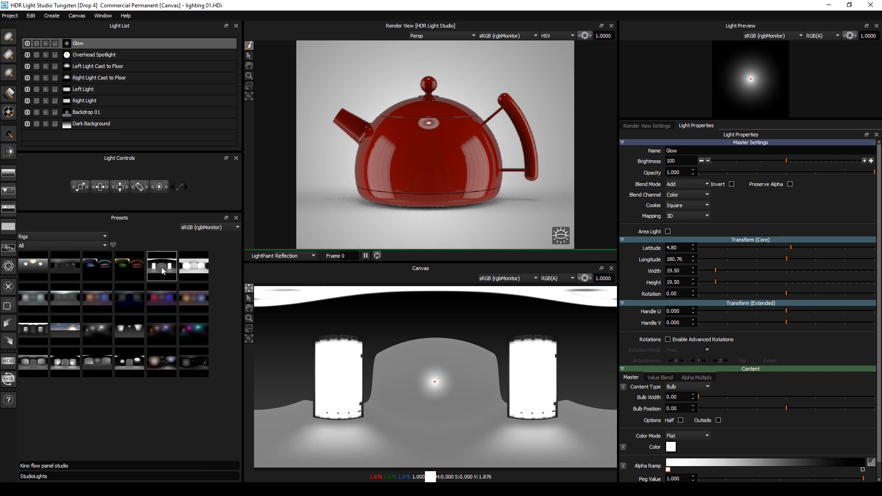
{"action": "left_click", "coordinate": [161, 266]}
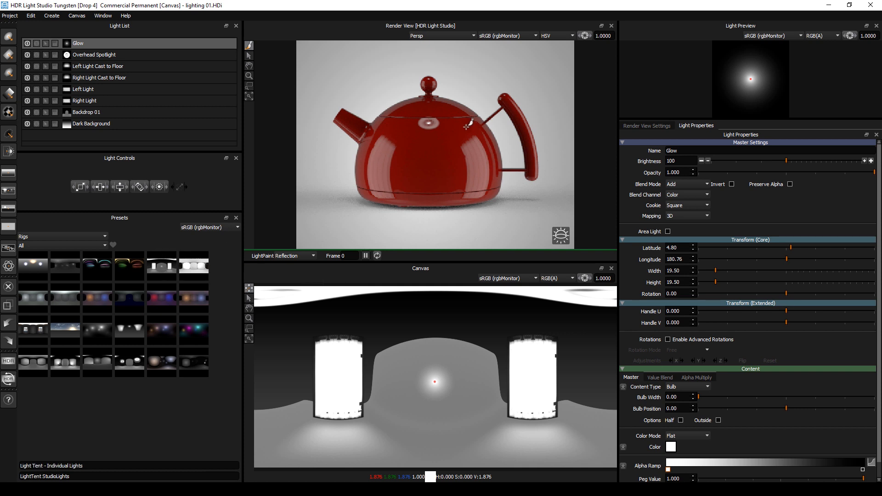
{"action": "mouse_move", "coordinate": [335, 163]}
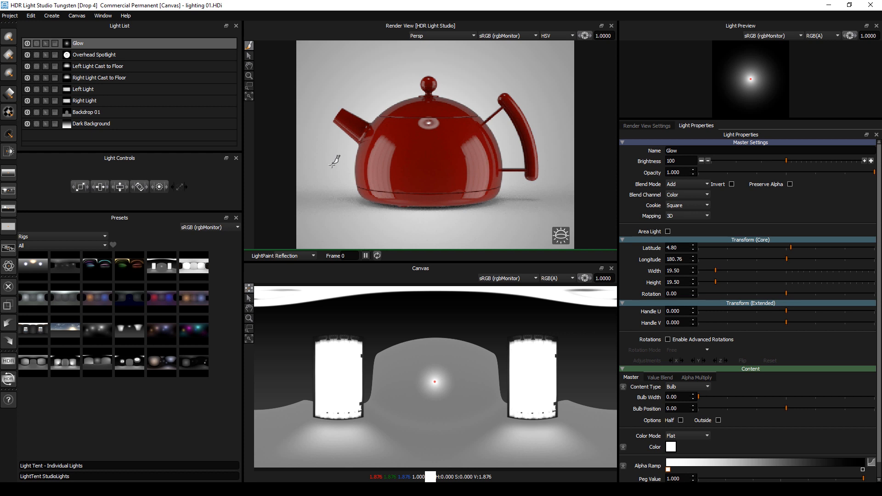
{"action": "mouse_move", "coordinate": [446, 387]}
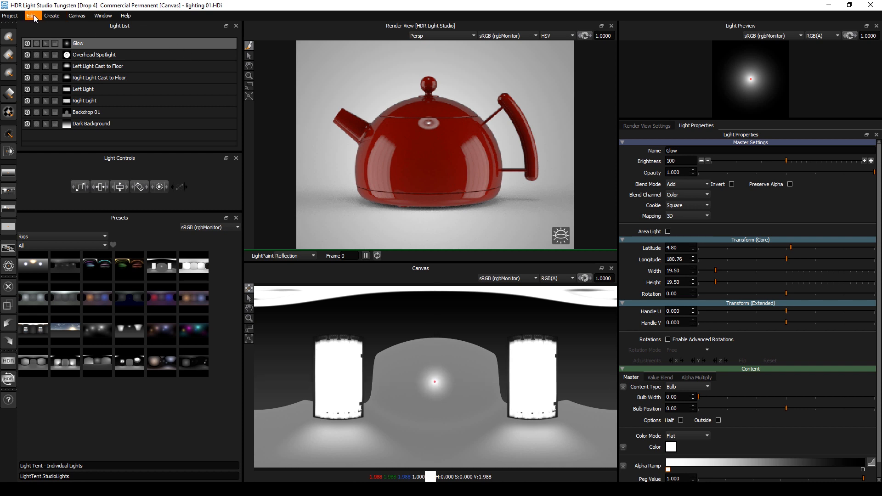
- Delete all lights and apply the Light Tent 5 rig with top, left, right and back lights
{"action": "left_click", "coordinate": [30, 15]}
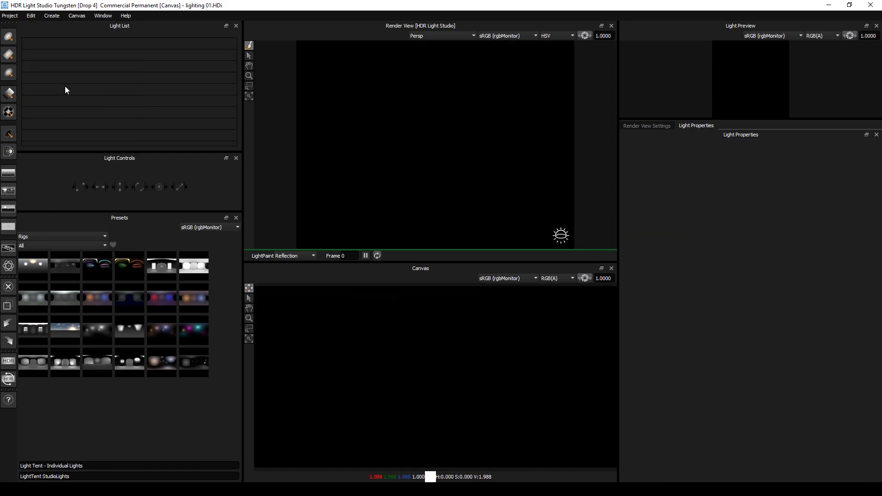
{"action": "left_click", "coordinate": [129, 265]}
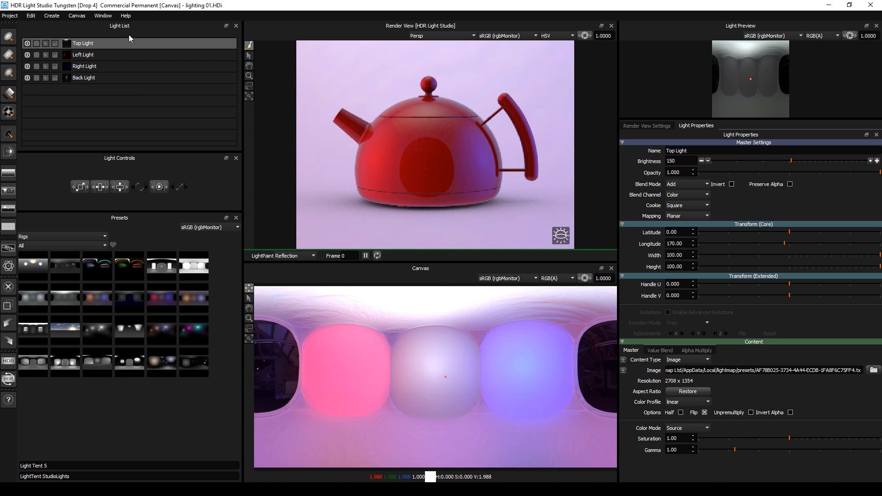
{"action": "mouse_move", "coordinate": [134, 88]}
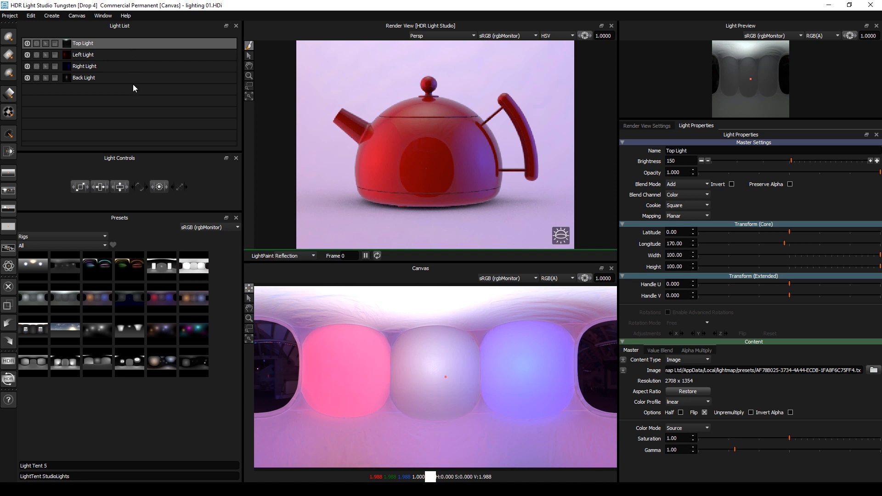
{"action": "left_click", "coordinate": [30, 15]}
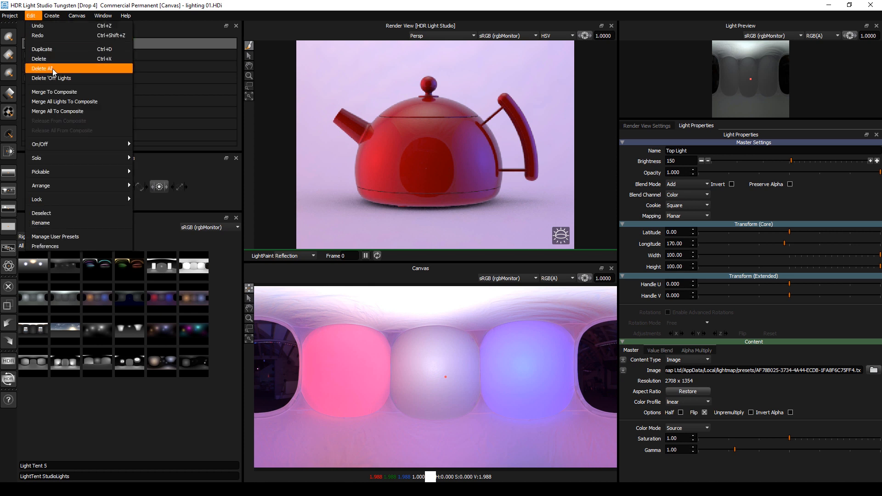
- Delete all lights and apply the procedural light tent rig with warm orange and cool blue lights
{"action": "left_click", "coordinate": [44, 68]}
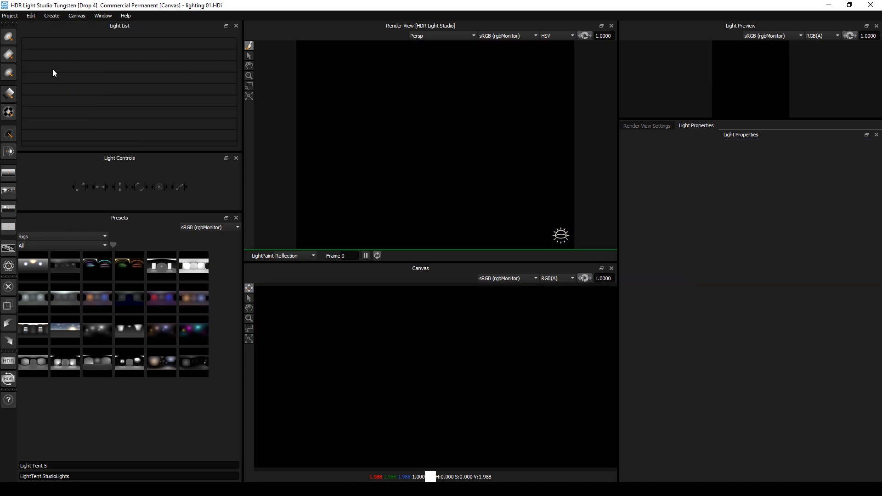
{"action": "double_click", "coordinate": [97, 298]}
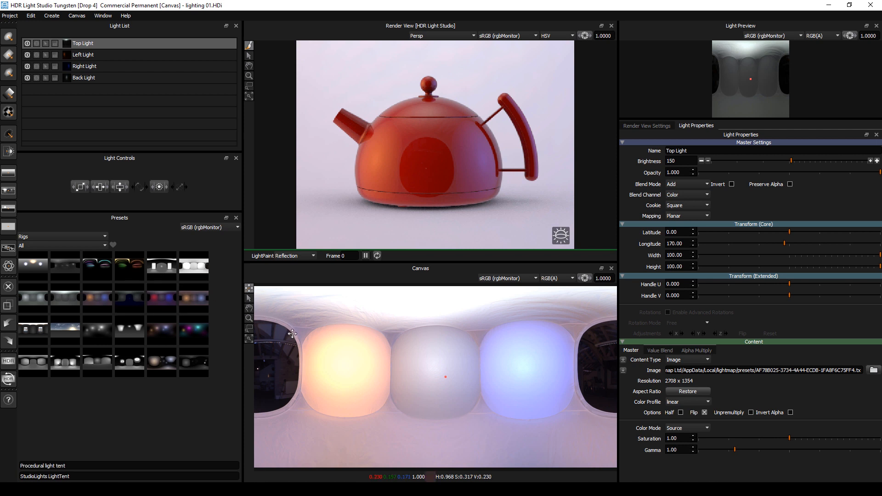
{"action": "mouse_move", "coordinate": [111, 96]}
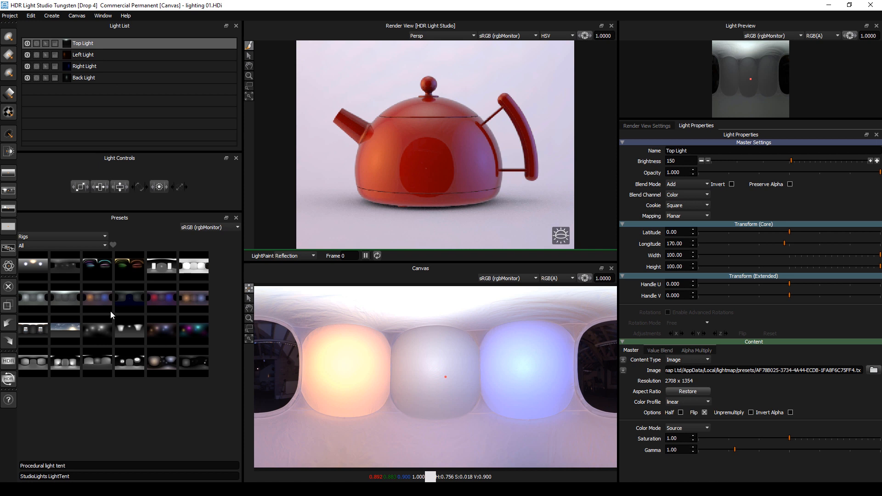
{"action": "mouse_move", "coordinate": [163, 365]}
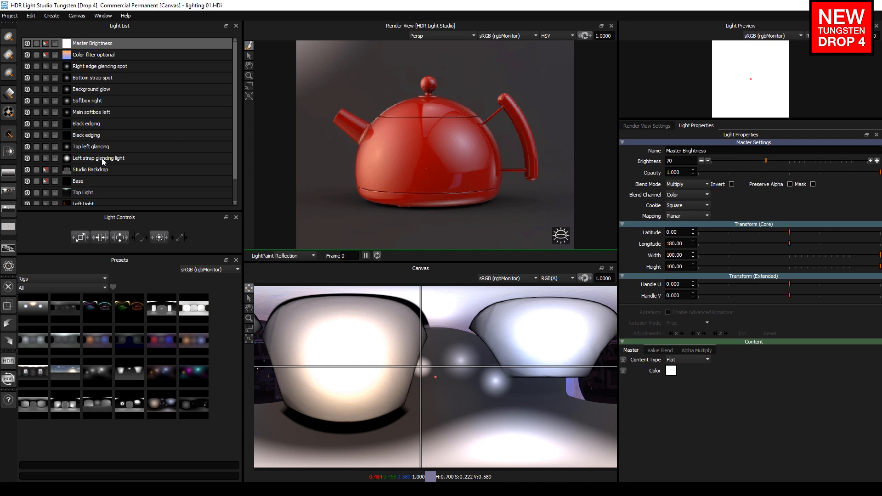
- Replace the lights with the Fast blur tunnel Red to Green rig, then the warm-to-cool soft spot rig
{"action": "right_click", "coordinate": [128, 304]}
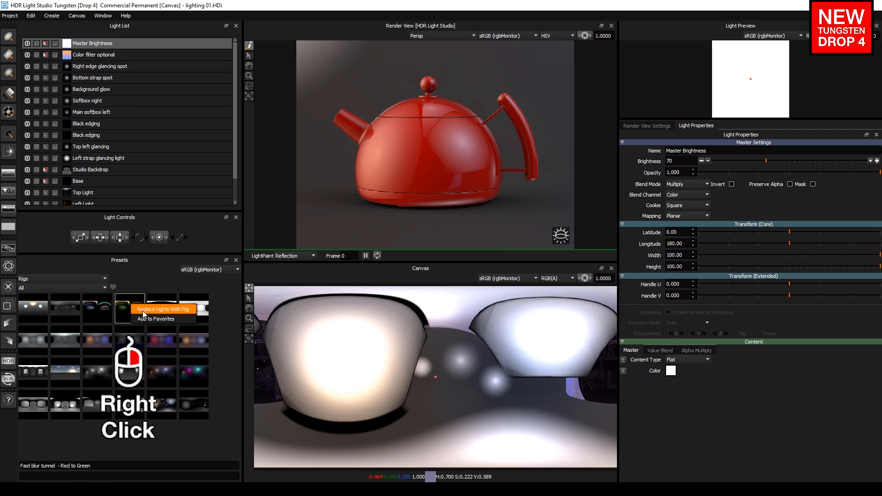
{"action": "left_click", "coordinate": [163, 309]}
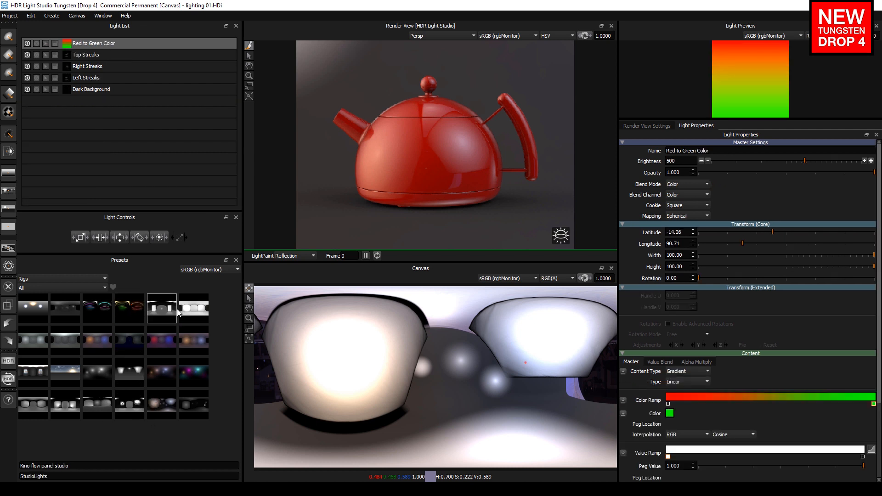
{"action": "left_click", "coordinate": [162, 308]}
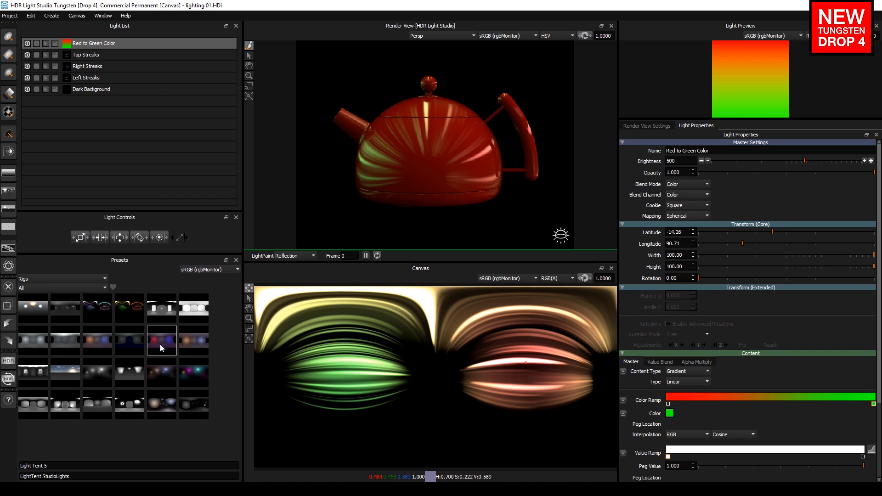
{"action": "left_click", "coordinate": [129, 340]}
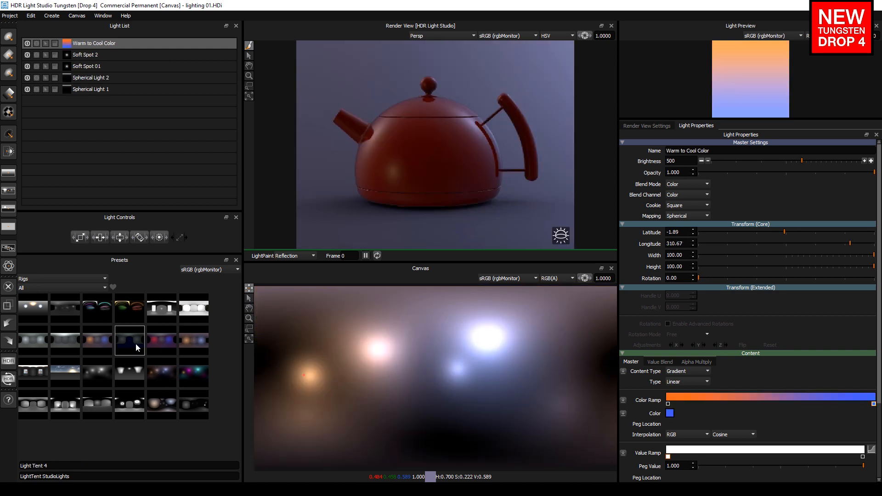
- Replace the lights with a five-light studio rig including a beauty dish and softboxes
{"action": "right_click", "coordinate": [97, 308]}
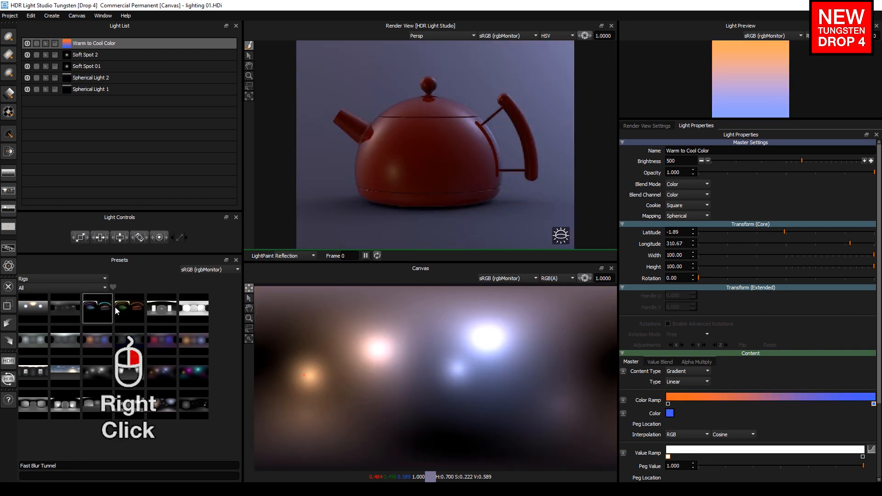
{"action": "right_click", "coordinate": [32, 339]}
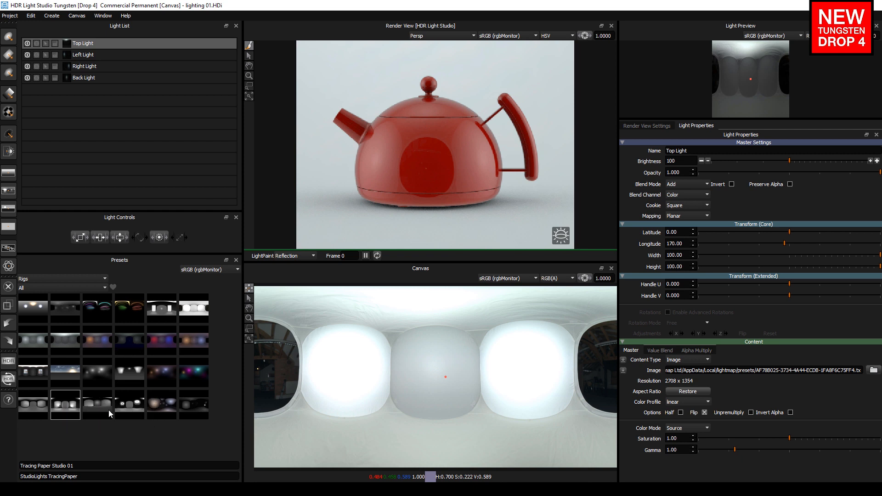
{"action": "right_click", "coordinate": [162, 399]}
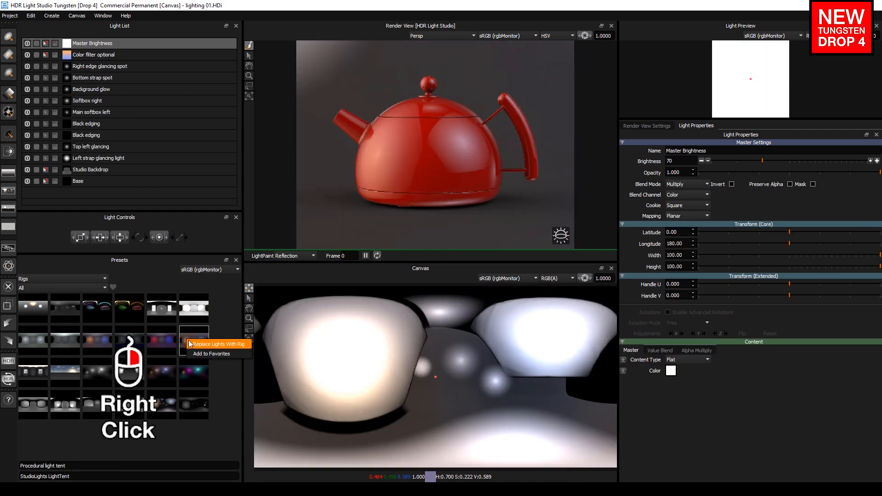
{"action": "left_click", "coordinate": [217, 344]}
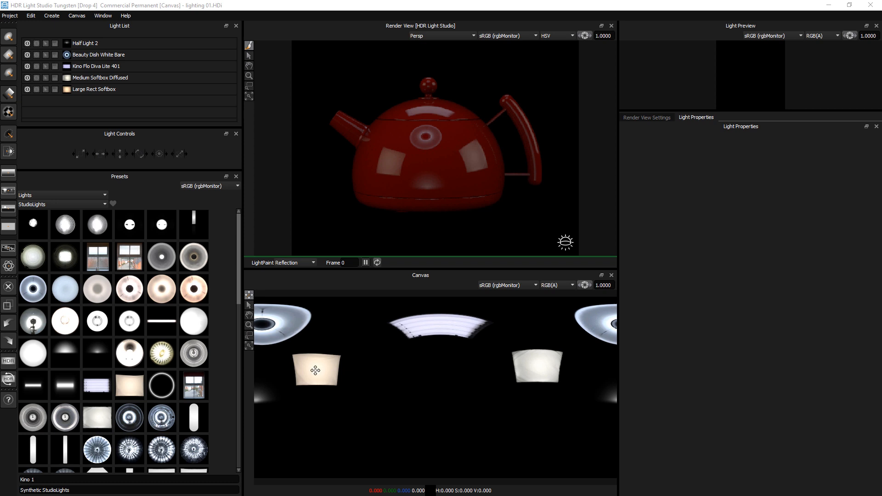
{"action": "mouse_move", "coordinate": [397, 362]}
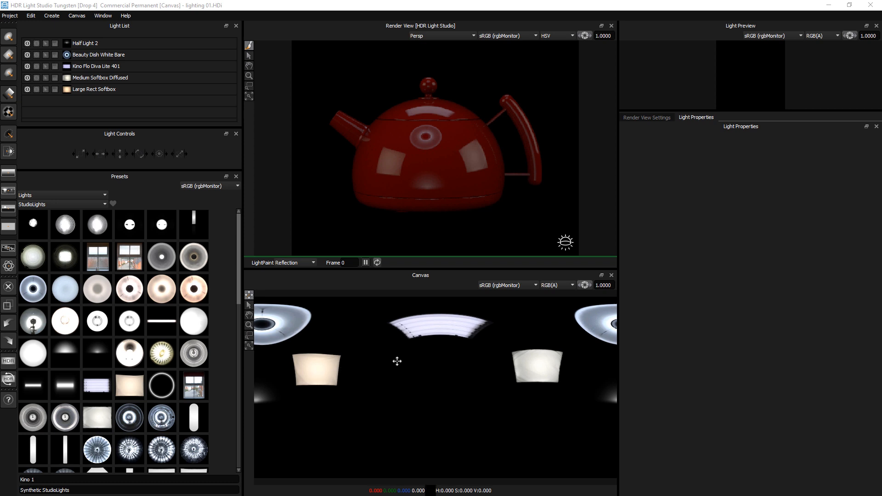
{"action": "mouse_move", "coordinate": [452, 348]}
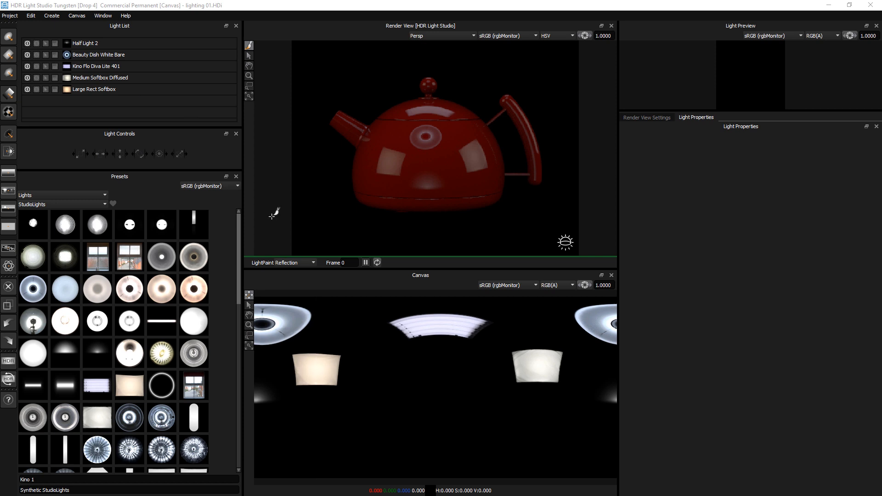
{"action": "mouse_move", "coordinate": [375, 186]}
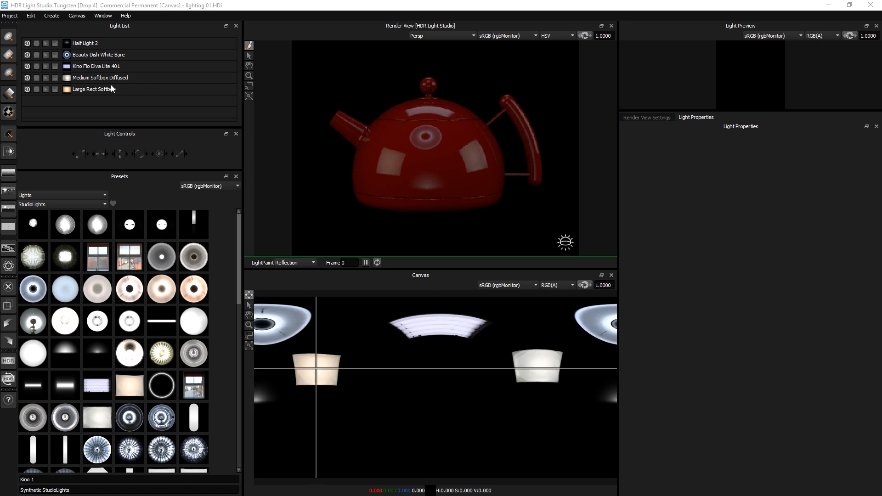
- Create a rig preset tagged StudioLights and Mark_Presets, described 'Startup Lights 01'
{"action": "left_click", "coordinate": [51, 15]}
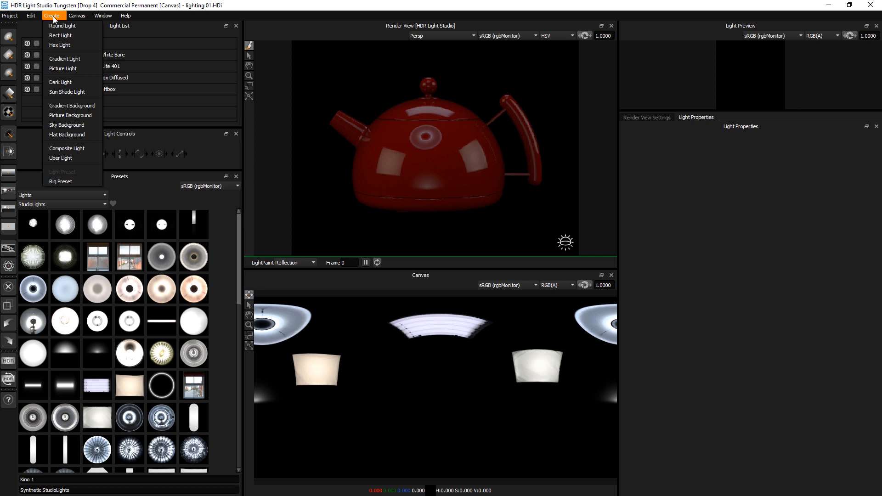
{"action": "left_click", "coordinate": [60, 181]}
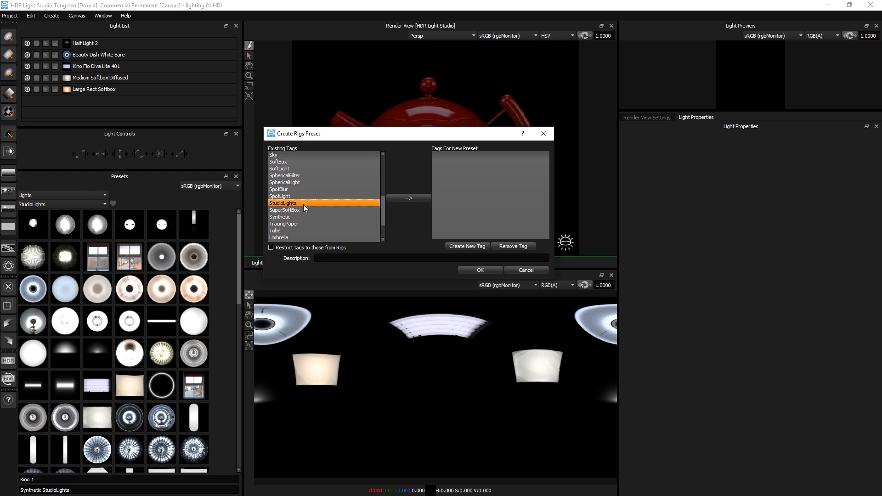
{"action": "left_click", "coordinate": [408, 198]}
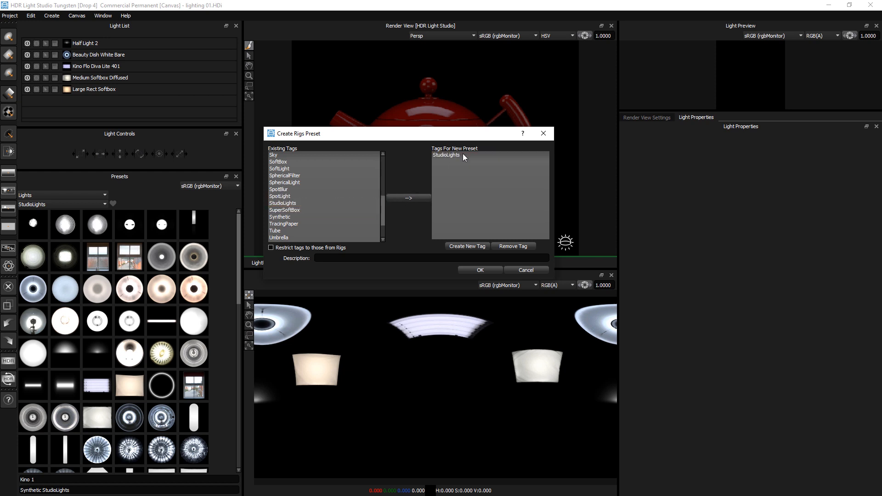
{"action": "left_click", "coordinate": [466, 246]}
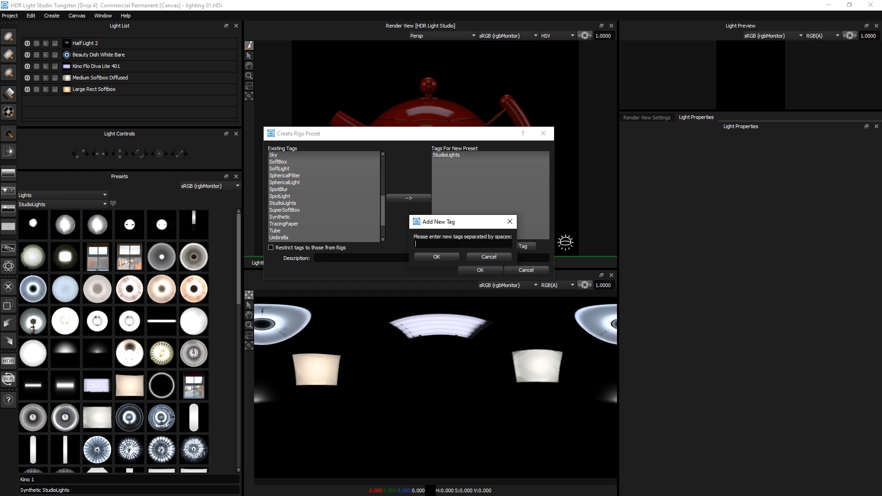
{"action": "type", "text": "Mark"}
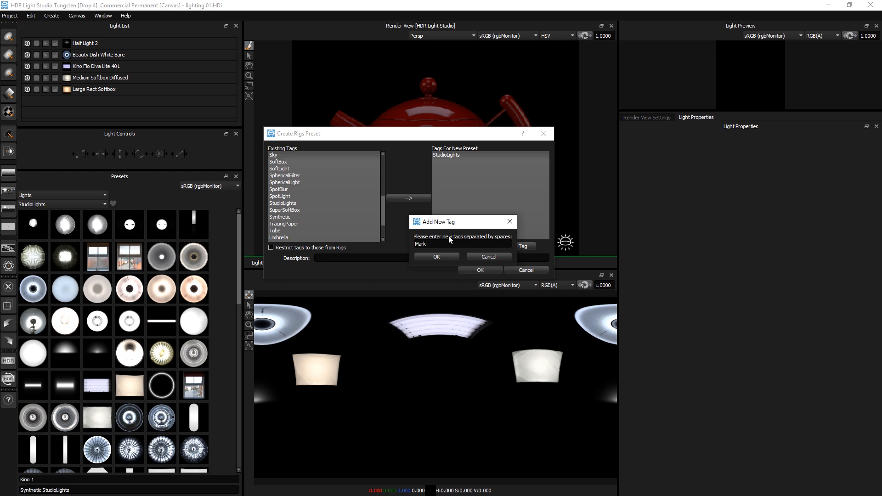
{"action": "type", "text": "_Prewet"}
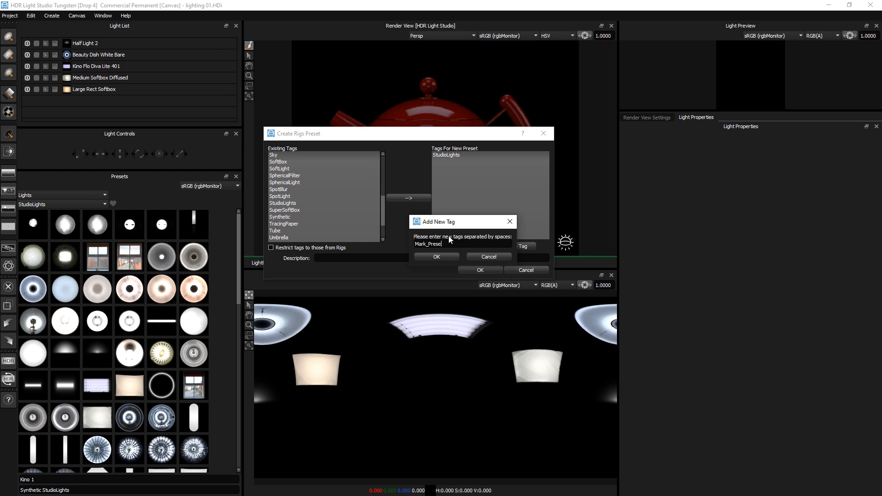
{"action": "left_click", "coordinate": [436, 257]}
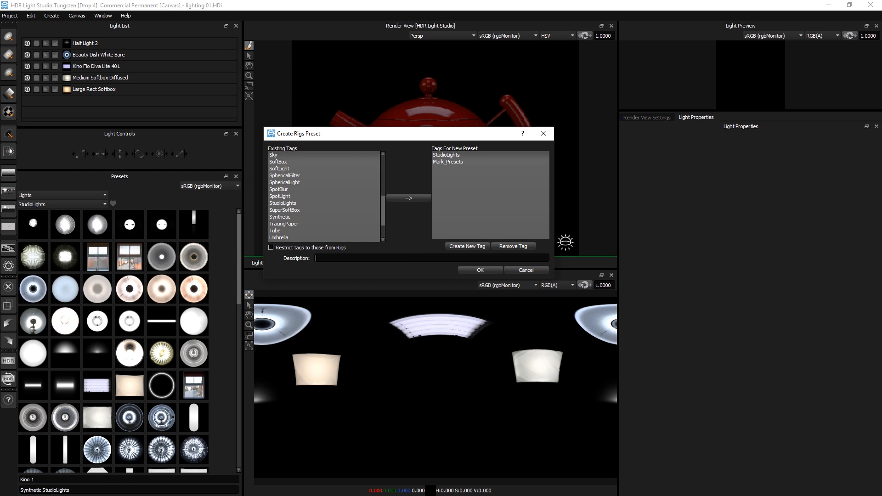
{"action": "type", "text": "St"}
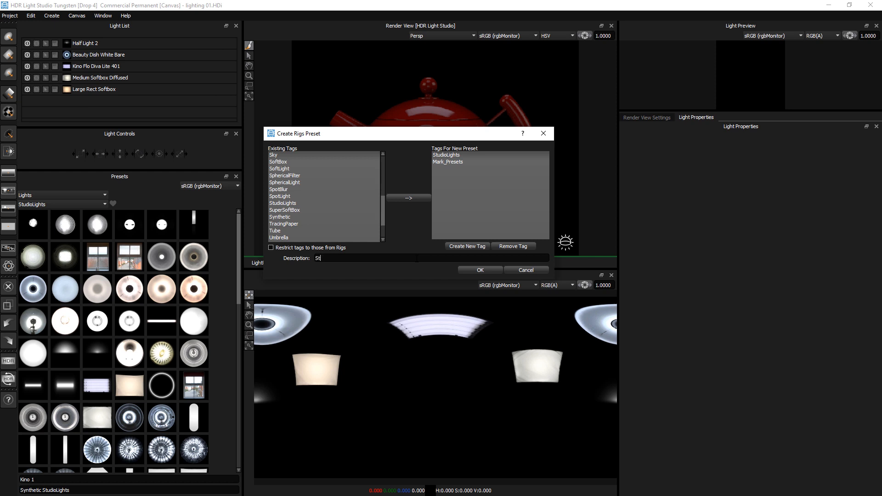
{"action": "type", "text": "artup Lights 01"}
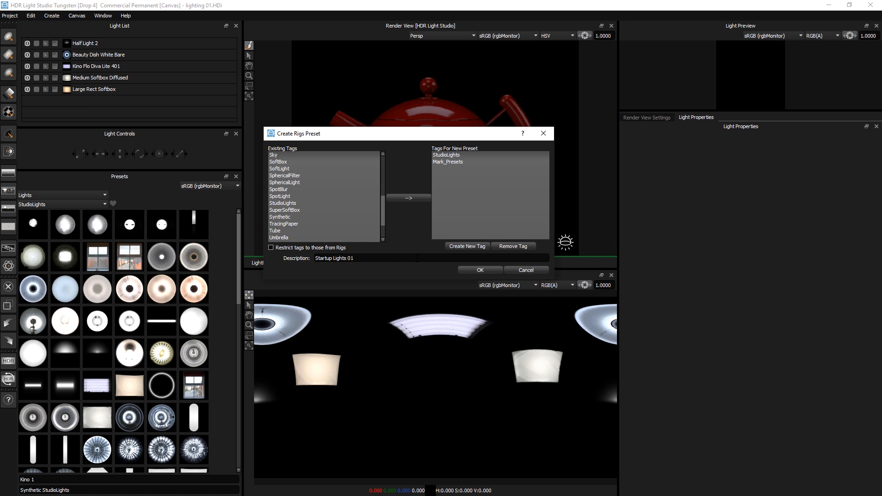
{"action": "left_click", "coordinate": [480, 270]}
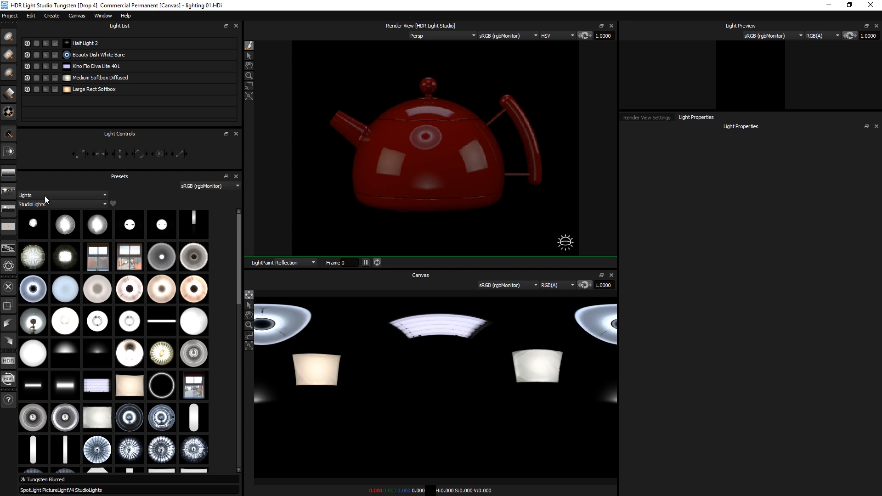
- Show rig presets filtered by the Mark_Presets tag to find the Startup Lights 01 rig
{"action": "left_click", "coordinate": [62, 195]}
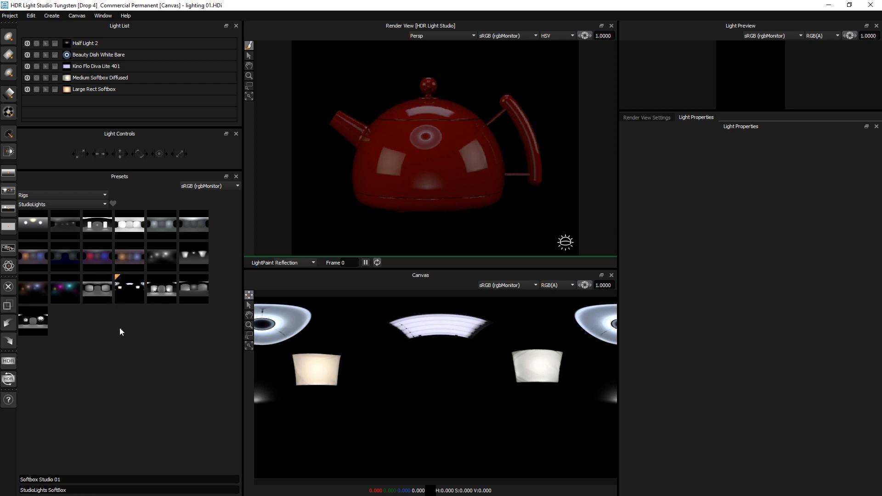
{"action": "mouse_move", "coordinate": [128, 288]}
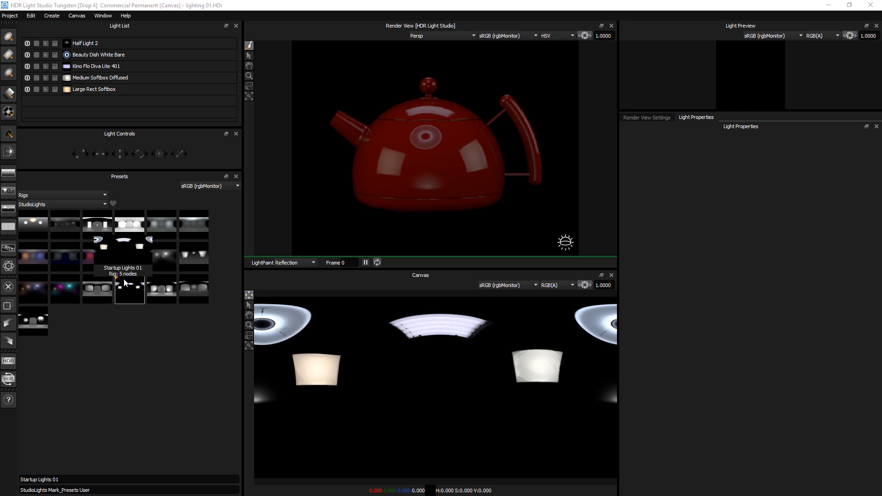
{"action": "mouse_move", "coordinate": [130, 301]}
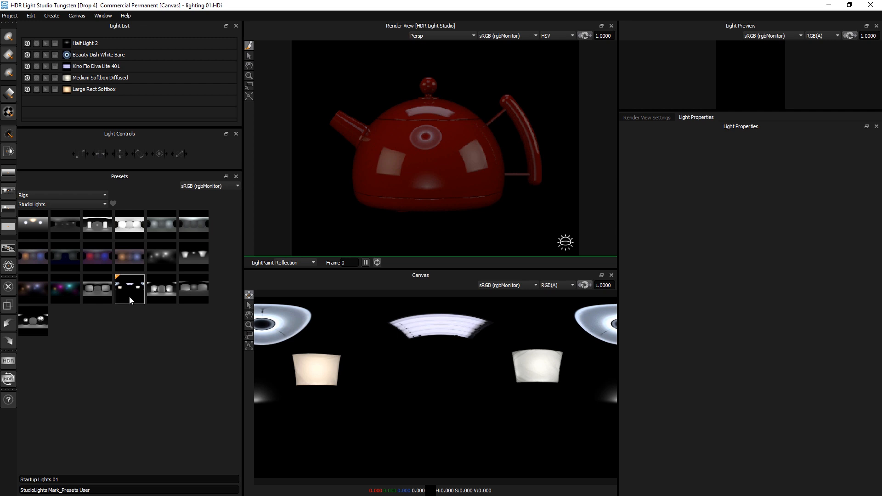
{"action": "mouse_move", "coordinate": [129, 288]}
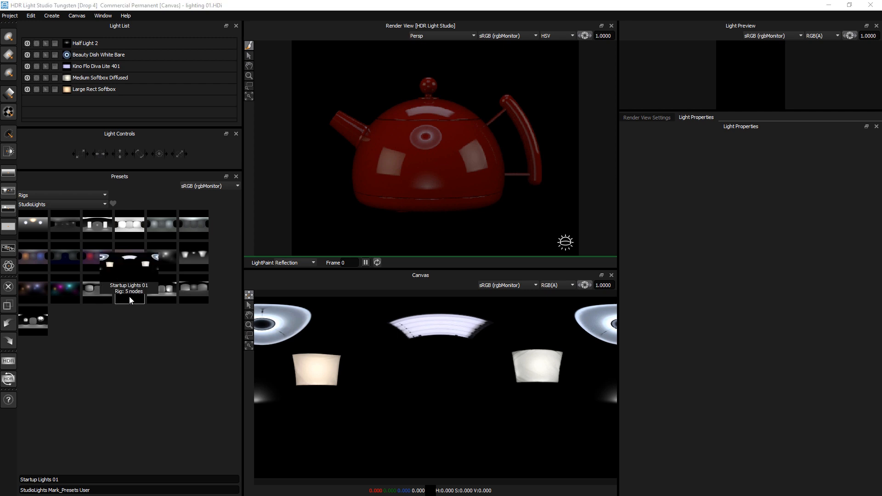
{"action": "left_click", "coordinate": [62, 204]}
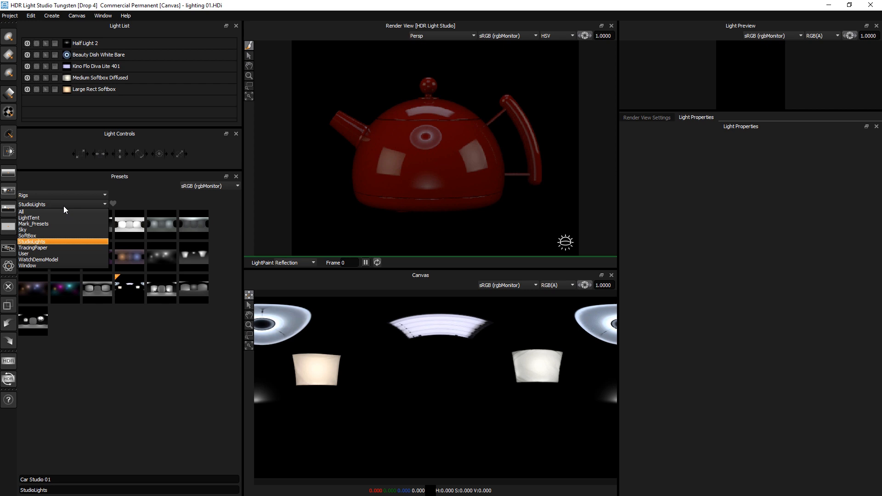
{"action": "mouse_move", "coordinate": [48, 226]}
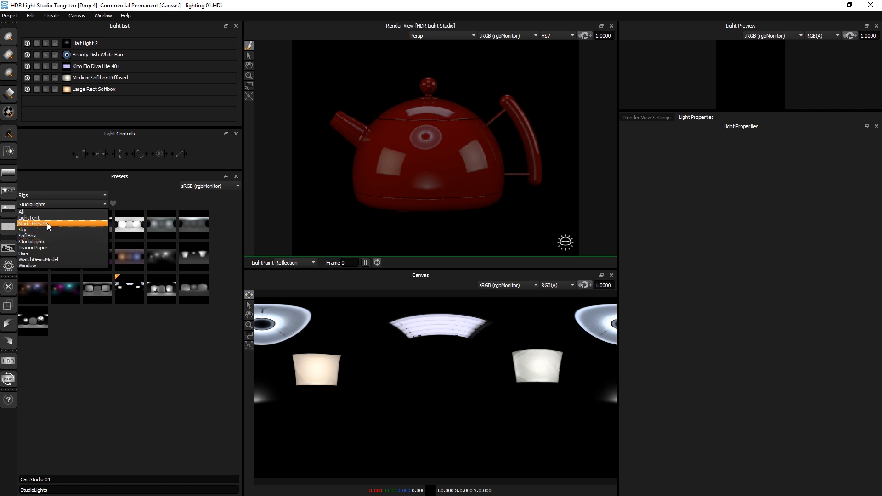
{"action": "left_click", "coordinate": [32, 223]}
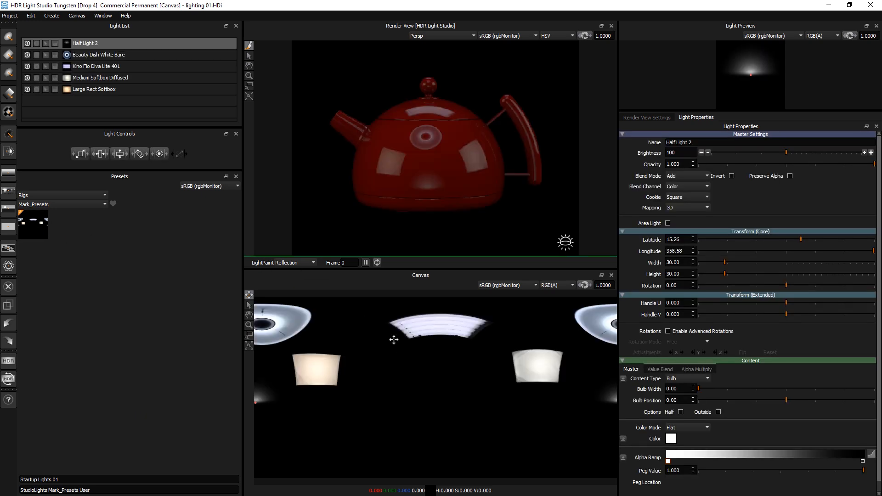
{"action": "mouse_move", "coordinate": [251, 311]}
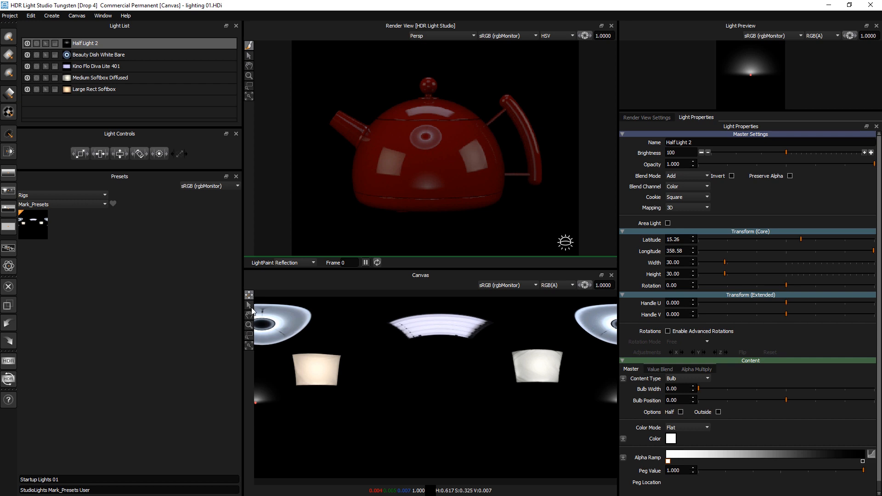
{"action": "mouse_move", "coordinate": [392, 372]}
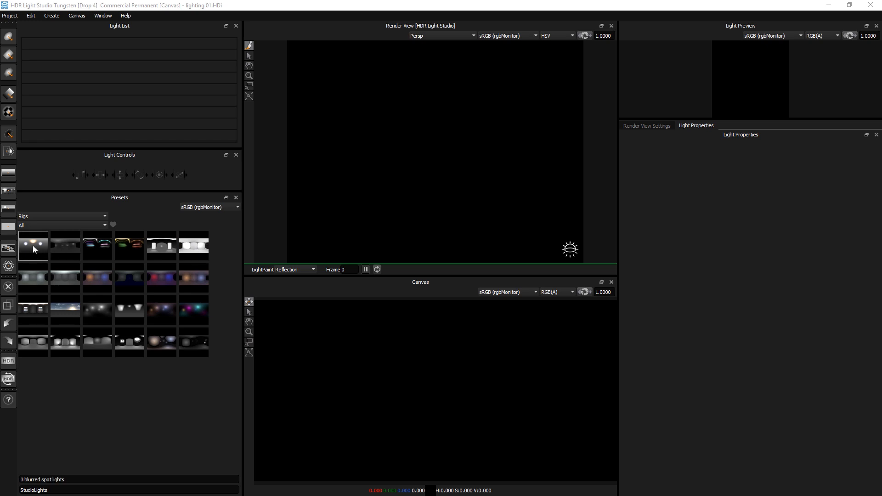
- Apply the three-blurred-spot-light rig, inspect a spot light and Gradient Background 02, then load the Car model
{"action": "double_click", "coordinate": [32, 246]}
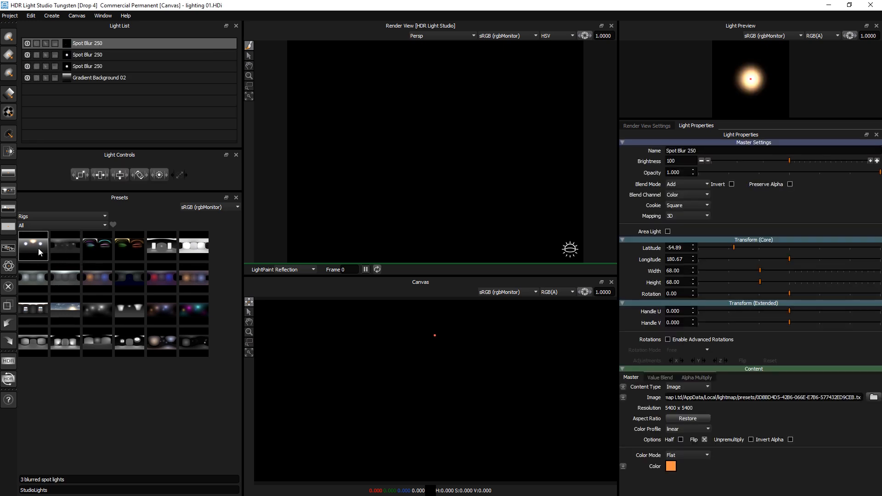
{"action": "left_click", "coordinate": [33, 245]}
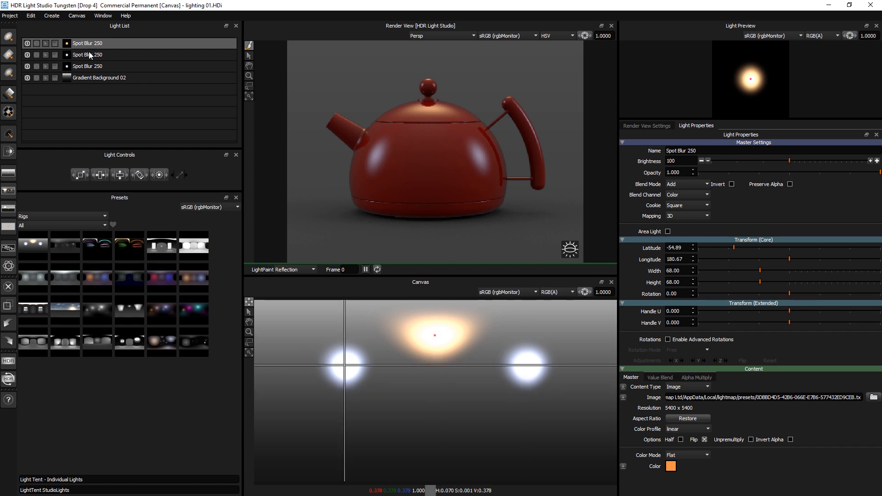
{"action": "left_click", "coordinate": [101, 66]}
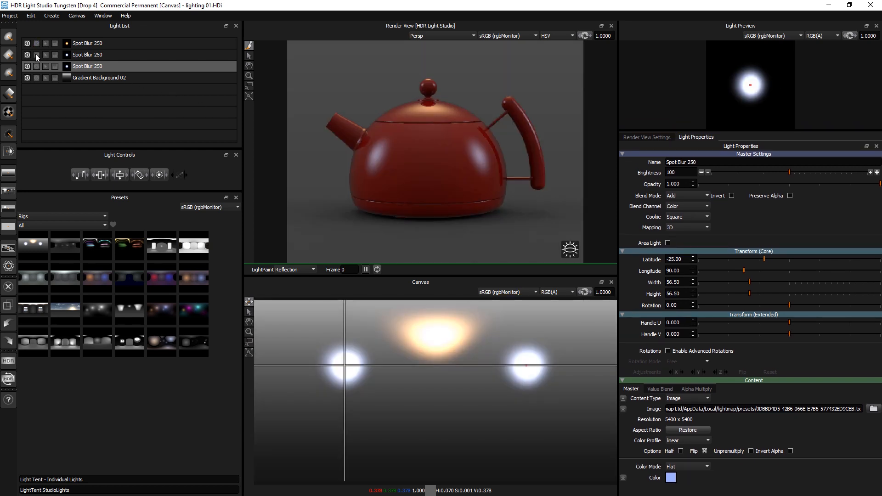
{"action": "left_click", "coordinate": [36, 55]}
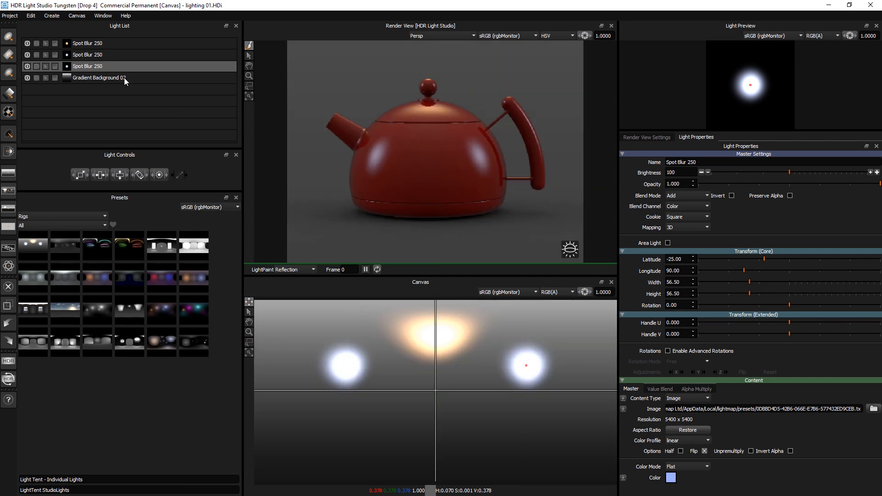
{"action": "left_click", "coordinate": [99, 77]}
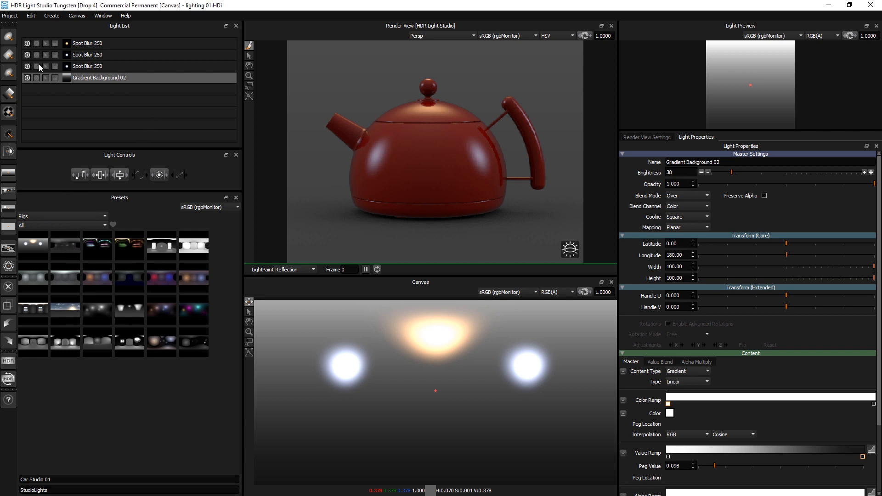
{"action": "left_click", "coordinate": [10, 15]}
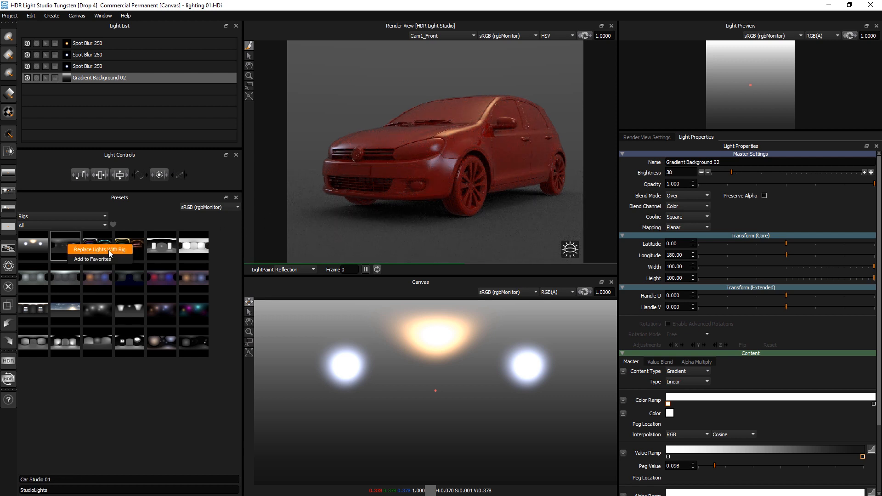
- Apply Watch Demo Model Example Lighting 02, then re-enable Car Side Light and Spot Light 2
{"action": "left_click", "coordinate": [100, 249]}
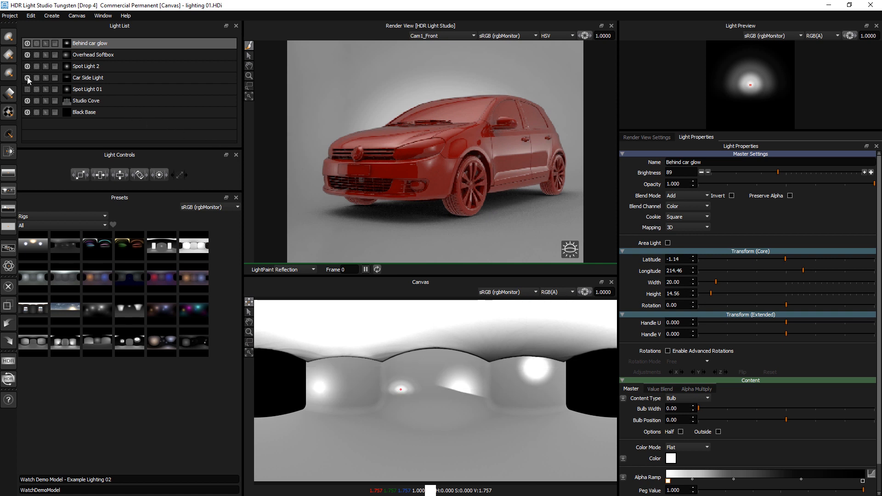
{"action": "left_click", "coordinate": [86, 101]}
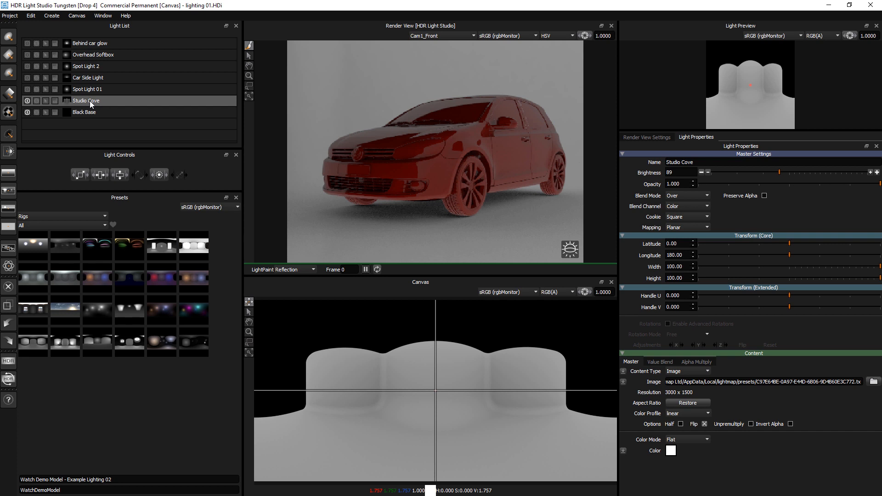
{"action": "mouse_move", "coordinate": [92, 106]}
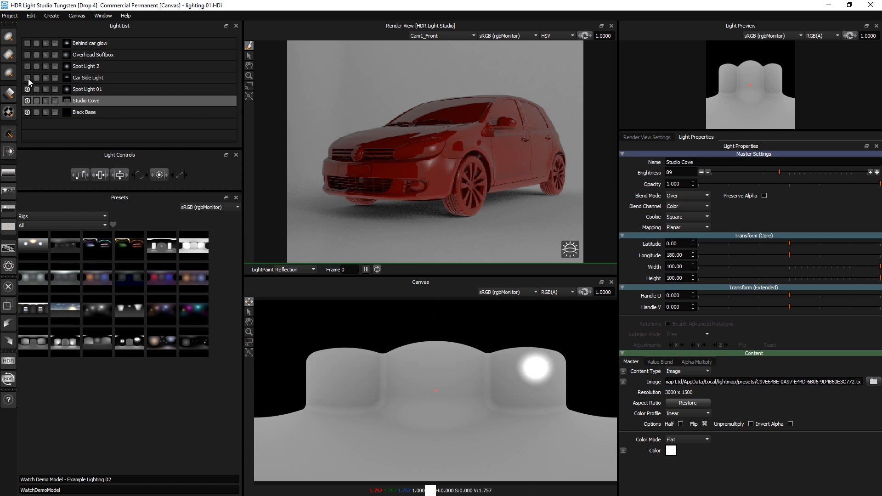
{"action": "left_click", "coordinate": [88, 77]}
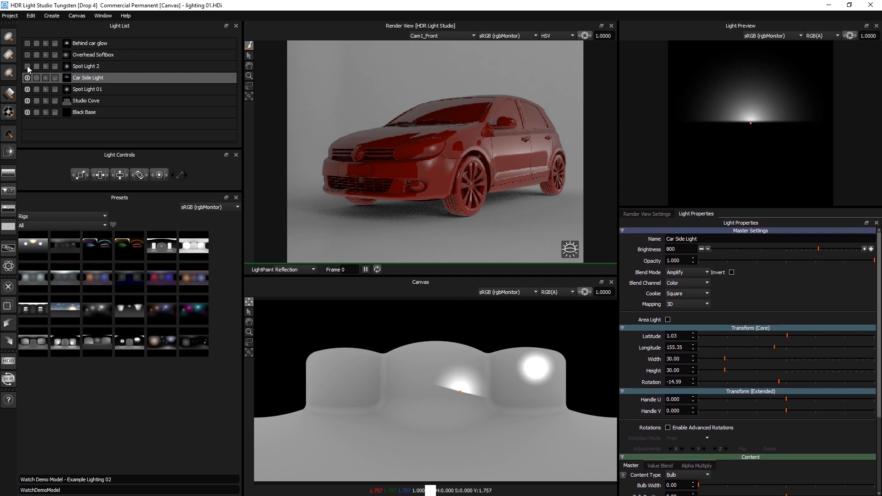
{"action": "left_click", "coordinate": [86, 66]}
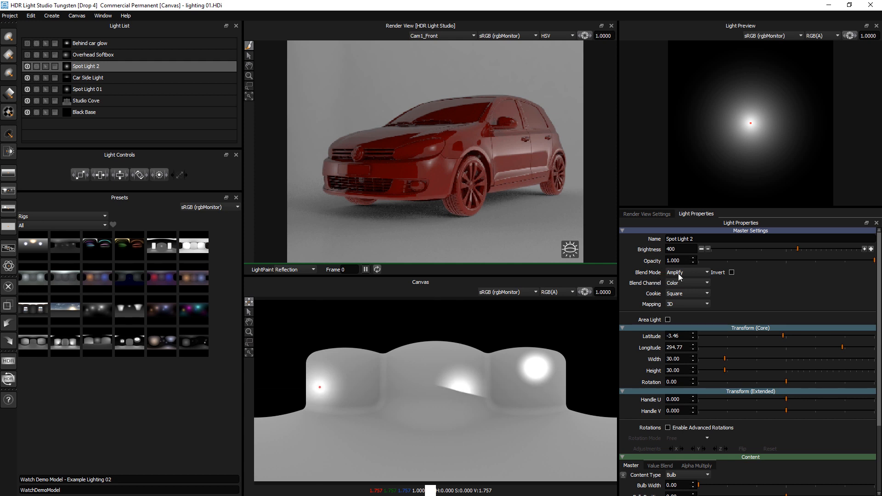
- Turn the Overhead Softbox and Behind car glow lights on and set light painting to Rim
{"action": "left_click", "coordinate": [87, 77]}
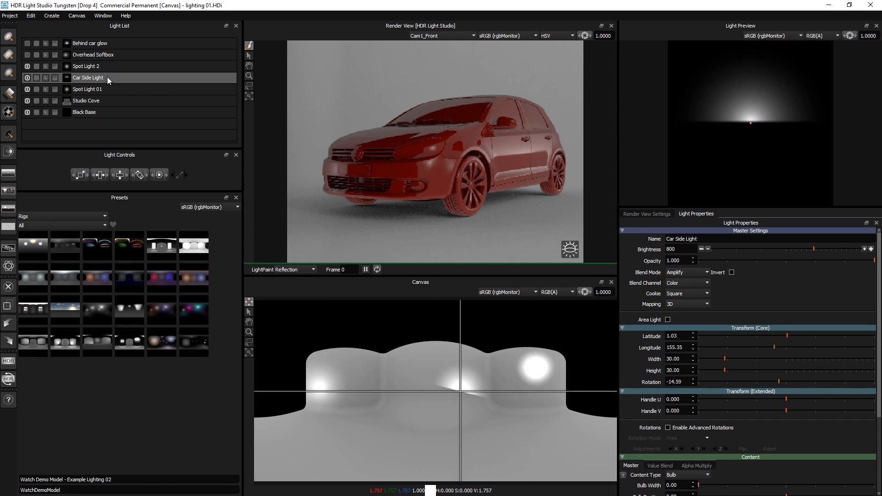
{"action": "left_click", "coordinate": [85, 66]}
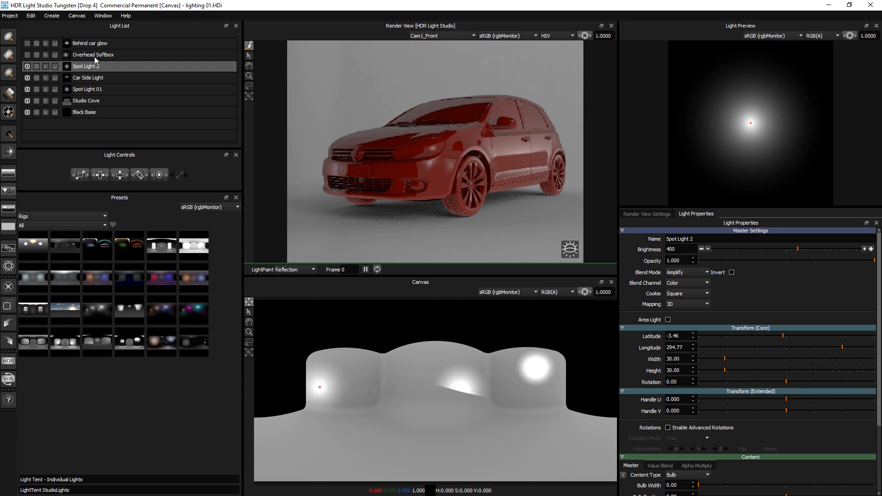
{"action": "left_click", "coordinate": [93, 55]}
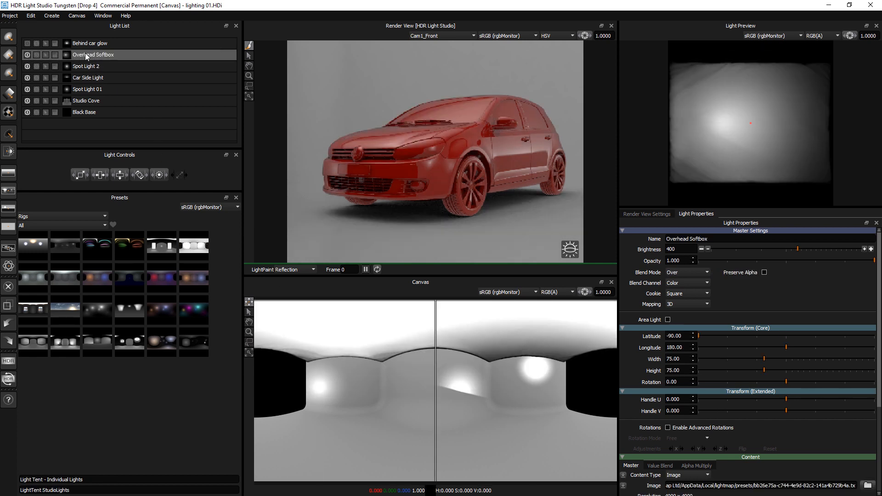
{"action": "left_click", "coordinate": [90, 42]}
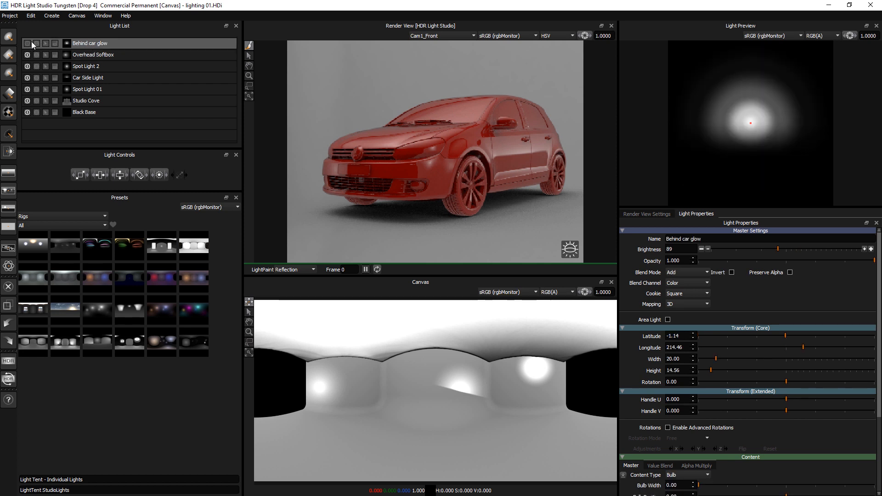
{"action": "left_click", "coordinate": [399, 388]}
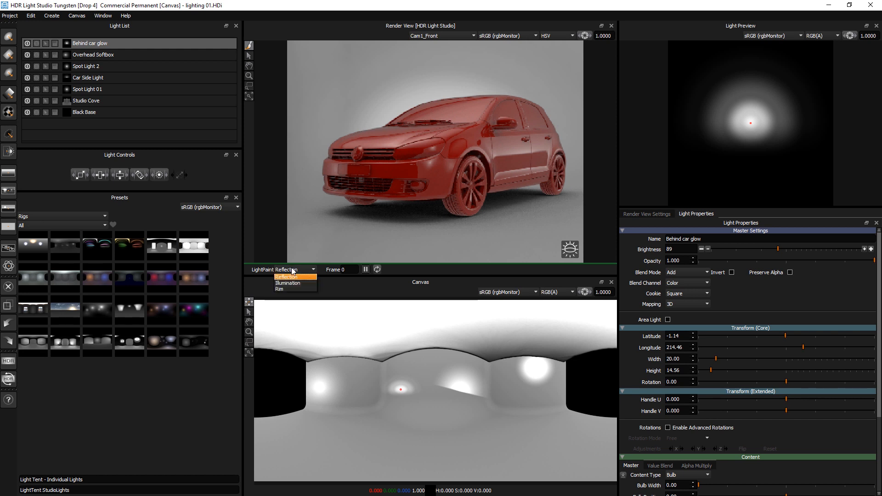
{"action": "left_click", "coordinate": [281, 289]}
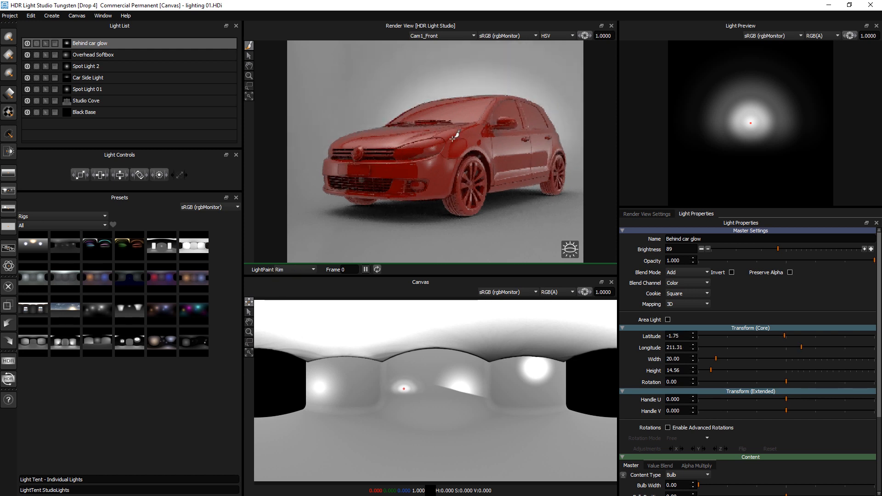
{"action": "left_click", "coordinate": [86, 100]}
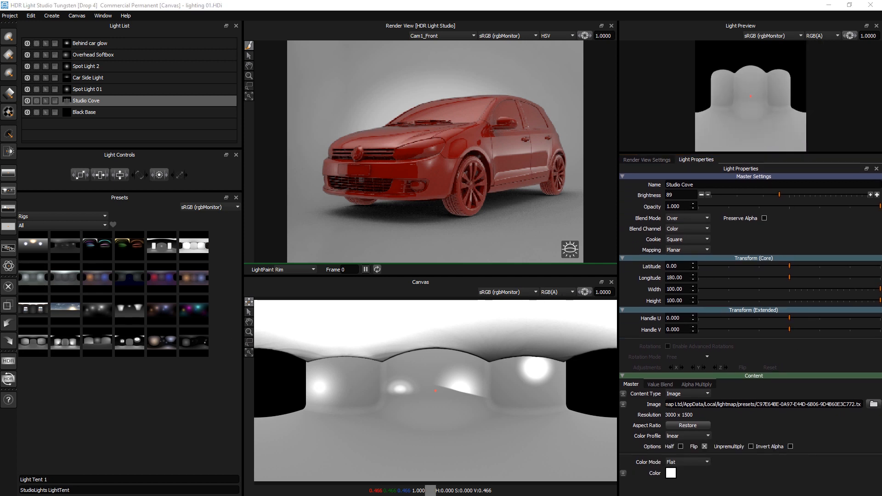
- Try a Studio Cove colour, reset it to white, then apply the Fast Blur Tunnel rig
{"action": "left_click", "coordinate": [670, 473]}
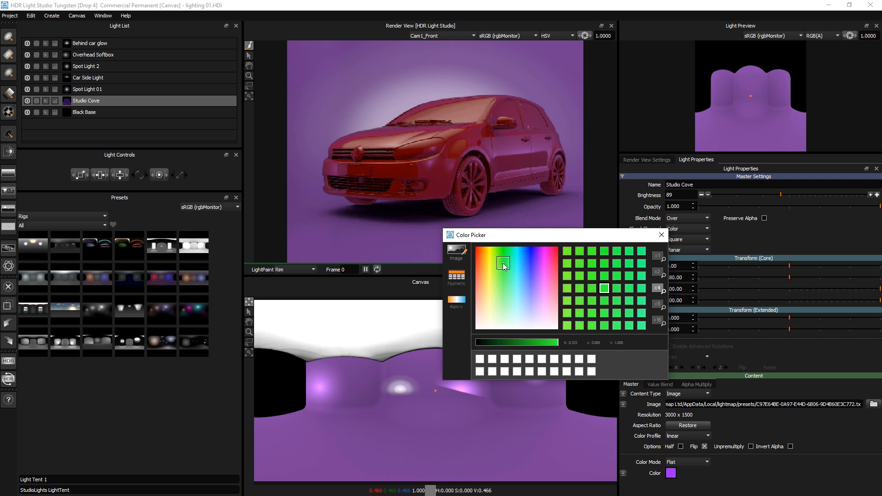
{"action": "left_click", "coordinate": [516, 313]}
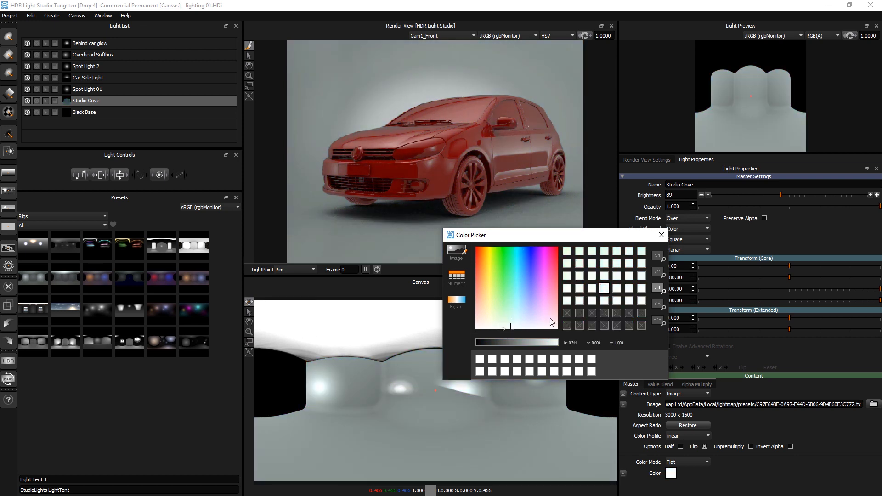
{"action": "left_click", "coordinate": [661, 235]}
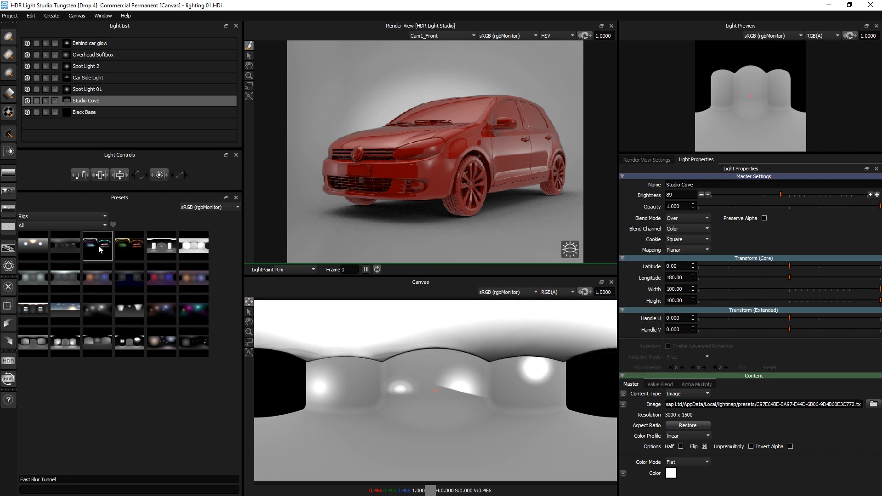
{"action": "left_click", "coordinate": [129, 245]}
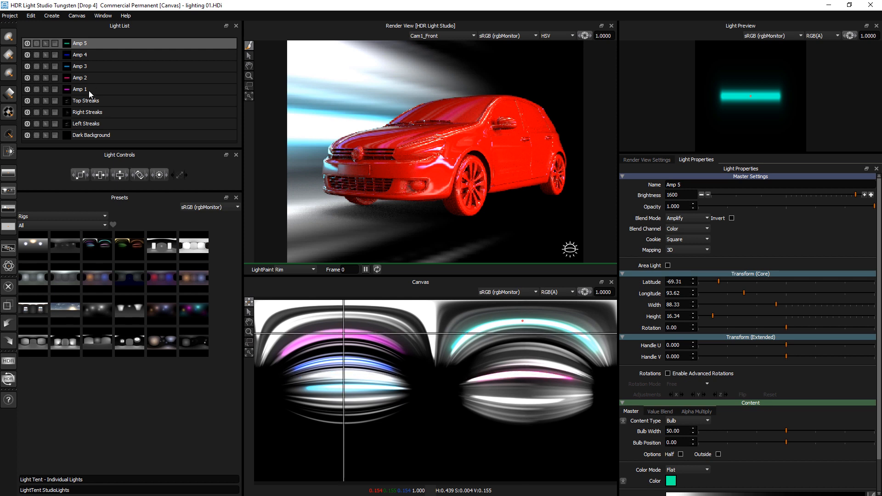
{"action": "left_click", "coordinate": [86, 100]}
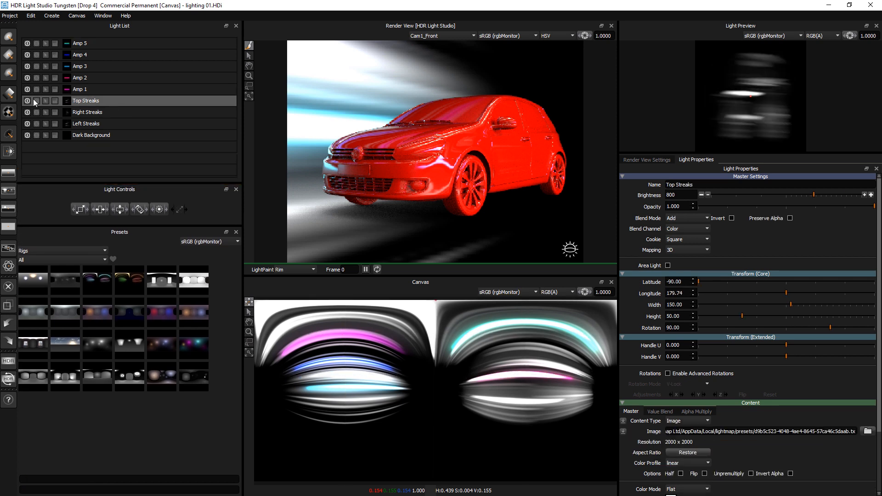
{"action": "left_click", "coordinate": [79, 66]}
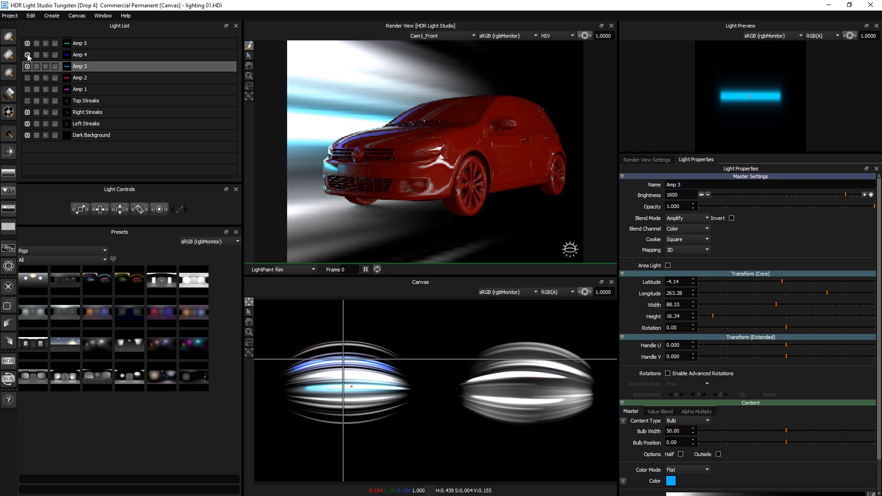
{"action": "left_click", "coordinate": [27, 55]}
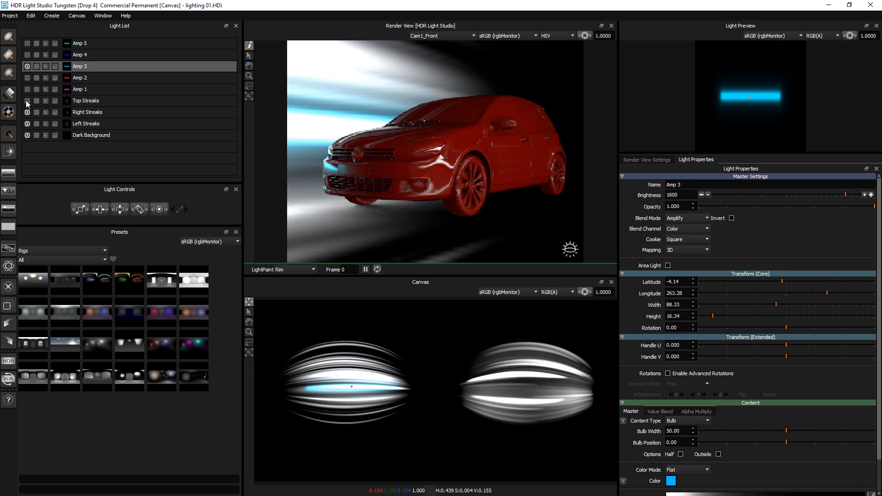
{"action": "left_click", "coordinate": [80, 88]}
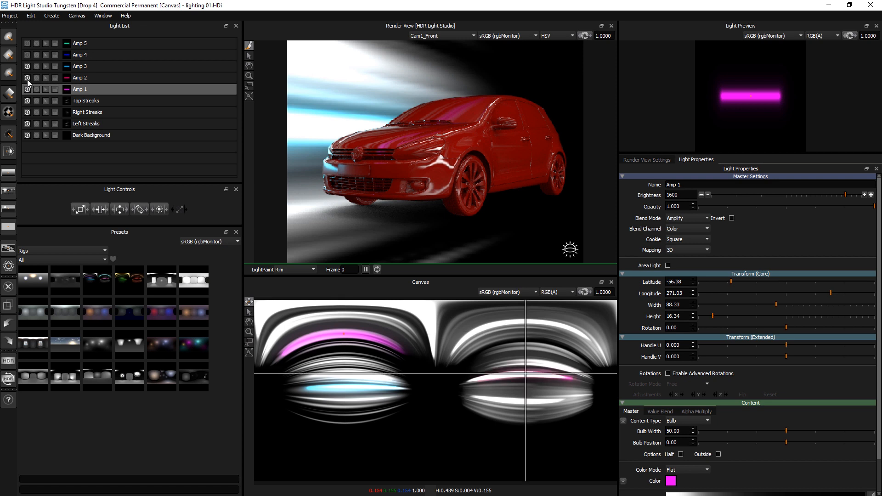
{"action": "left_click", "coordinate": [79, 65]}
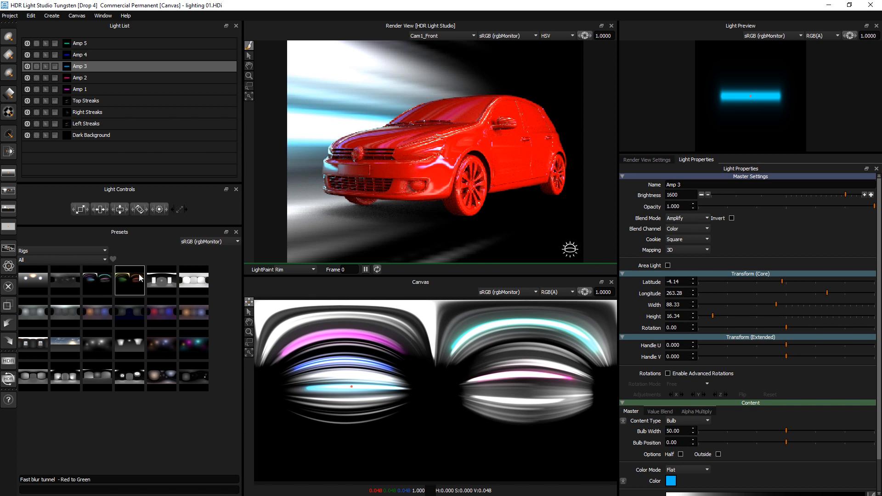
{"action": "left_click", "coordinate": [161, 280]}
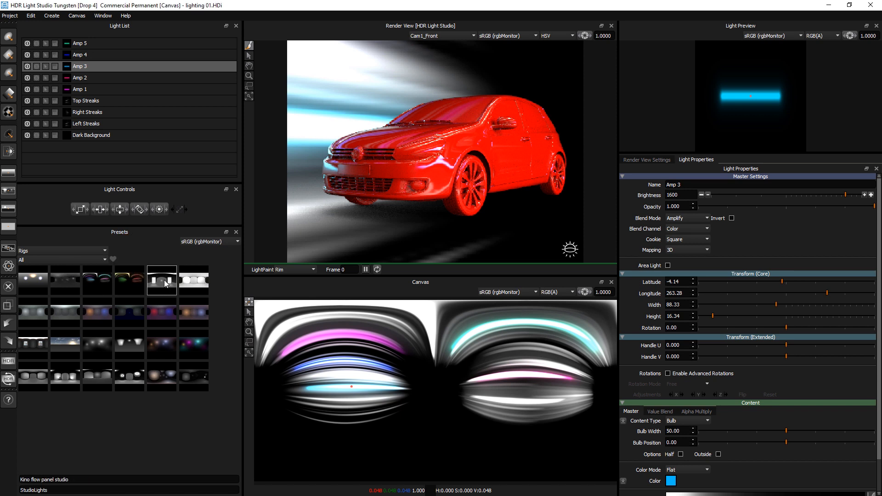
- Replace the lights with the Kino flow panel studio rig and reload the Kettle teapot
{"action": "right_click", "coordinate": [161, 280]}
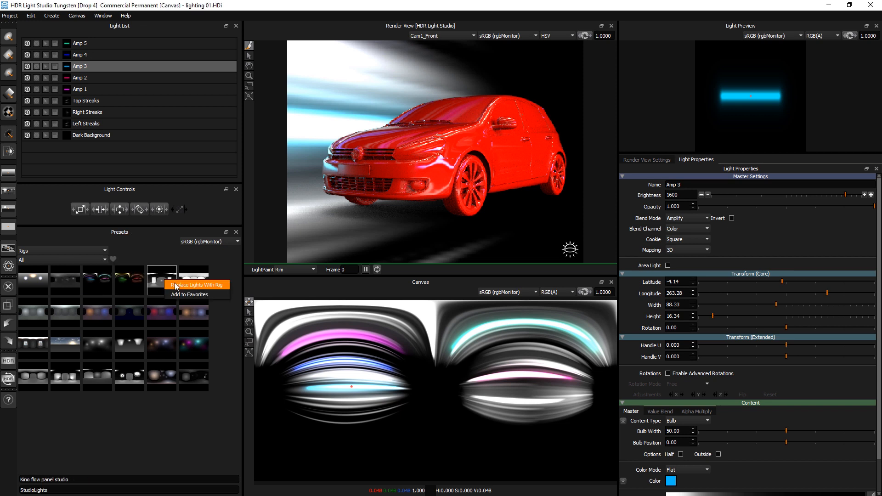
{"action": "left_click", "coordinate": [194, 284]}
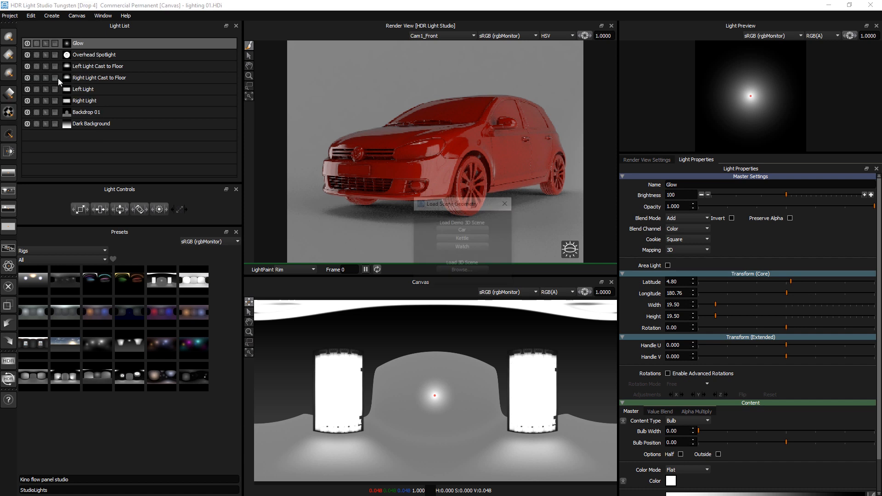
{"action": "left_click", "coordinate": [462, 238]}
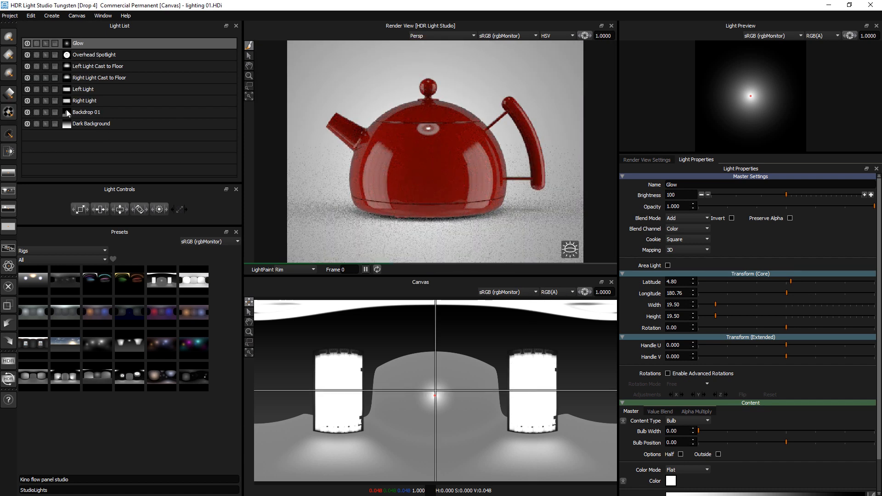
- Check Backdrop 01 and Dark Background, then switch on the Right and Left Lights
{"action": "left_click", "coordinate": [85, 100]}
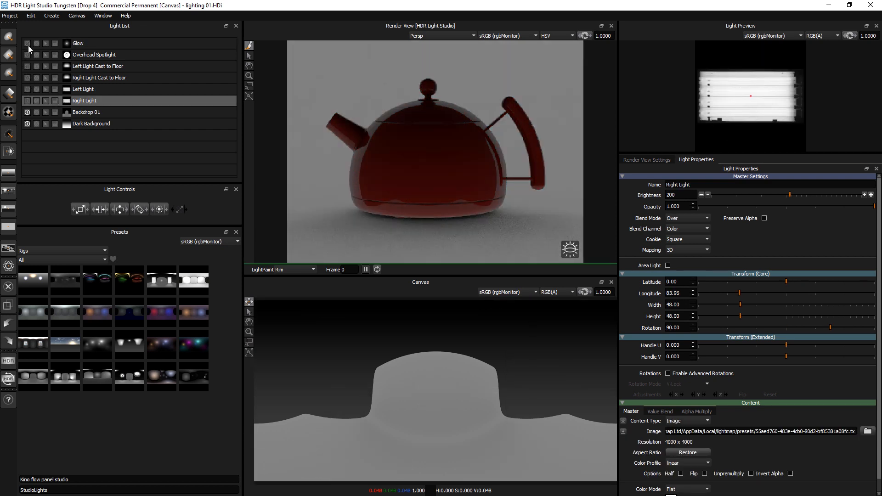
{"action": "left_click", "coordinate": [90, 112]}
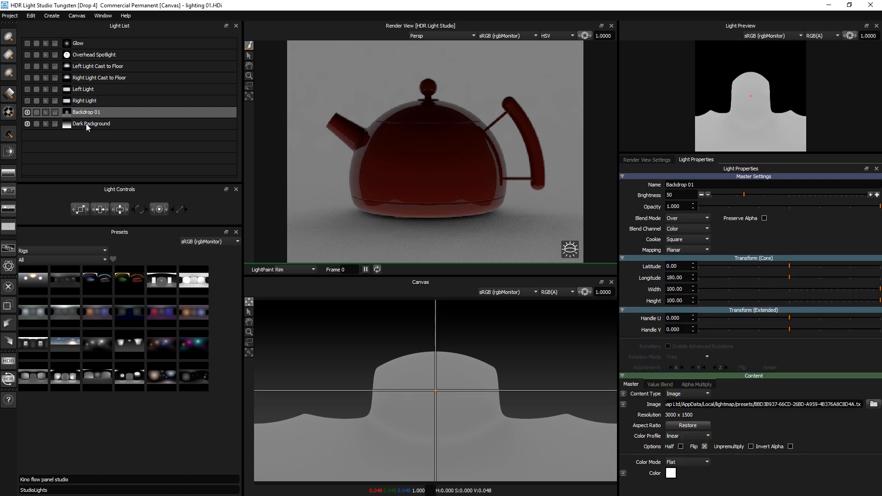
{"action": "left_click", "coordinate": [91, 123]}
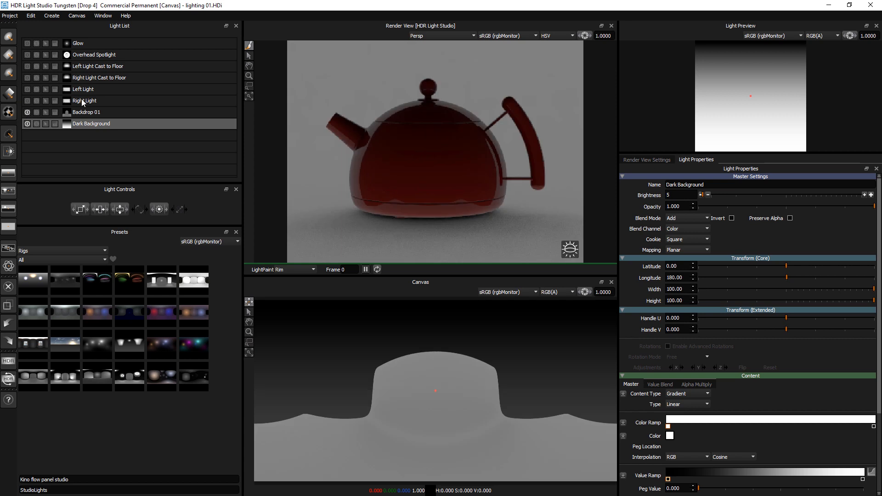
{"action": "left_click", "coordinate": [27, 101]}
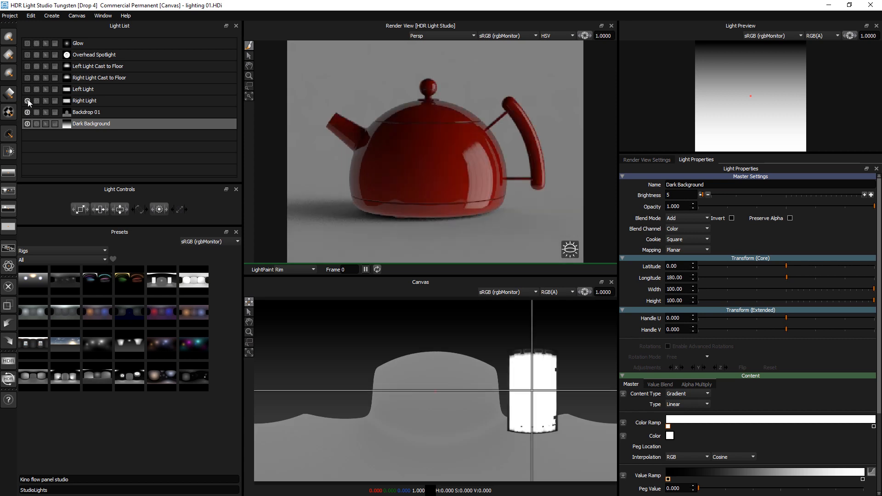
{"action": "left_click", "coordinate": [27, 91]}
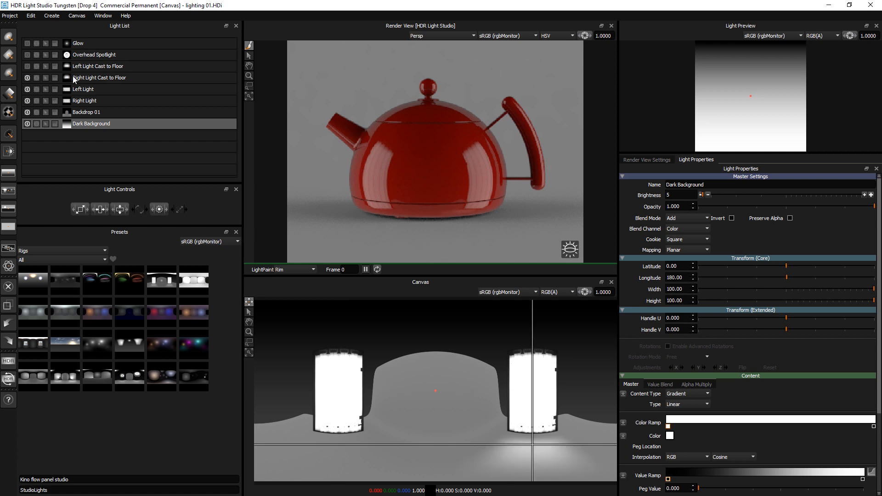
- Inspect Right Light Cast to Floor's Alpha Multiply settings and enable the remaining rig lights
{"action": "left_click", "coordinate": [98, 78]}
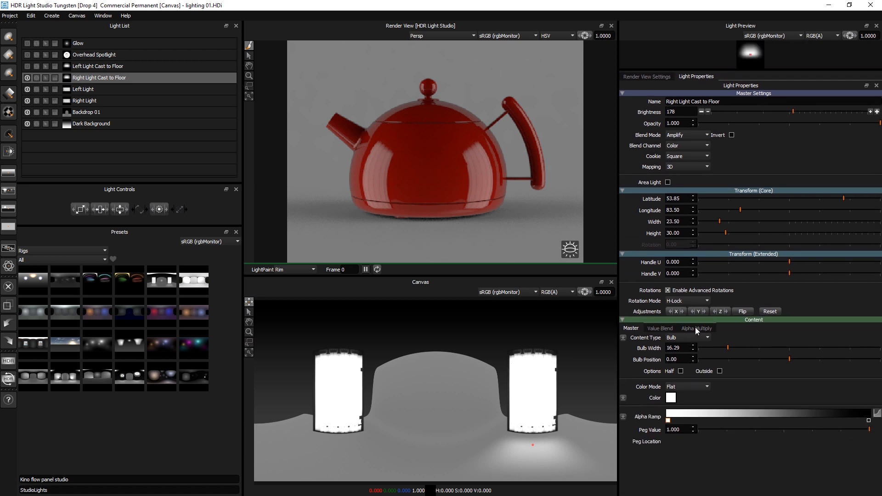
{"action": "left_click", "coordinate": [696, 328]}
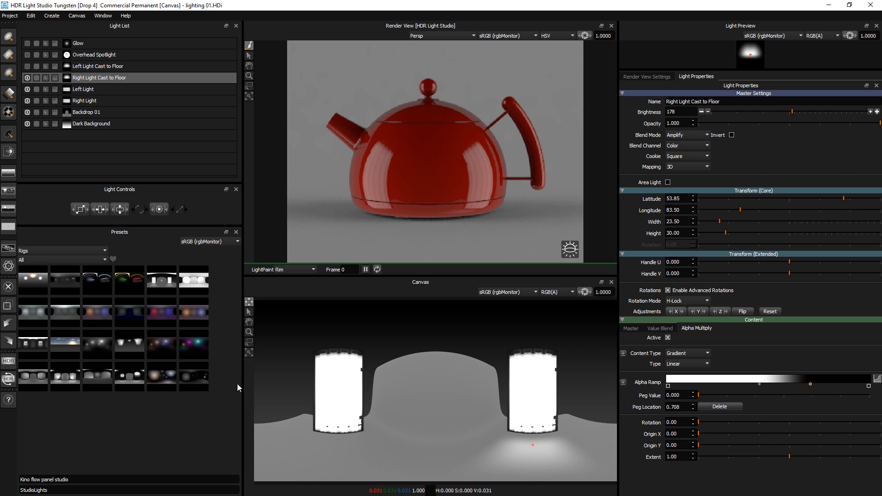
{"action": "left_click", "coordinate": [28, 78]}
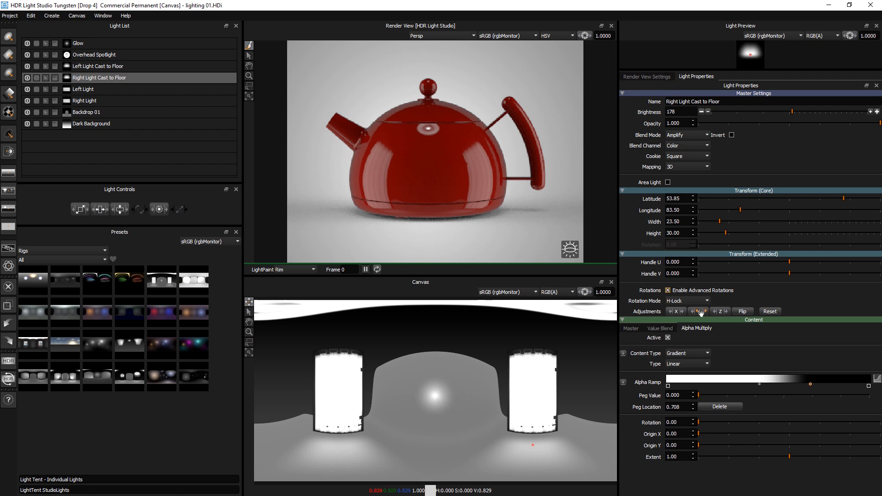
- Select the Glow light and choose a pink colour for it
{"action": "left_click", "coordinate": [77, 43]}
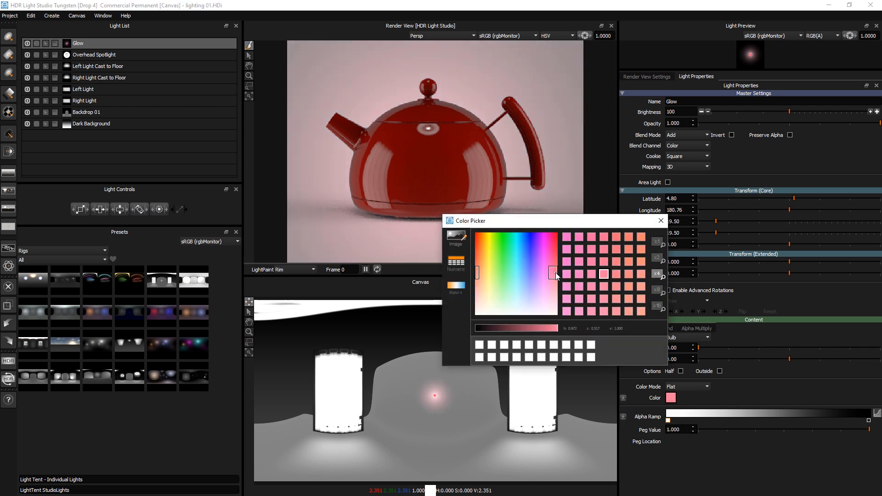
{"action": "left_click", "coordinate": [552, 238]}
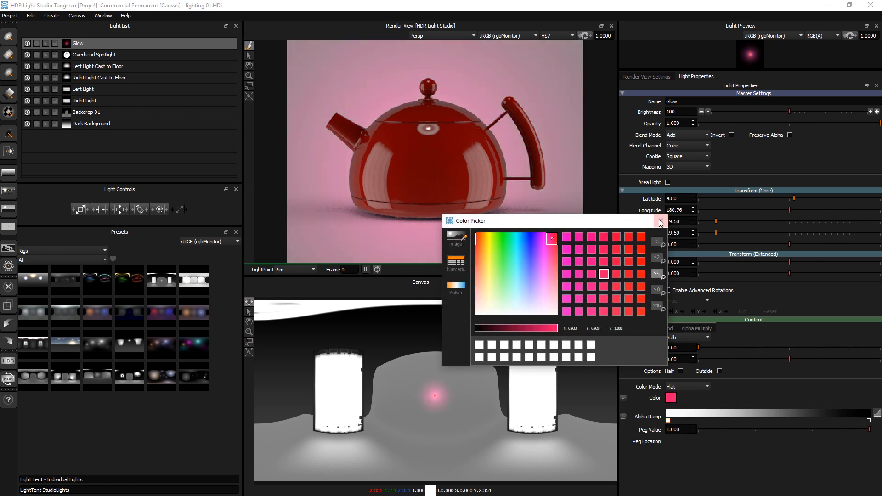
{"action": "left_click", "coordinate": [660, 220]}
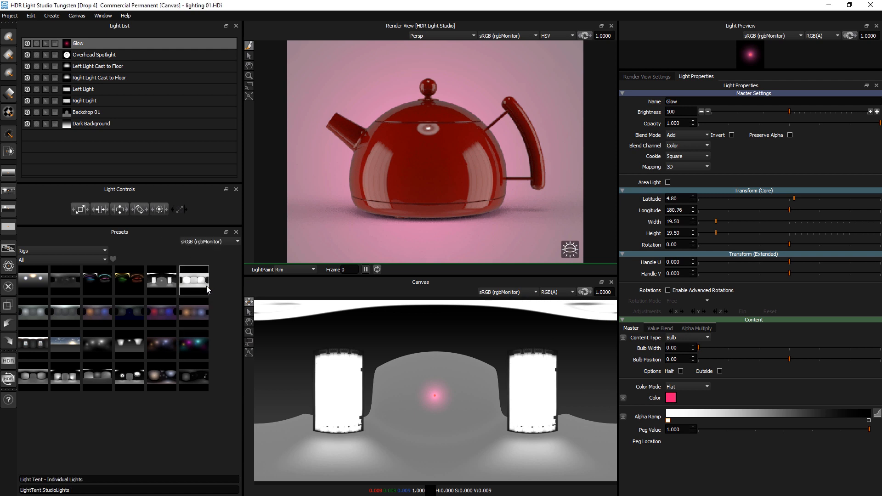
- Apply the light tent rig and switch on its Bottom, Right, Left, Front and Top lights
{"action": "double_click", "coordinate": [193, 280]}
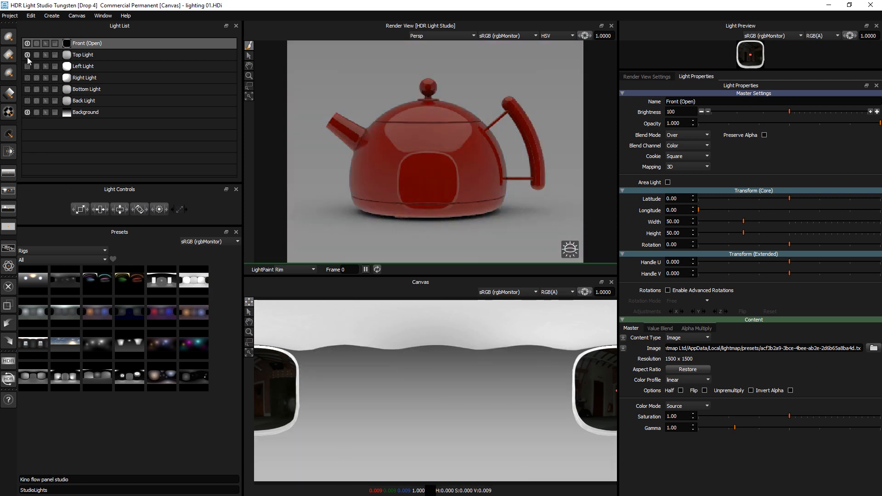
{"action": "left_click", "coordinate": [129, 344]}
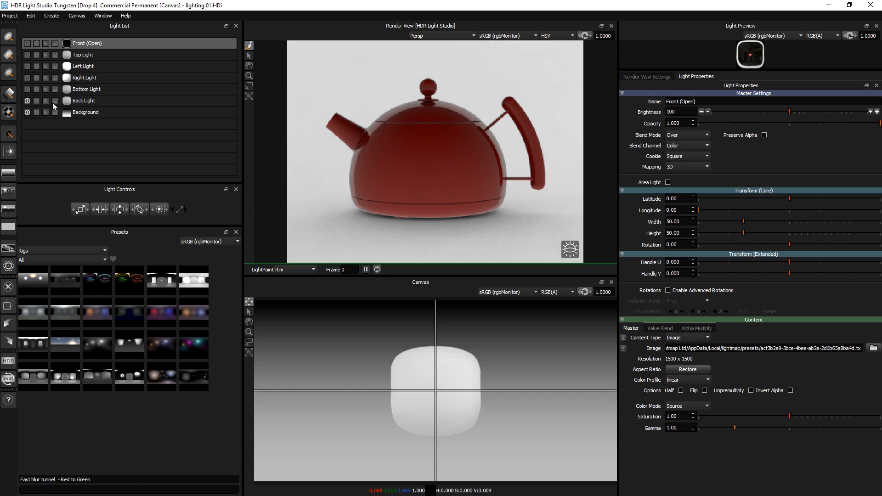
{"action": "left_click", "coordinate": [83, 101]}
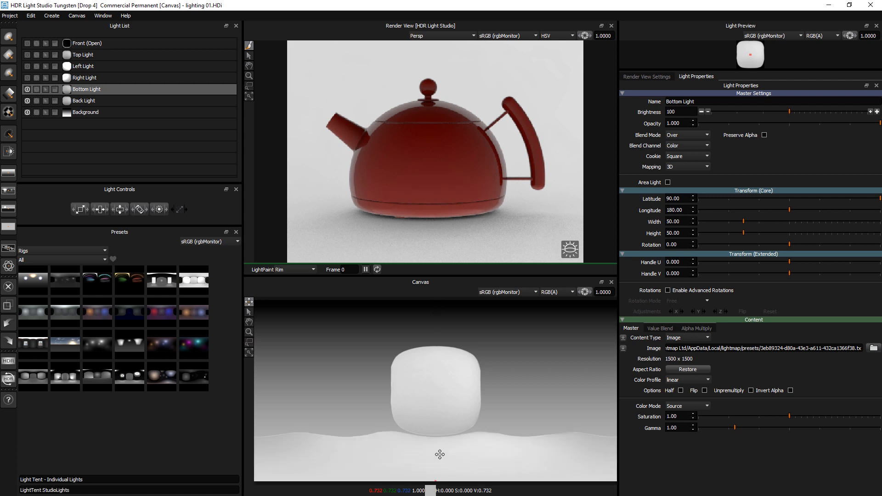
{"action": "left_click", "coordinate": [27, 77]}
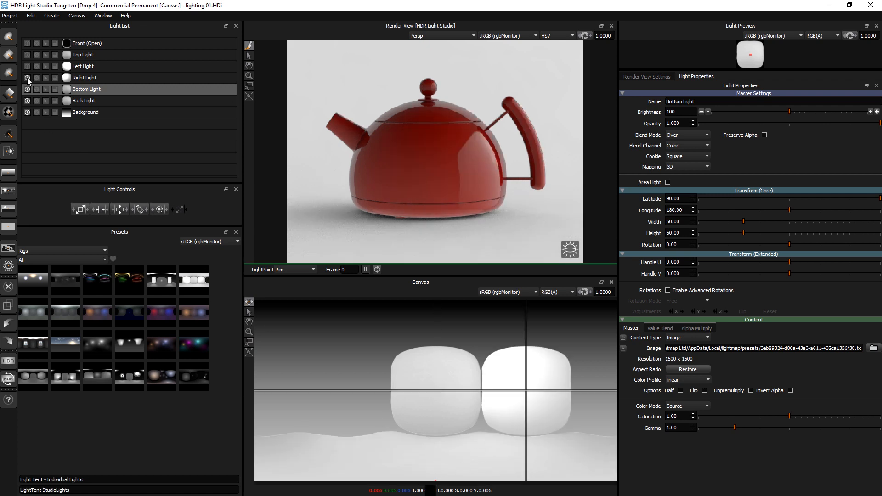
{"action": "left_click", "coordinate": [27, 66]}
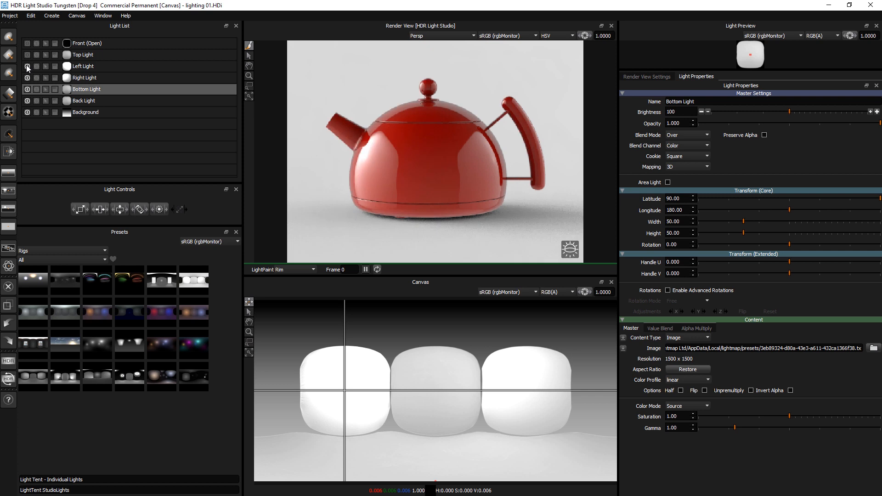
{"action": "left_click", "coordinate": [27, 54]}
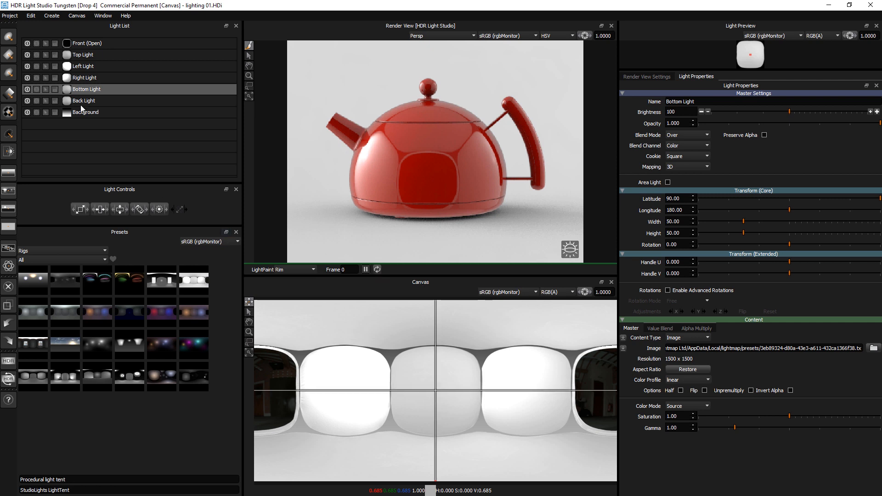
- Tint the tent's Right Light blue and set its Left Light to magenta
{"action": "left_click", "coordinate": [84, 77]}
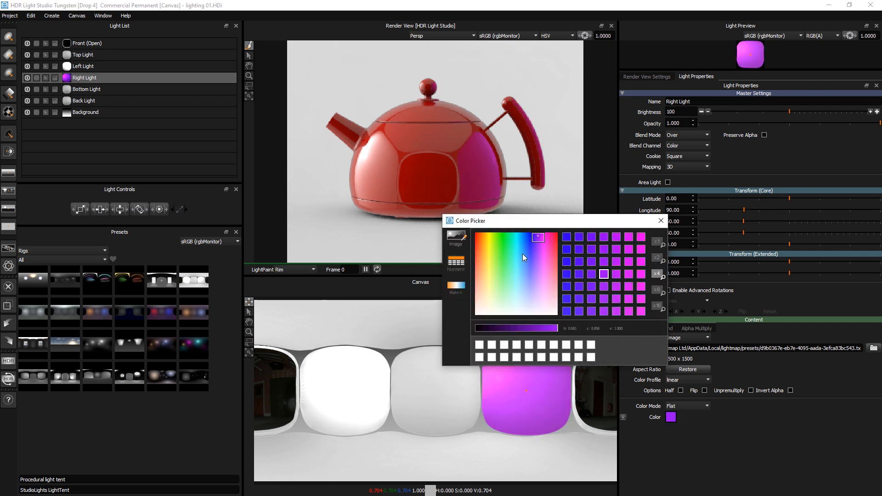
{"action": "left_click", "coordinate": [84, 66]}
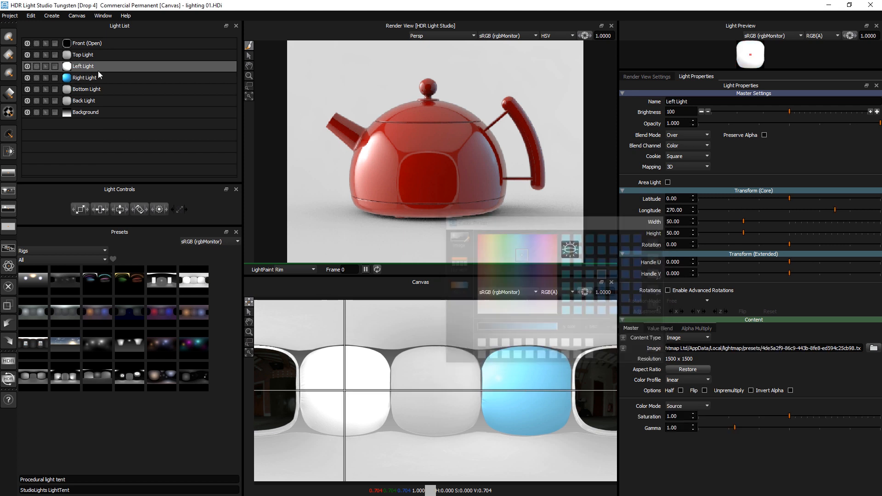
{"action": "left_click", "coordinate": [706, 405]}
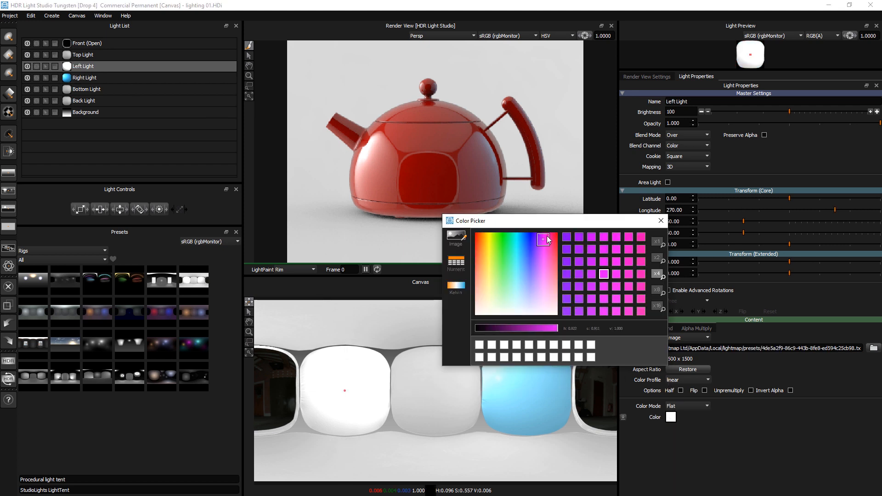
{"action": "left_click", "coordinate": [546, 239]}
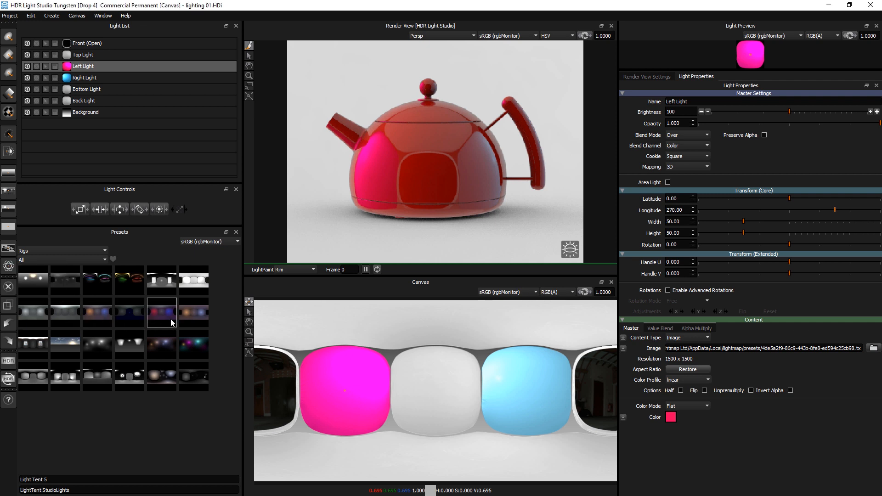
{"action": "left_click", "coordinate": [65, 313]}
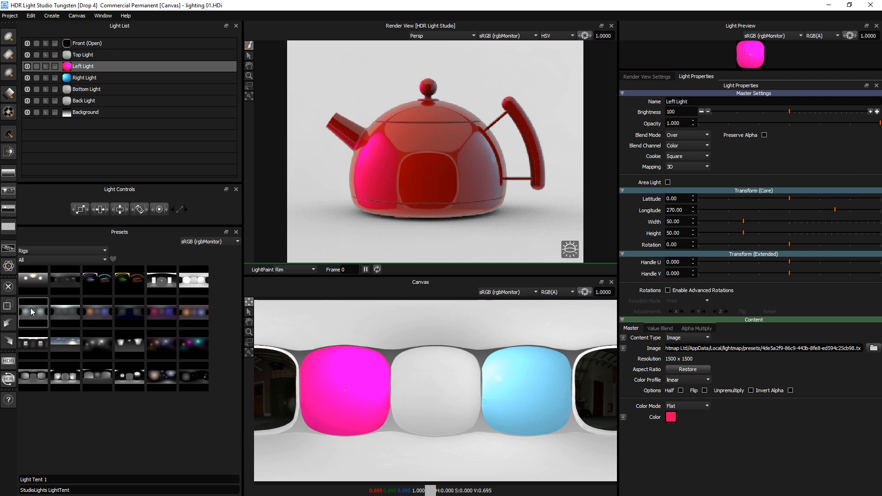
{"action": "mouse_move", "coordinate": [32, 314]}
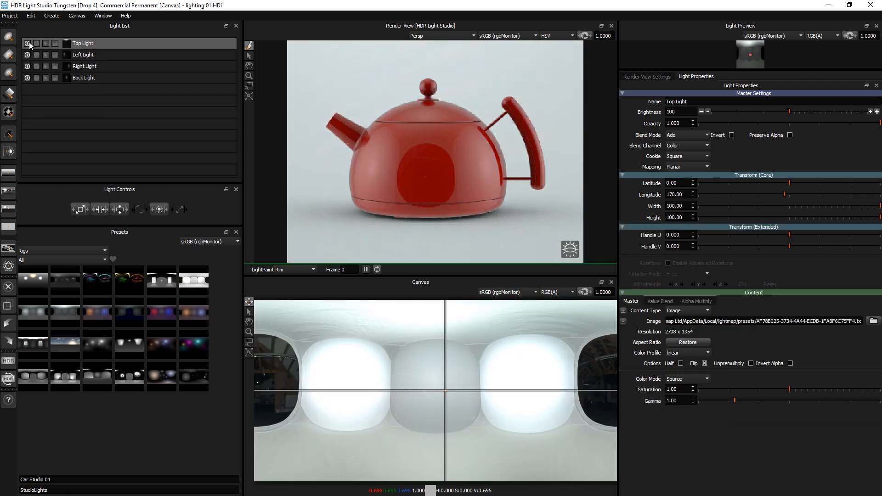
- Solo the Back, Left and Top lights in turn, then re-enable all four lights
{"action": "left_click", "coordinate": [27, 43]}
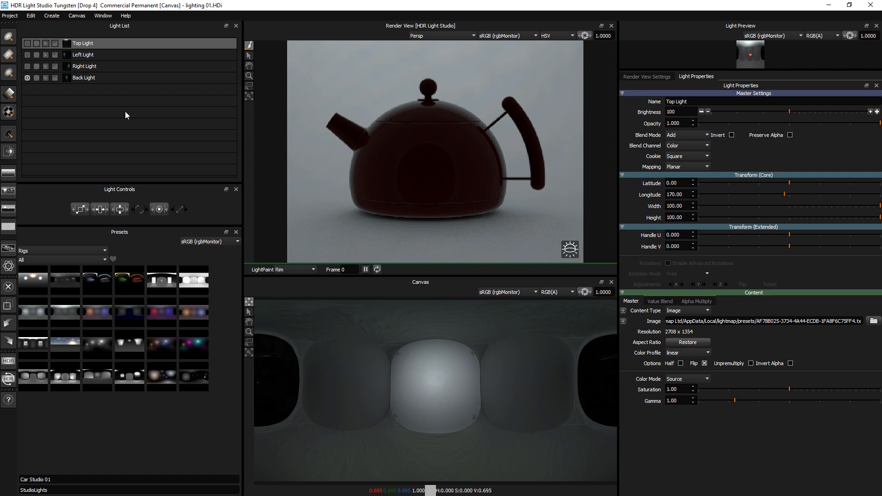
{"action": "left_click", "coordinate": [101, 78]}
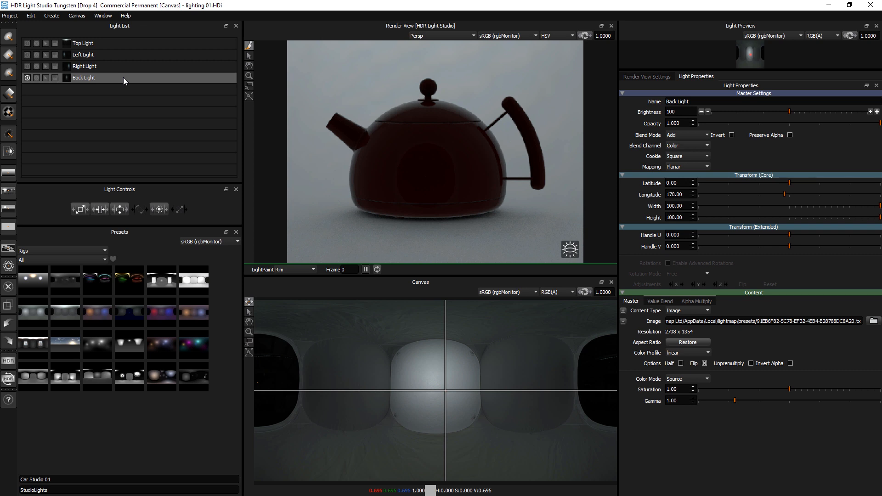
{"action": "left_click", "coordinate": [27, 78]}
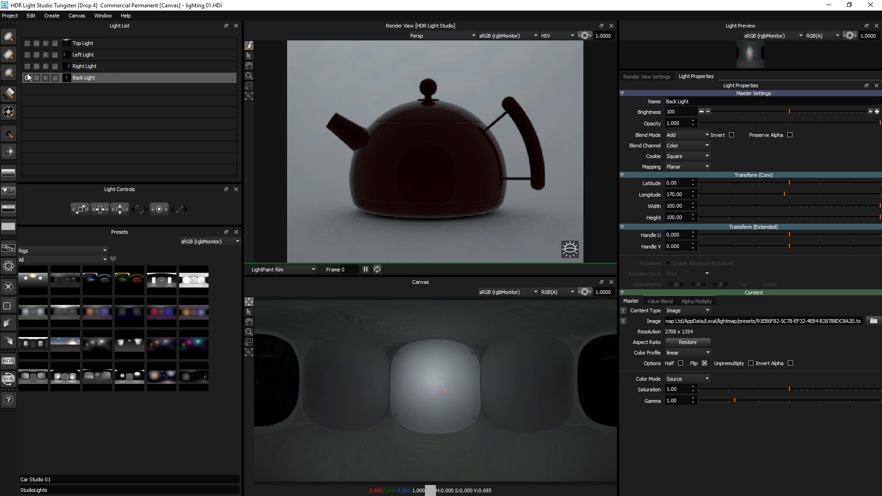
{"action": "left_click", "coordinate": [28, 68]}
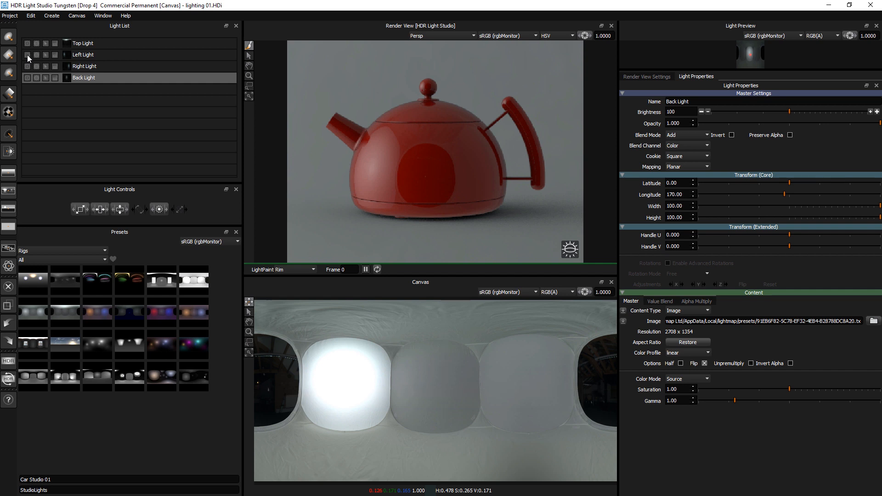
{"action": "left_click", "coordinate": [27, 54]}
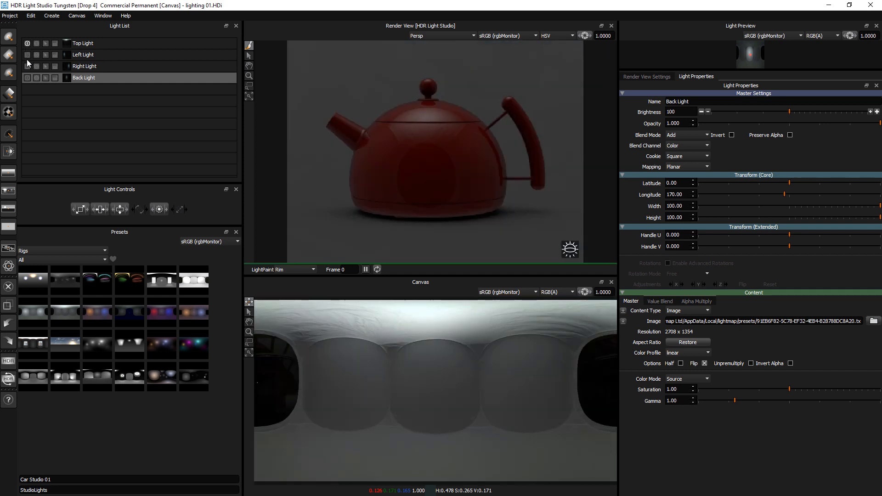
{"action": "left_click", "coordinate": [27, 55]}
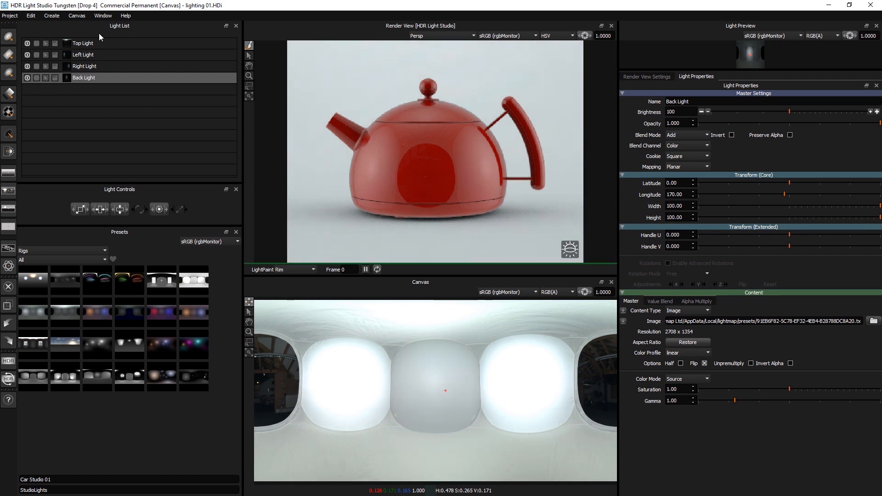
{"action": "left_click", "coordinate": [83, 43]}
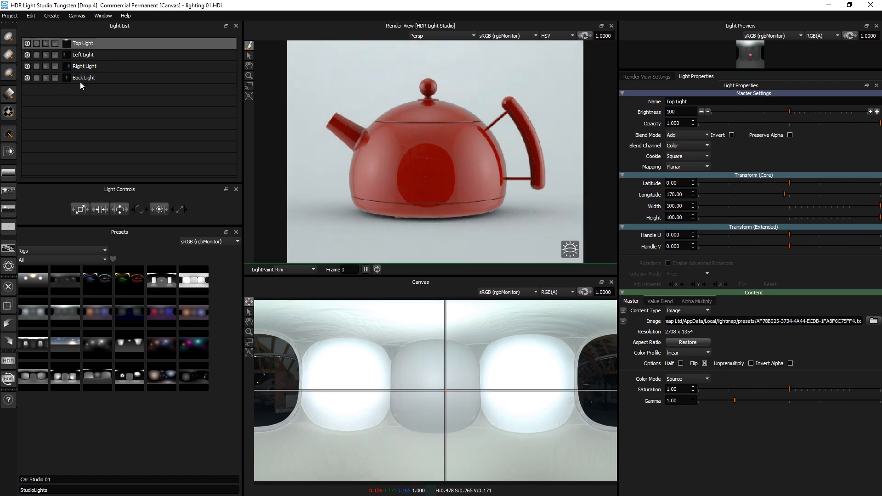
- Lower Right Light to 150 and Left Light to 75 with Decrease-by-1-stop, then check Top Light
{"action": "left_click", "coordinate": [83, 78]}
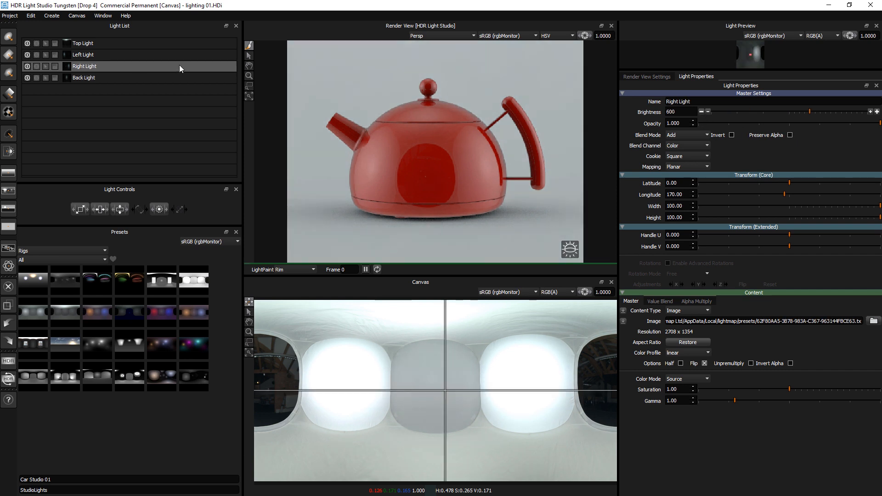
{"action": "left_click", "coordinate": [707, 113]}
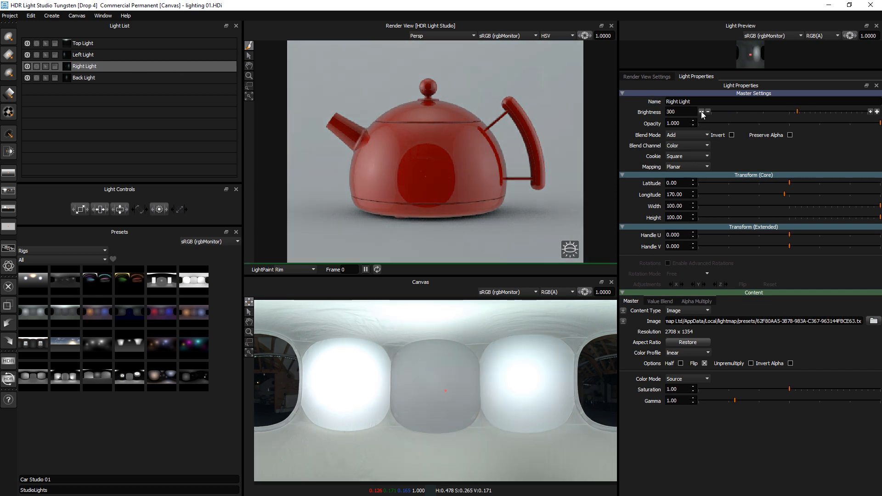
{"action": "left_click", "coordinate": [707, 111]}
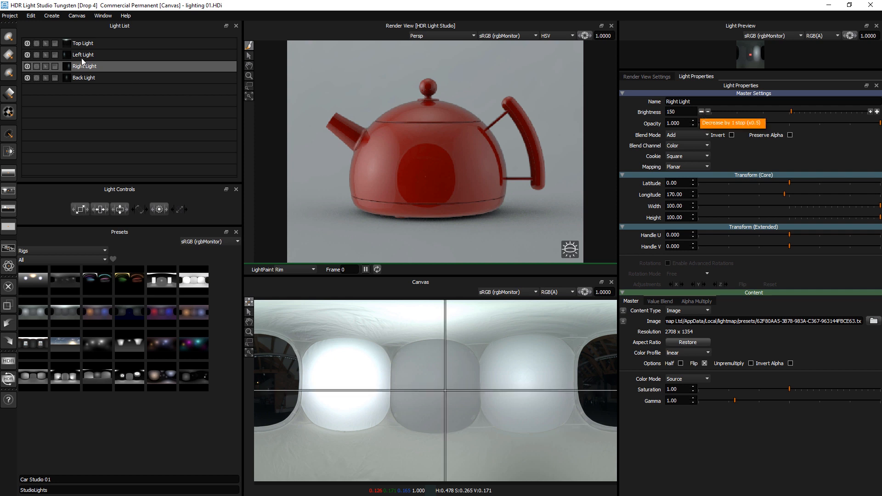
{"action": "left_click", "coordinate": [83, 54]}
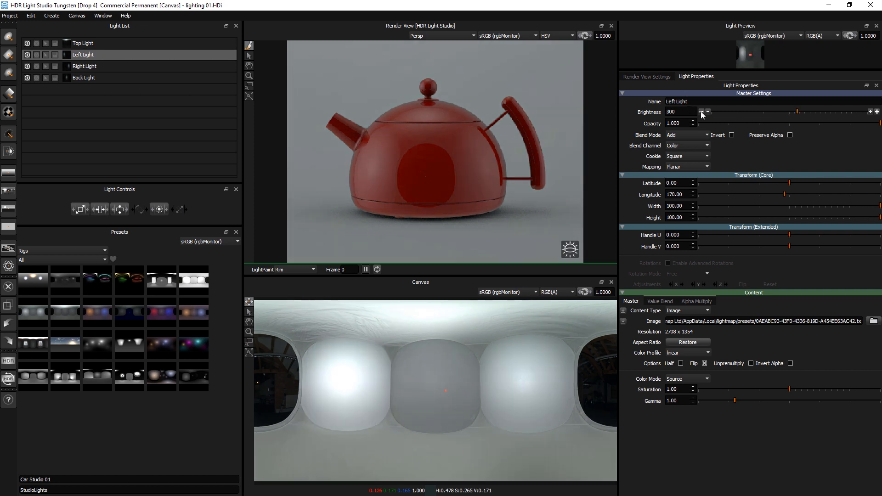
{"action": "left_click", "coordinate": [707, 112]}
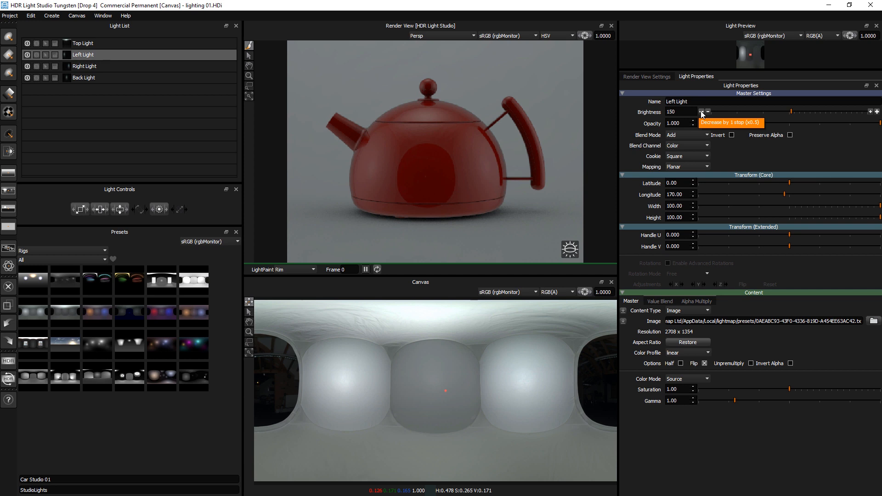
{"action": "left_click", "coordinate": [706, 111]}
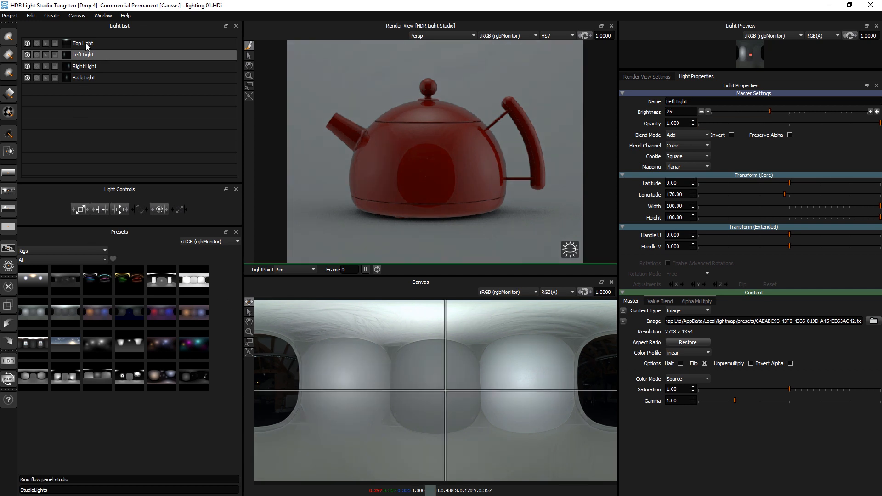
{"action": "left_click", "coordinate": [83, 44]}
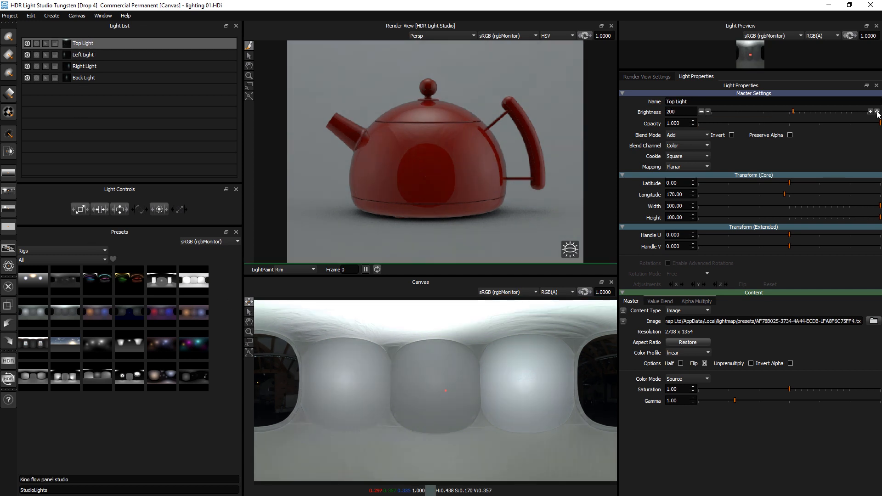
{"action": "mouse_move", "coordinate": [445, 390]}
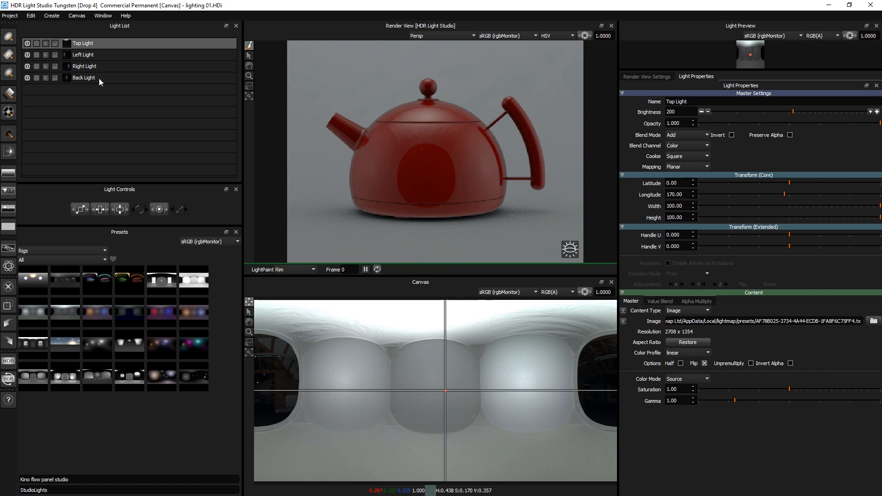
{"action": "left_click", "coordinate": [85, 66]}
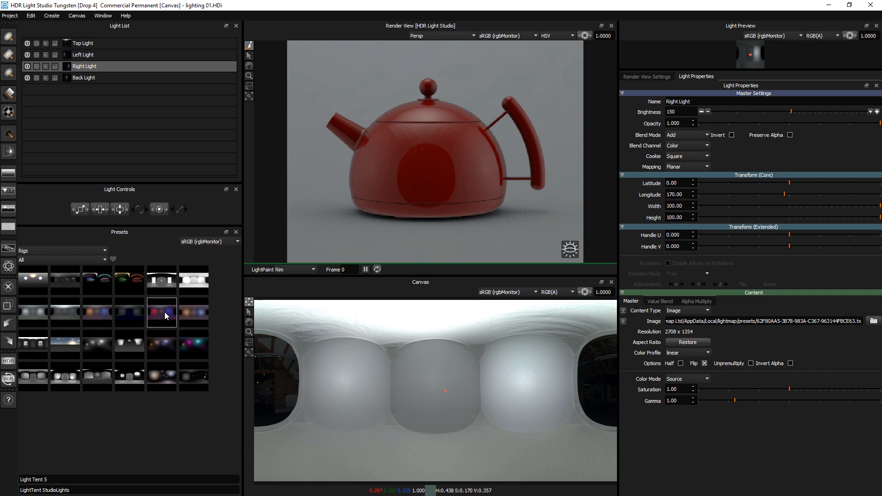
- Replace the lights with Light Tent 5, make its Left Light green, and toggle solo
{"action": "right_click", "coordinate": [162, 313]}
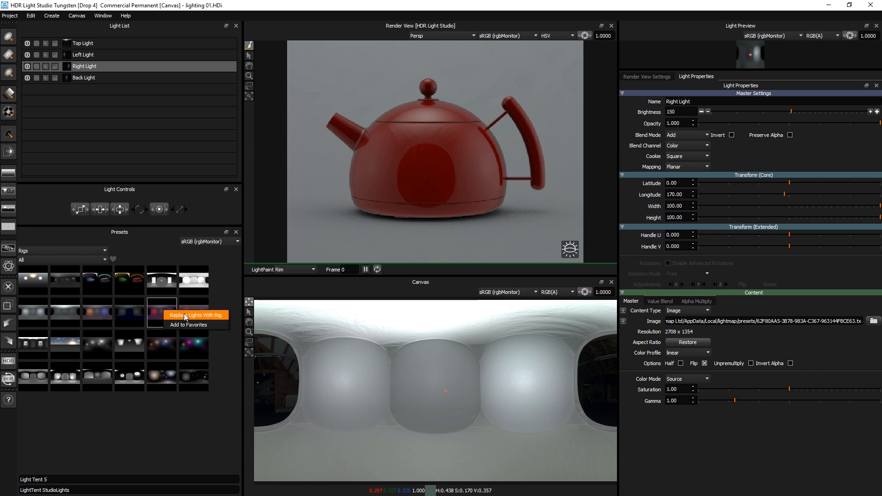
{"action": "left_click", "coordinate": [194, 315]}
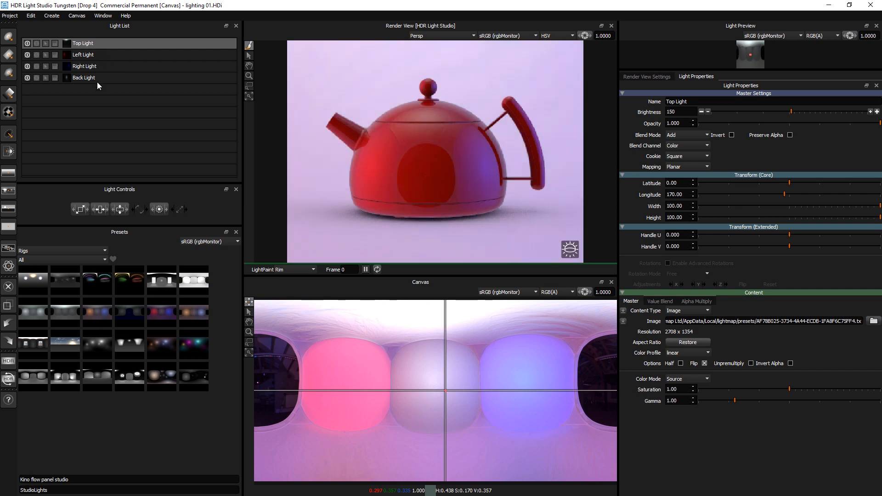
{"action": "left_click", "coordinate": [83, 77]}
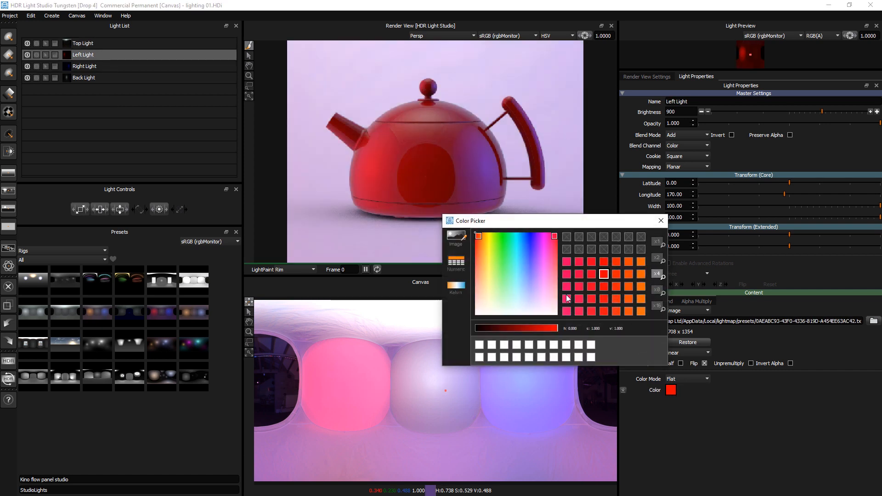
{"action": "left_click", "coordinate": [505, 237]}
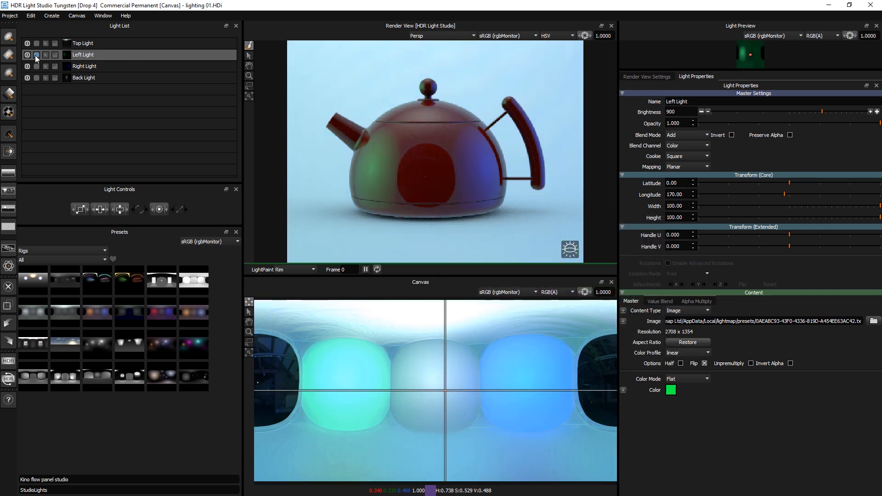
{"action": "left_click", "coordinate": [36, 55]}
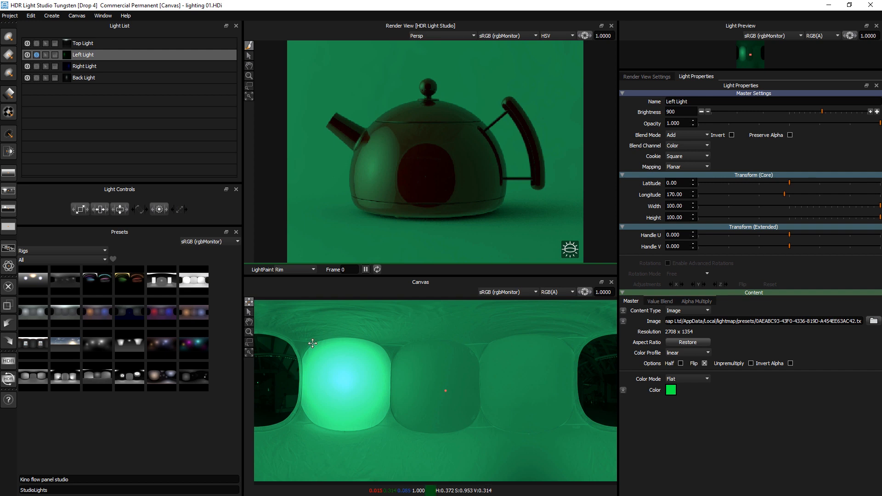
{"action": "mouse_move", "coordinate": [519, 353]}
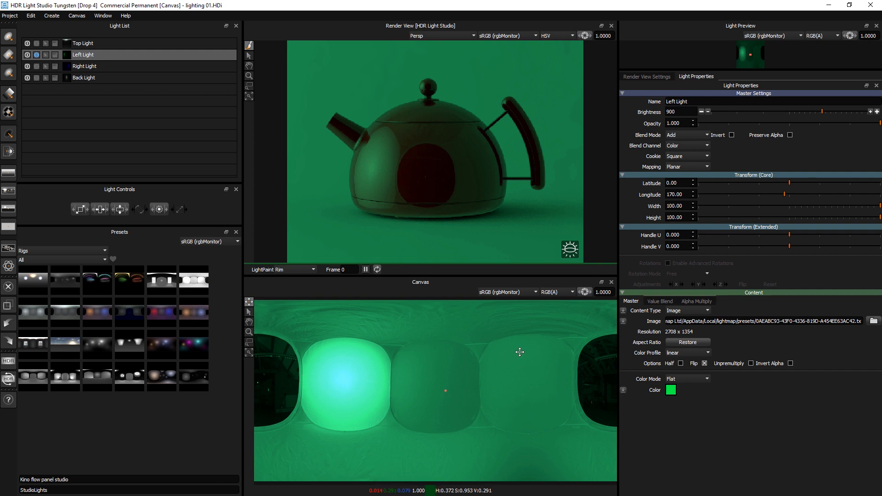
{"action": "mouse_move", "coordinate": [549, 343]}
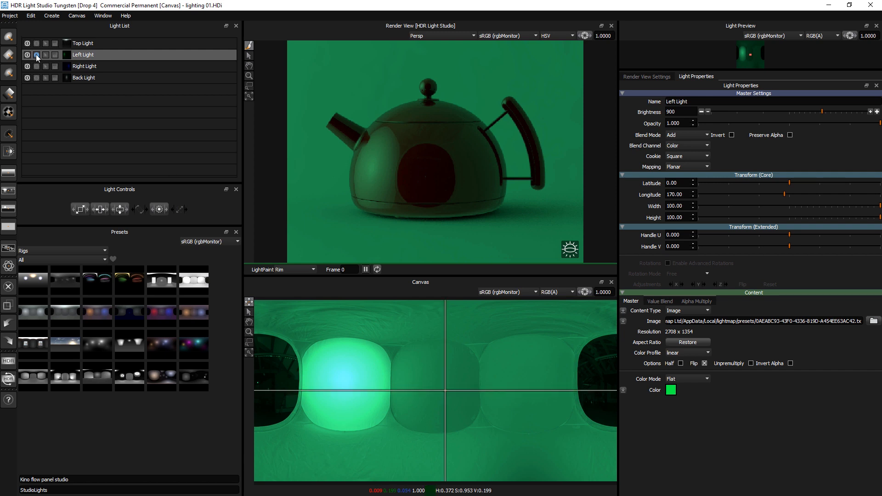
{"action": "left_click", "coordinate": [32, 313]}
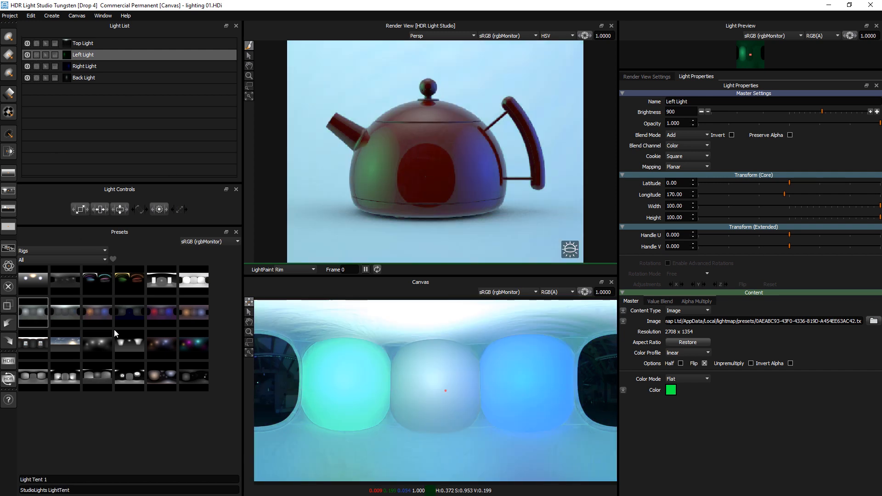
- Add a rig's Background Glow lights, recolour the new Top Light red, and select Background Glow
{"action": "double_click", "coordinate": [161, 313]}
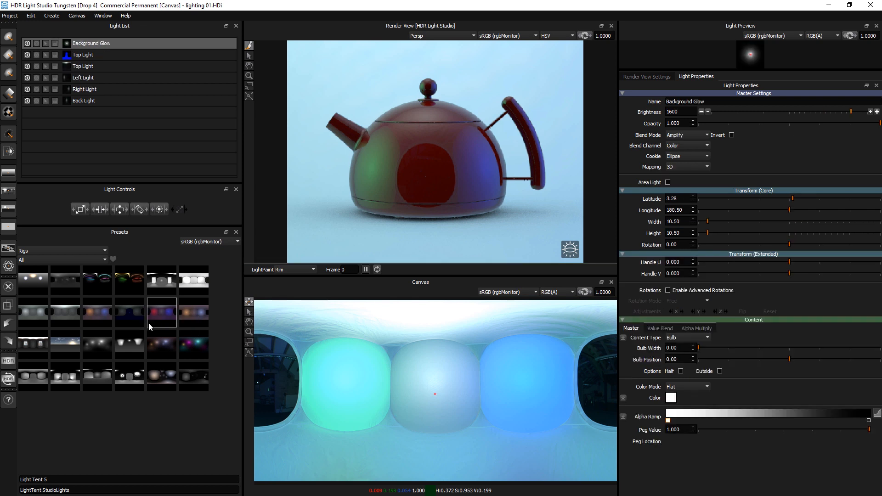
{"action": "left_click", "coordinate": [161, 314]}
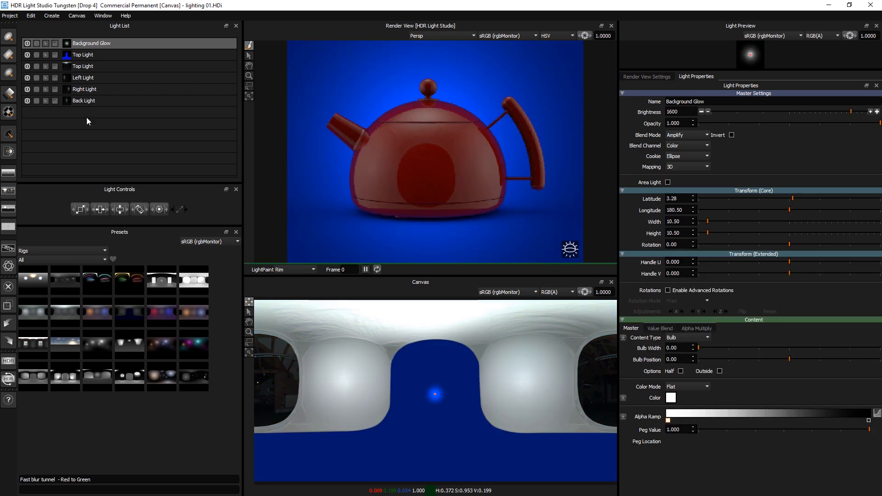
{"action": "left_click", "coordinate": [83, 55]}
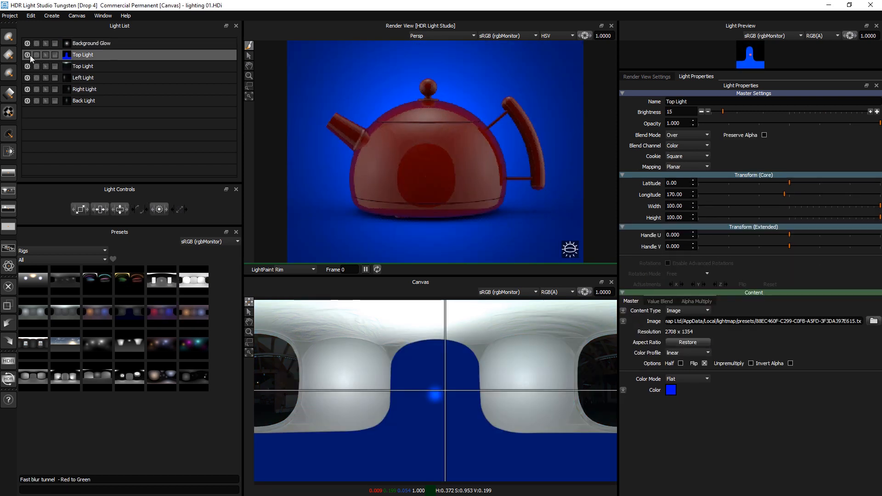
{"action": "left_click", "coordinate": [37, 54]}
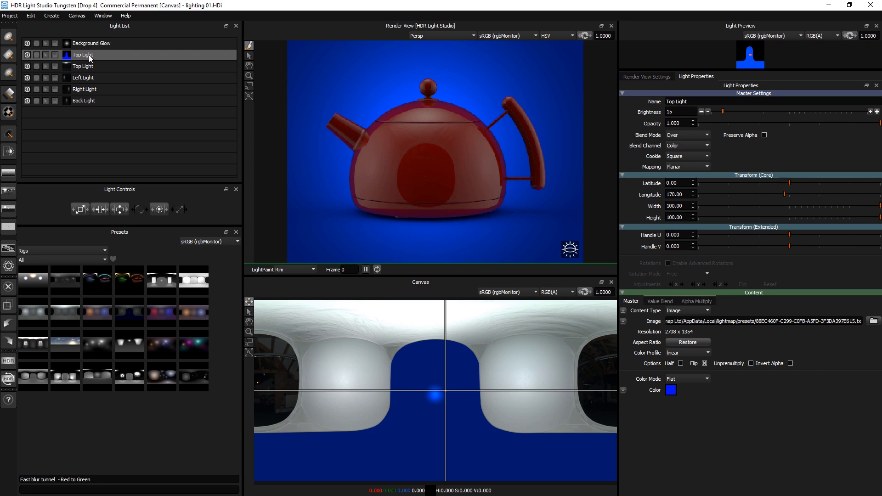
{"action": "left_click", "coordinate": [671, 390]}
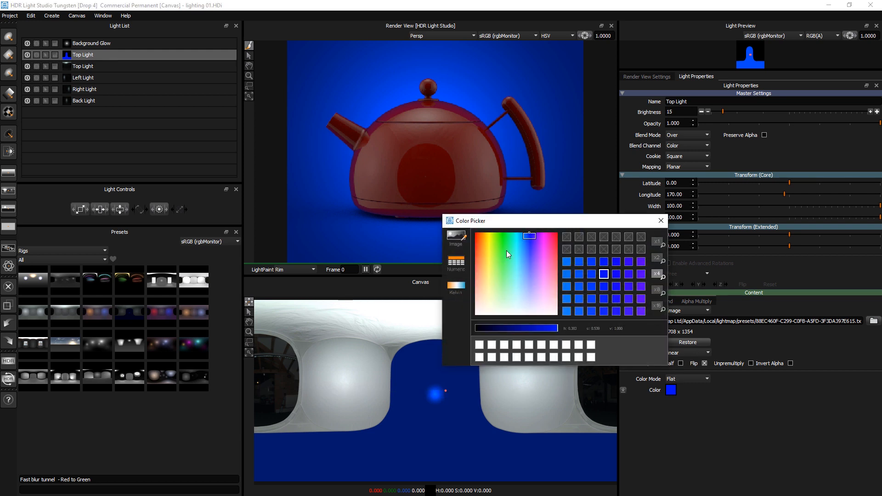
{"action": "left_click", "coordinate": [554, 236]}
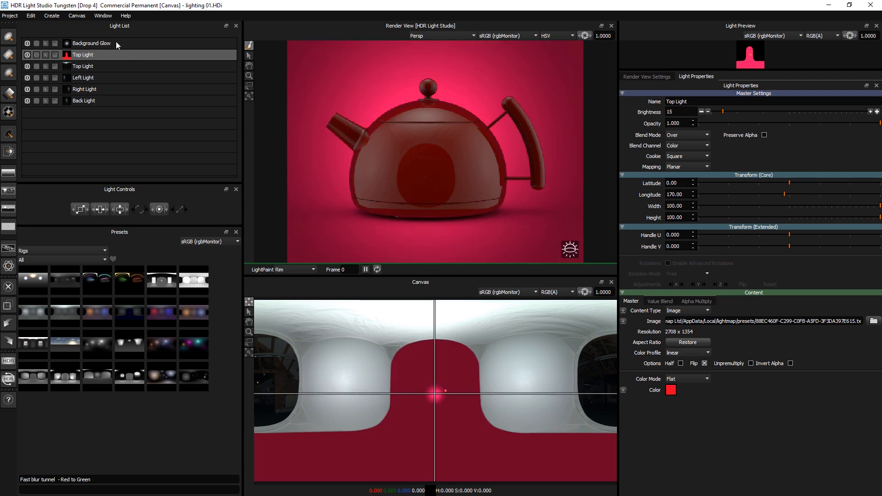
{"action": "left_click", "coordinate": [91, 44]}
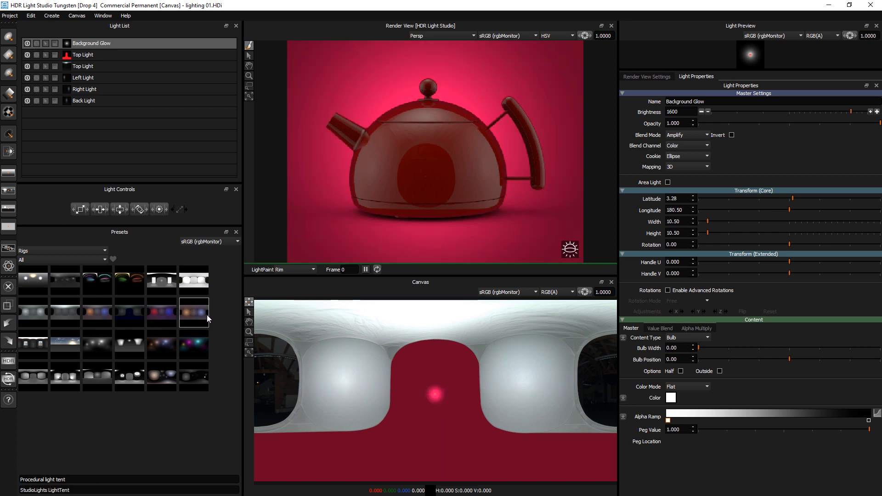
- Replace the lights with the Procedural light tent rig and solo the Left light
{"action": "right_click", "coordinate": [194, 313]}
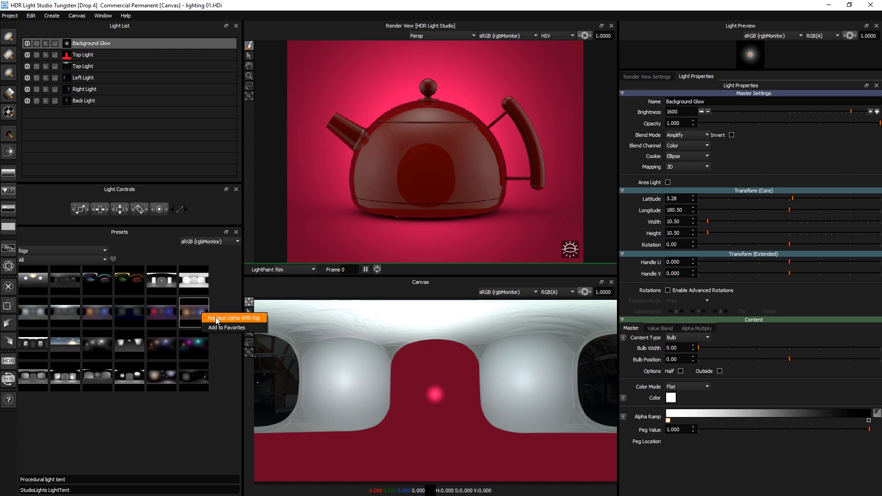
{"action": "left_click", "coordinate": [231, 318]}
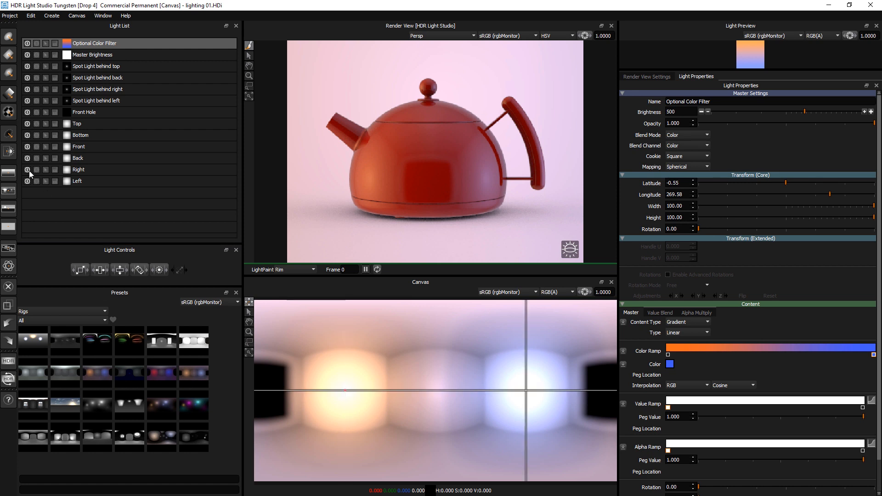
{"action": "left_click", "coordinate": [28, 124]}
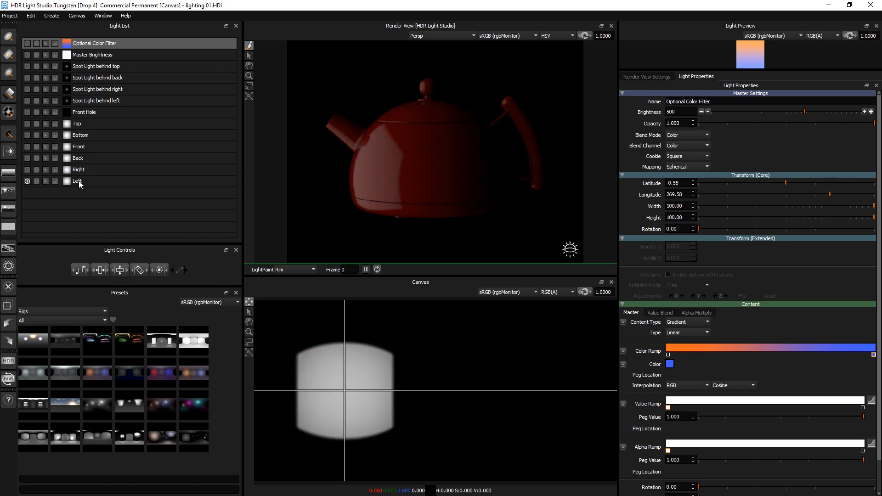
{"action": "left_click", "coordinate": [77, 181]}
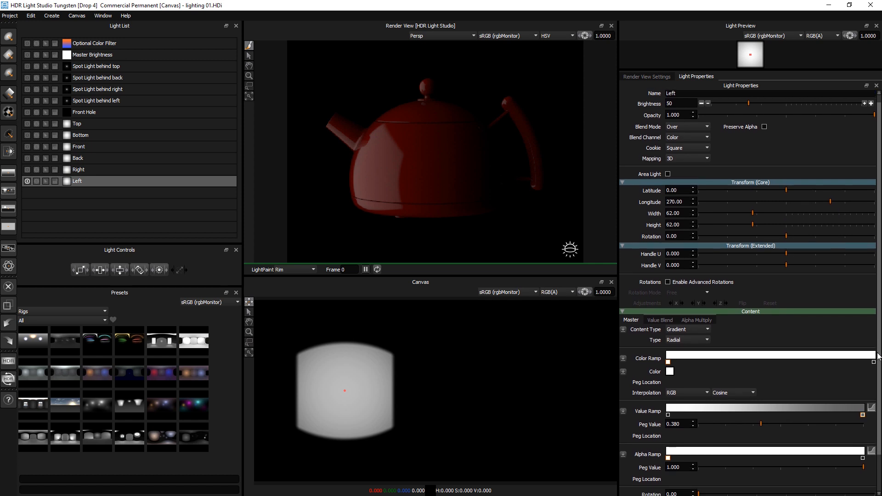
- Review the Left light's settings and switch on the Right light panel
{"action": "scroll", "scroll_direction": "down", "scroll_amount": 3}
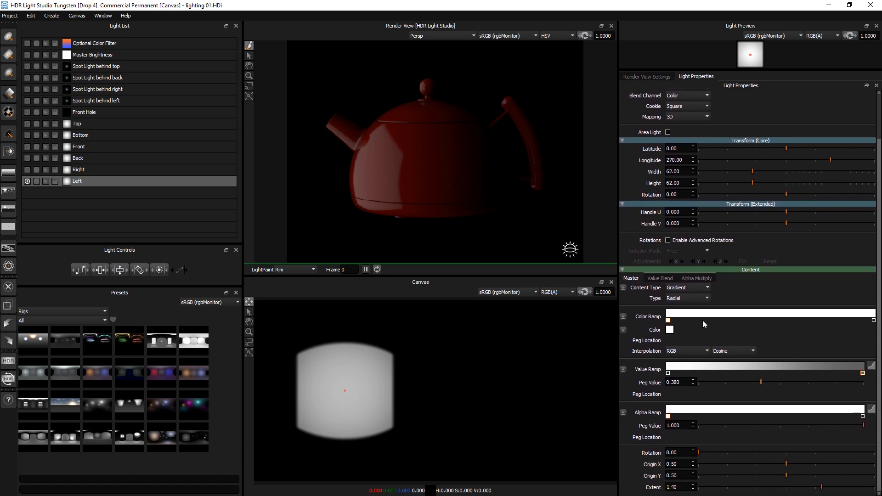
{"action": "mouse_move", "coordinate": [542, 313]}
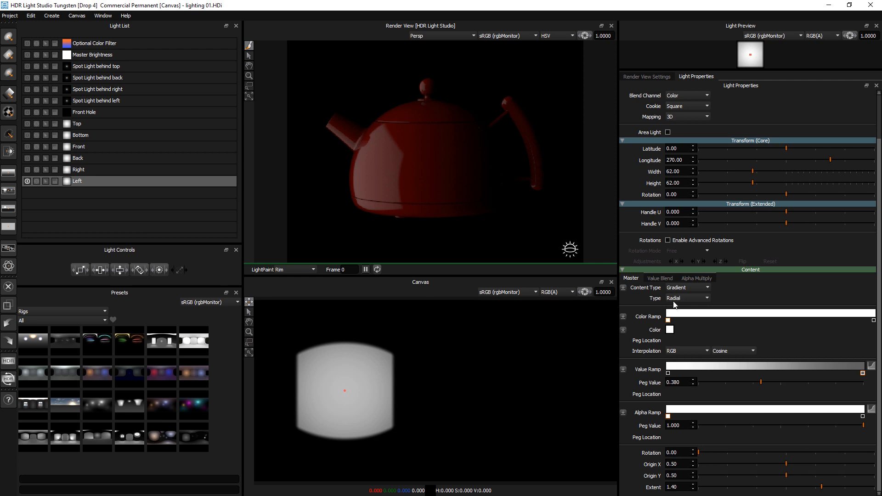
{"action": "left_click", "coordinate": [696, 278]}
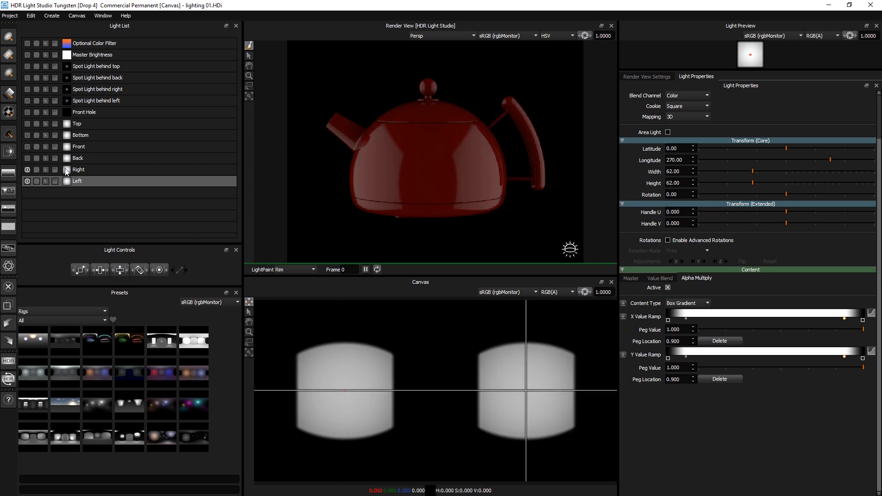
{"action": "left_click", "coordinate": [78, 169]}
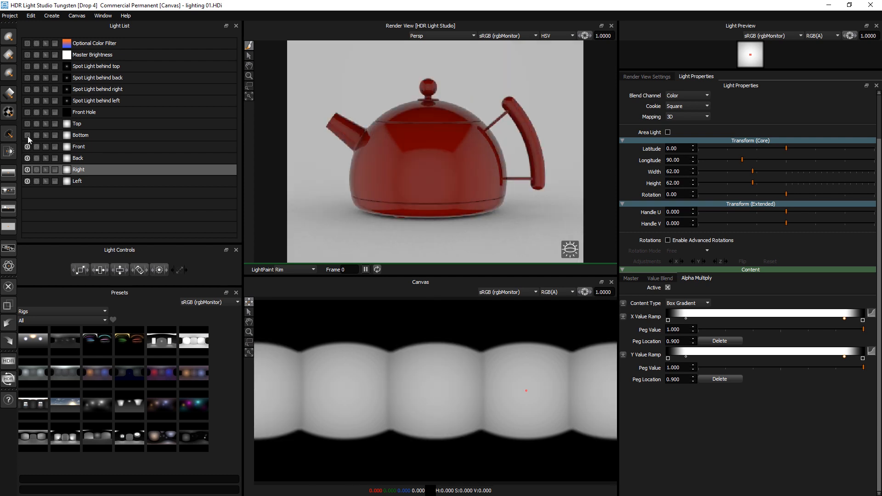
- Switch on the Bottom, Top and Front Hole lights, then select the rear spotlights
{"action": "left_click", "coordinate": [28, 123]}
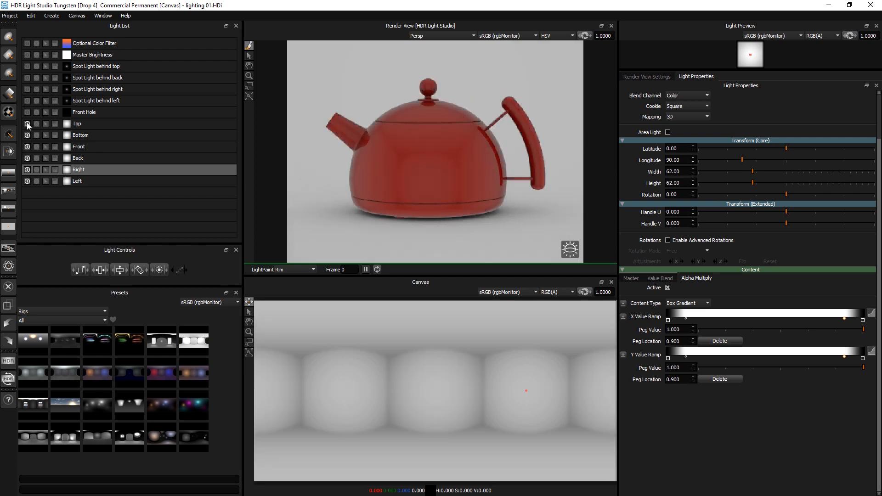
{"action": "left_click", "coordinate": [76, 123]}
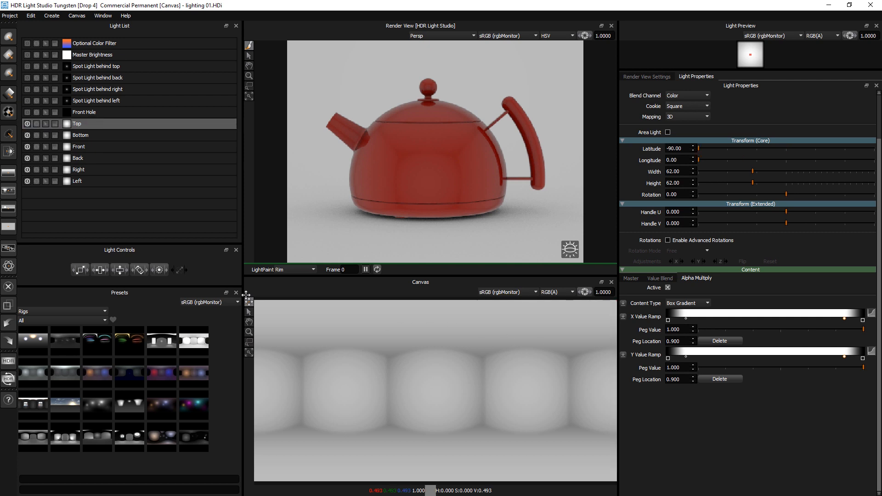
{"action": "left_click", "coordinate": [27, 113]}
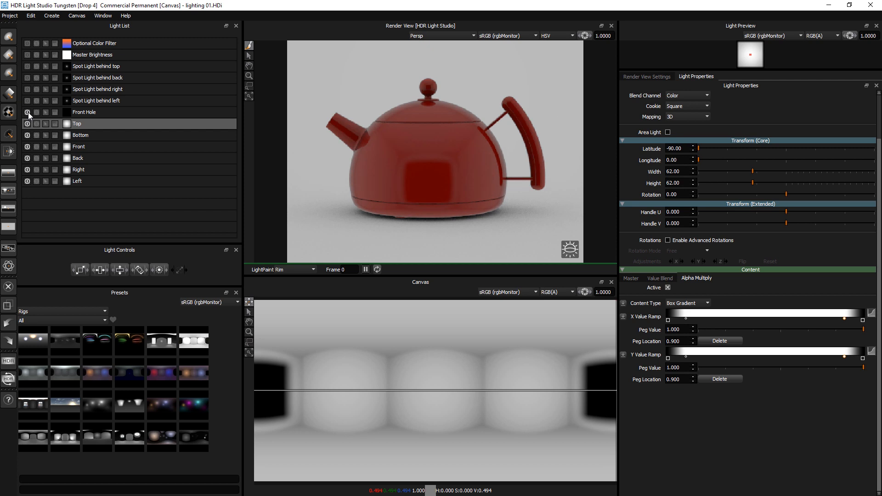
{"action": "left_click", "coordinate": [84, 112]}
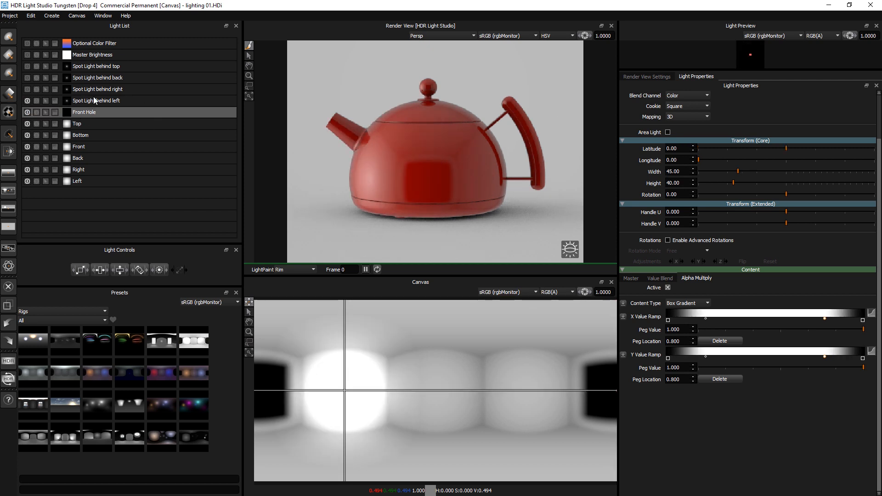
{"action": "left_click", "coordinate": [96, 100]}
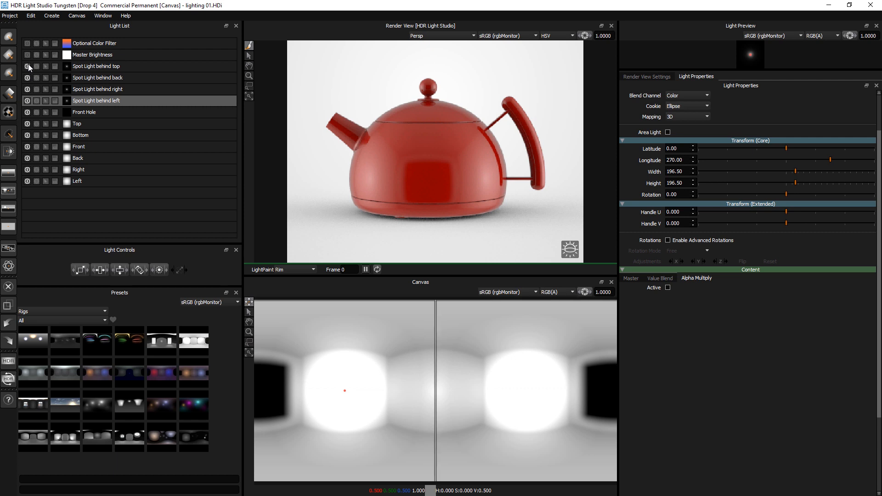
- Turn on the spotlight behind the top, try a pink tint, then restore white
{"action": "left_click", "coordinate": [95, 66]}
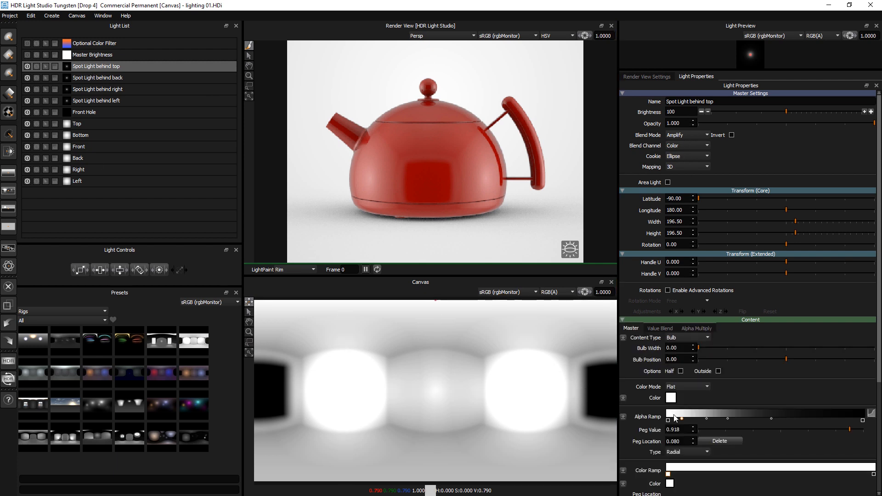
{"action": "left_click", "coordinate": [670, 398]}
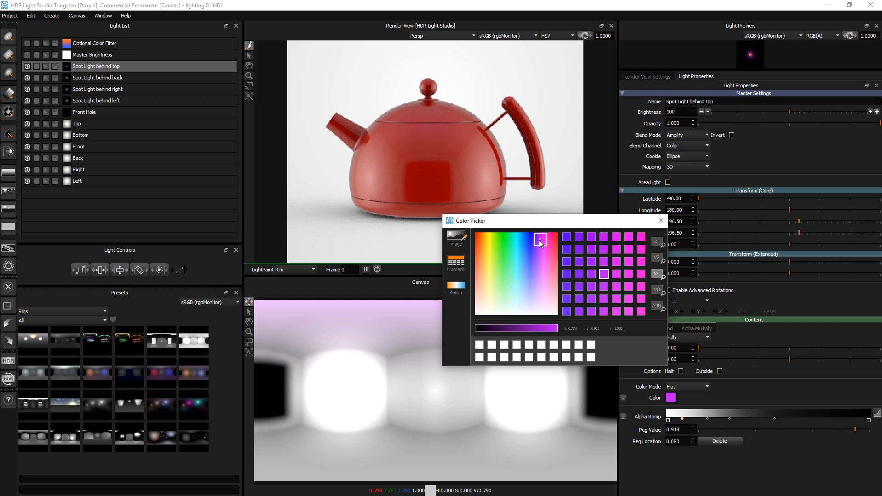
{"action": "left_click", "coordinate": [546, 247]}
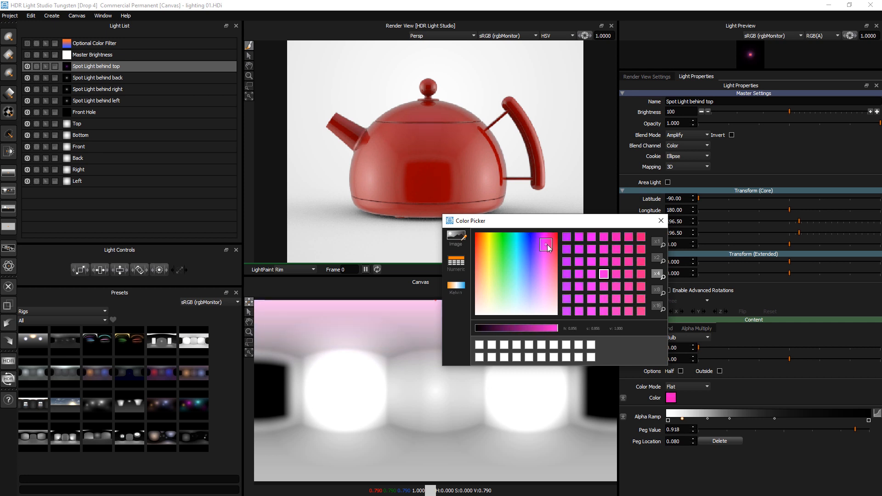
{"action": "left_click", "coordinate": [661, 220]}
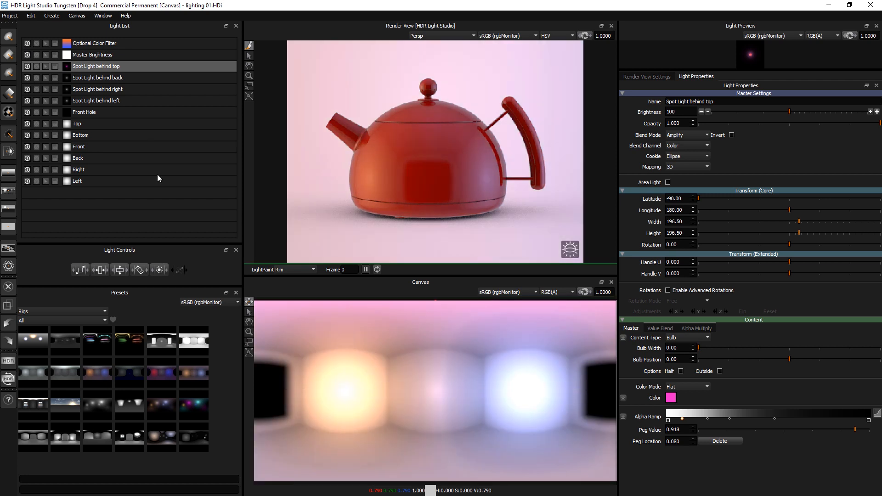
{"action": "left_click", "coordinate": [94, 43]}
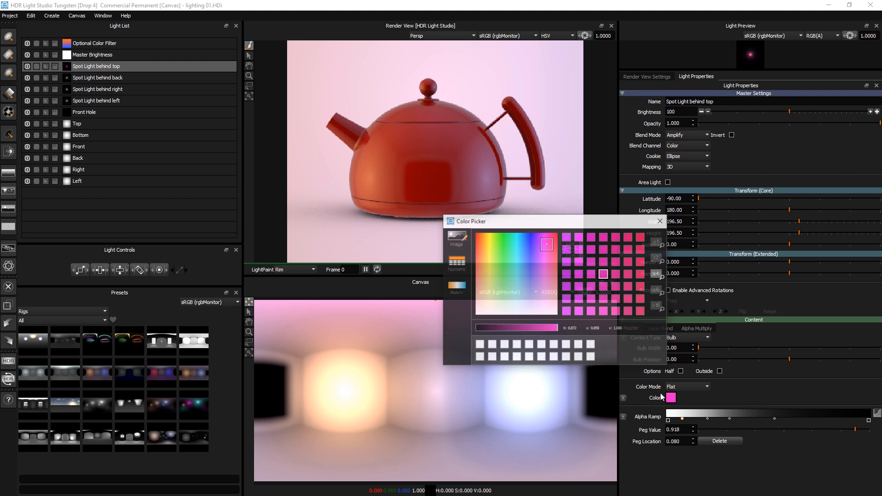
{"action": "left_click", "coordinate": [659, 221]}
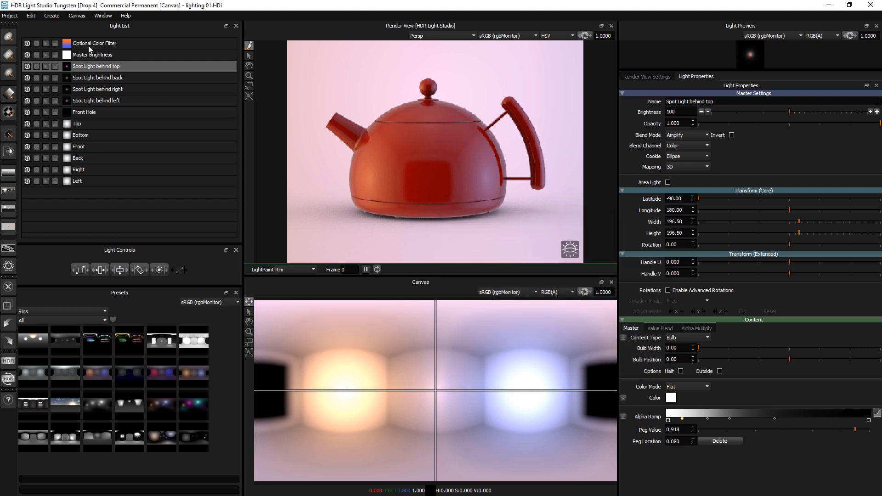
- Set the Optional Color Filter gradient's left end to red and right end to green
{"action": "left_click", "coordinate": [94, 43]}
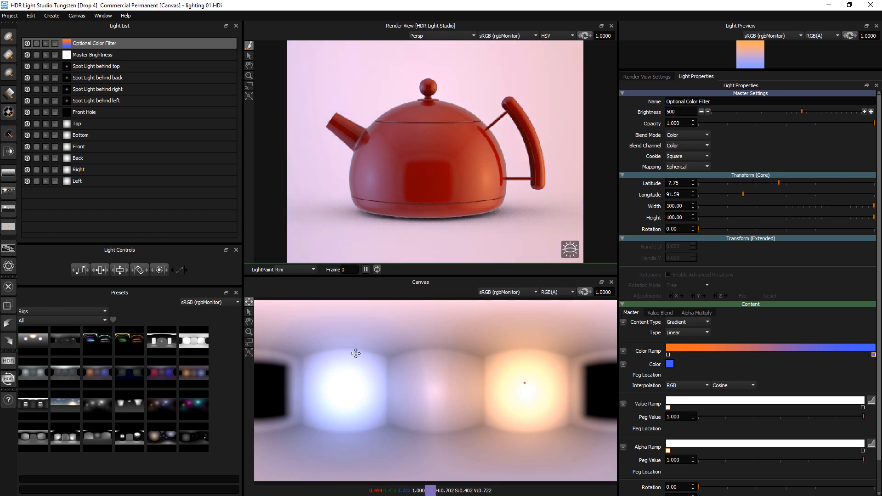
{"action": "mouse_move", "coordinate": [674, 356]}
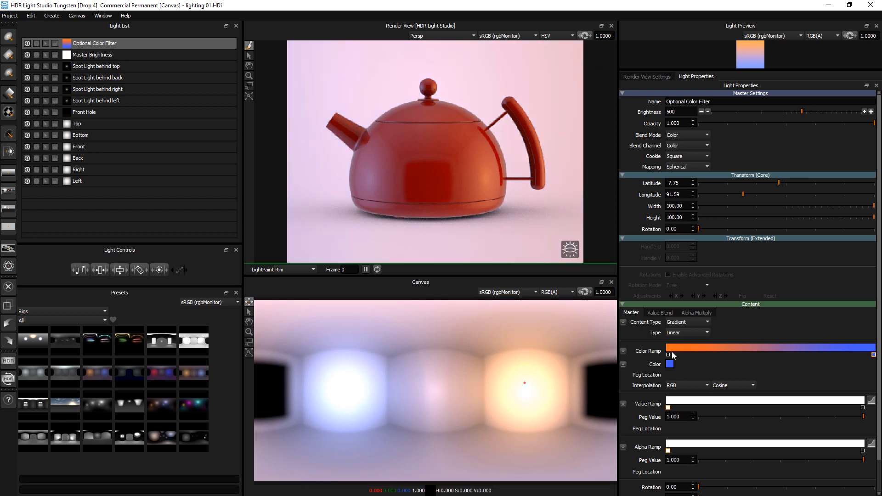
{"action": "left_click", "coordinate": [670, 364]}
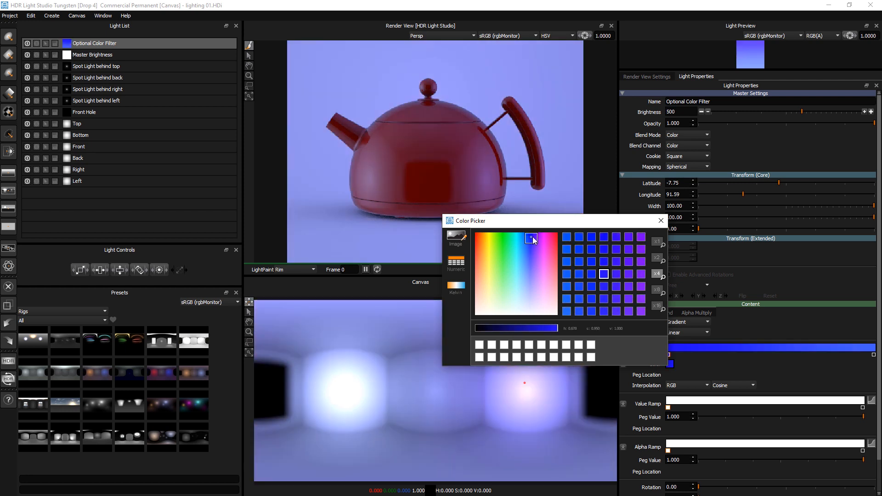
{"action": "left_click", "coordinate": [556, 235]}
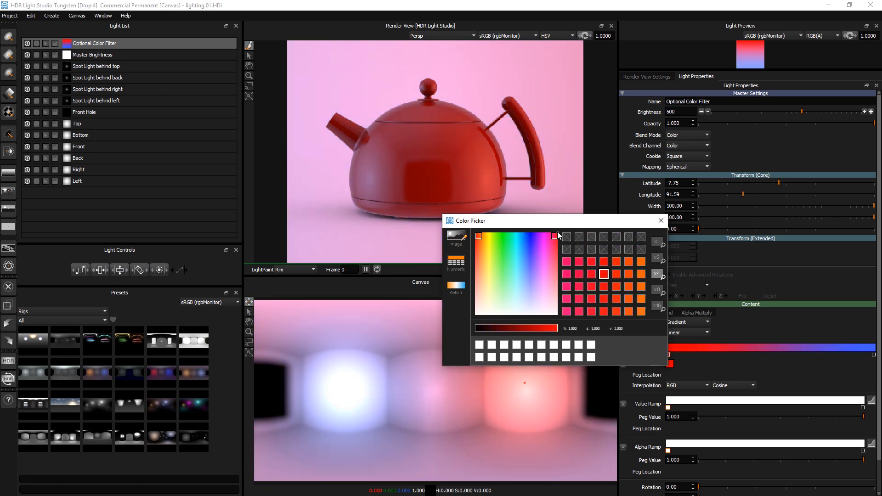
{"action": "left_click", "coordinate": [499, 236]}
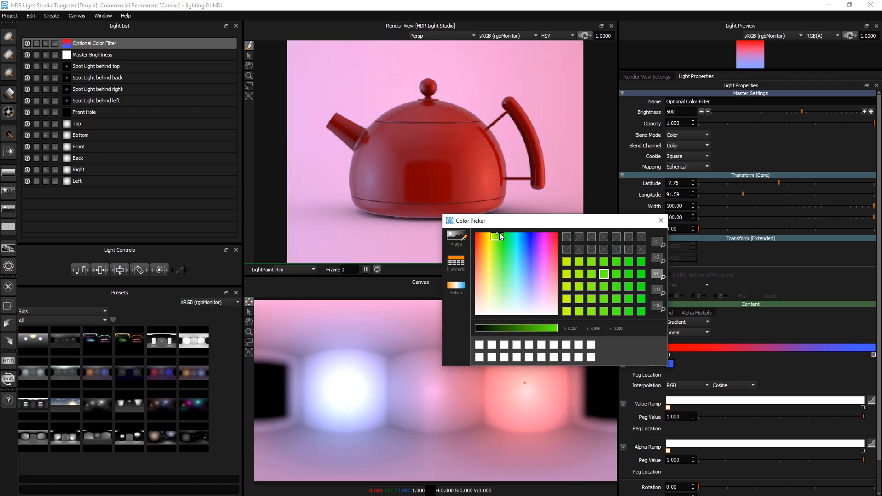
{"action": "left_click", "coordinate": [499, 236]}
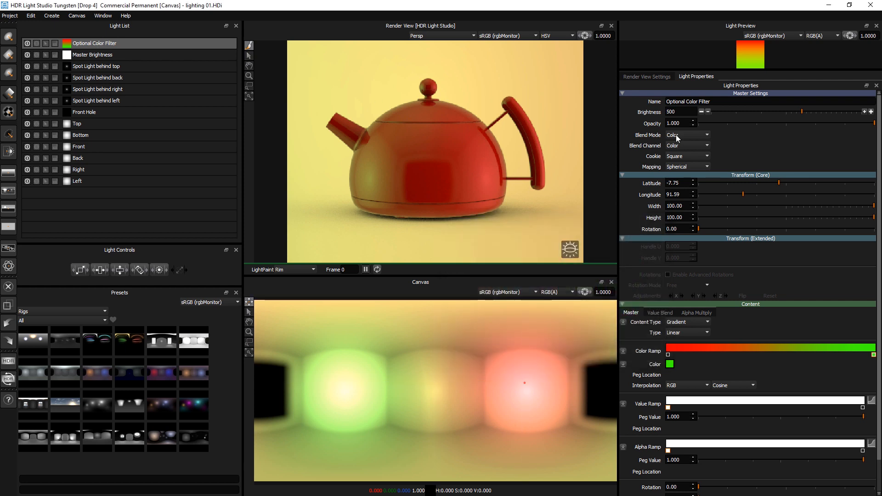
{"action": "mouse_move", "coordinate": [538, 351]}
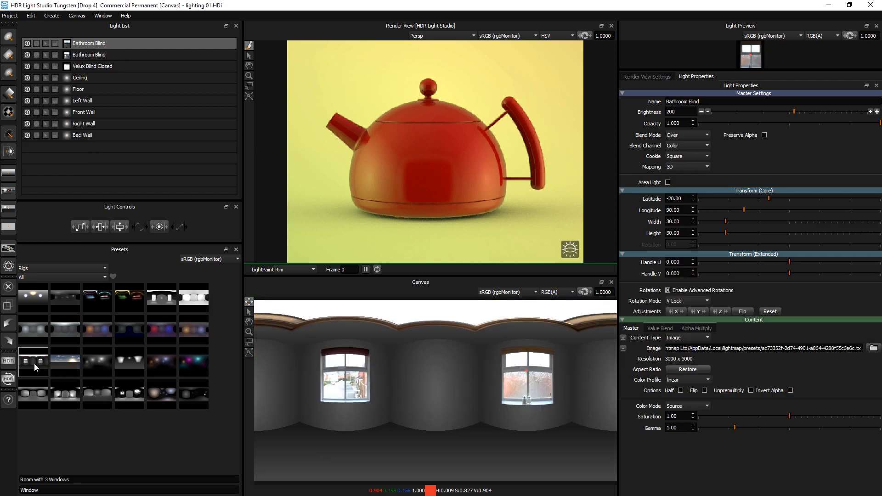
- Toggle the Room with 3 Windows rig's blind and wall lights to compare looks
{"action": "left_click", "coordinate": [33, 364]}
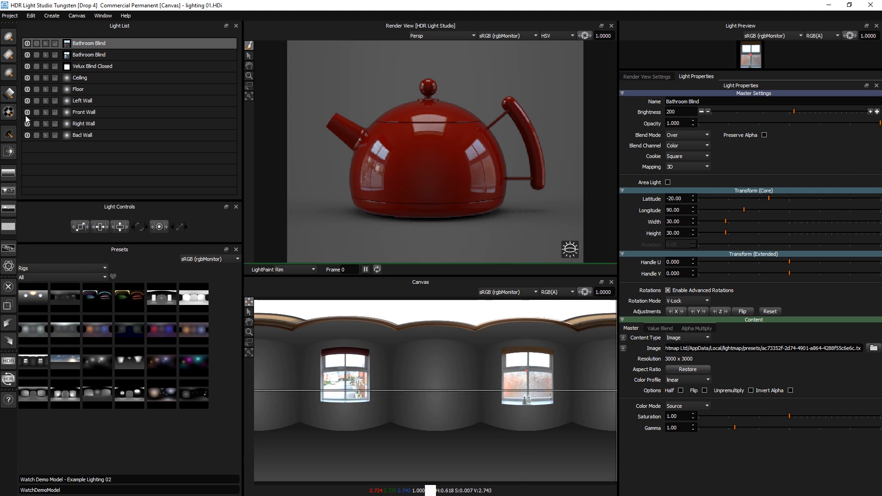
{"action": "left_click", "coordinate": [27, 55]}
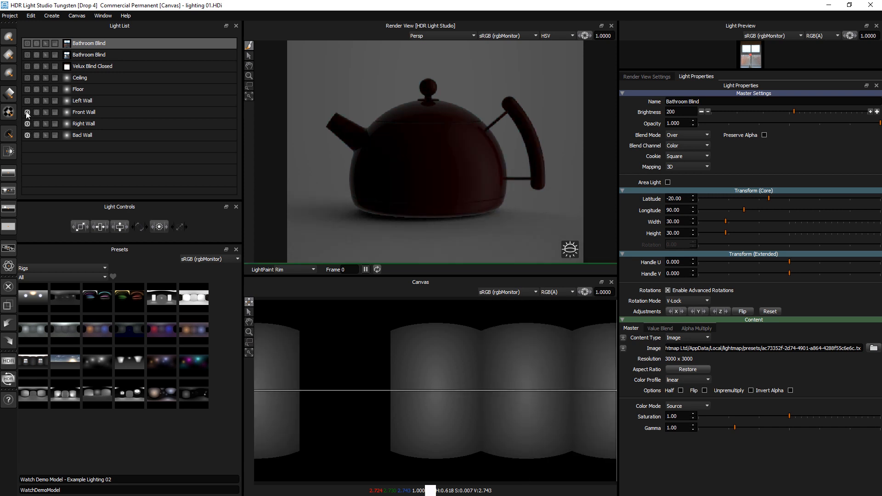
{"action": "left_click", "coordinate": [27, 68]}
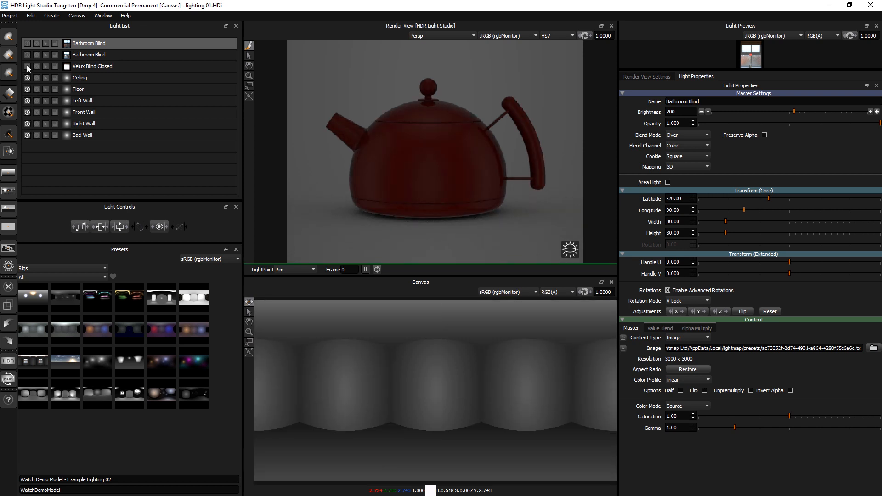
{"action": "left_click", "coordinate": [88, 55]}
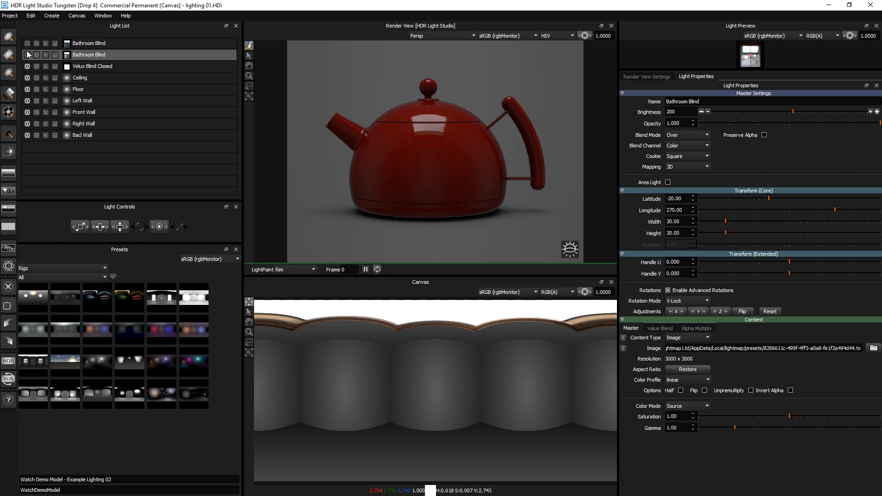
{"action": "left_click", "coordinate": [26, 55]}
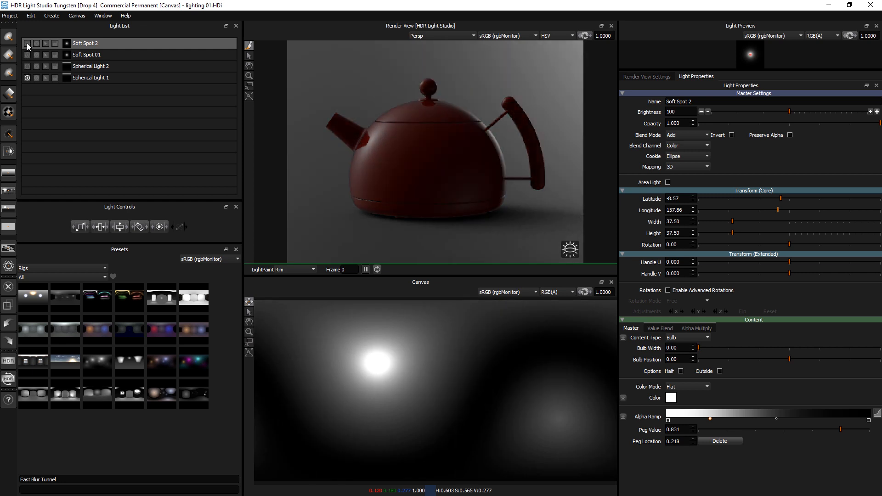
- Turn on Spherical Light 2 alongside Spherical Light 1
{"action": "left_click", "coordinate": [90, 77]}
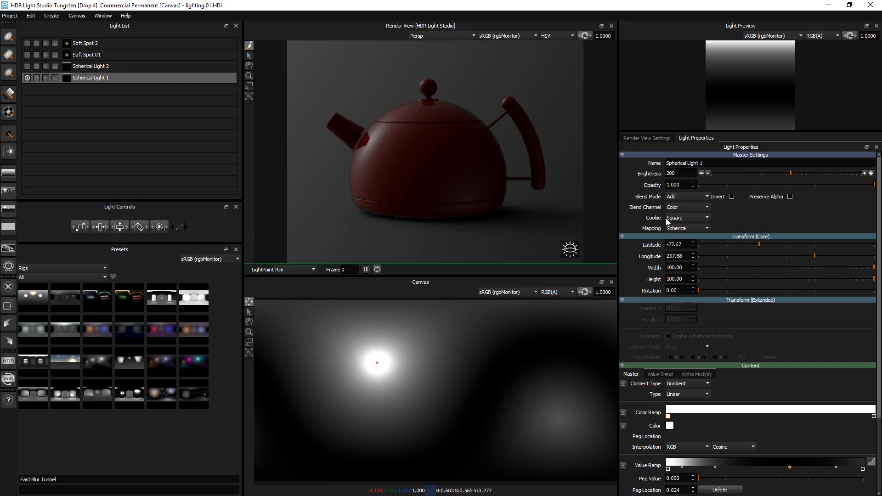
{"action": "mouse_move", "coordinate": [709, 450]}
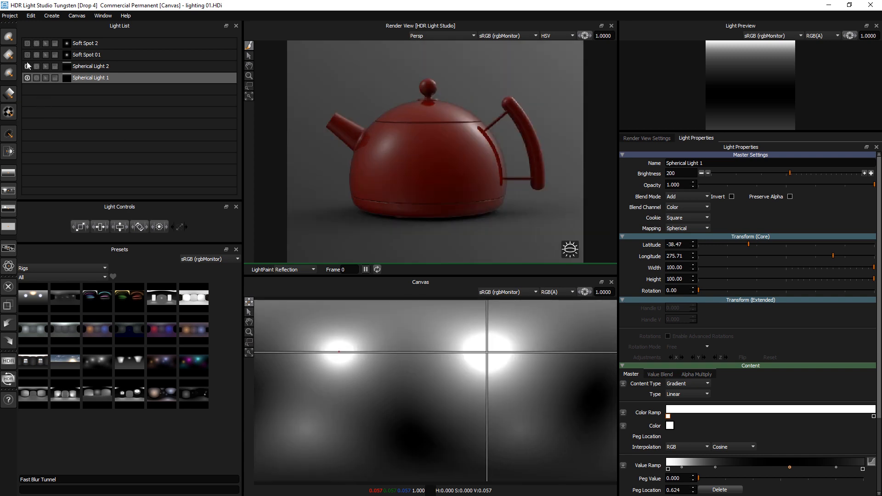
{"action": "left_click", "coordinate": [27, 44]}
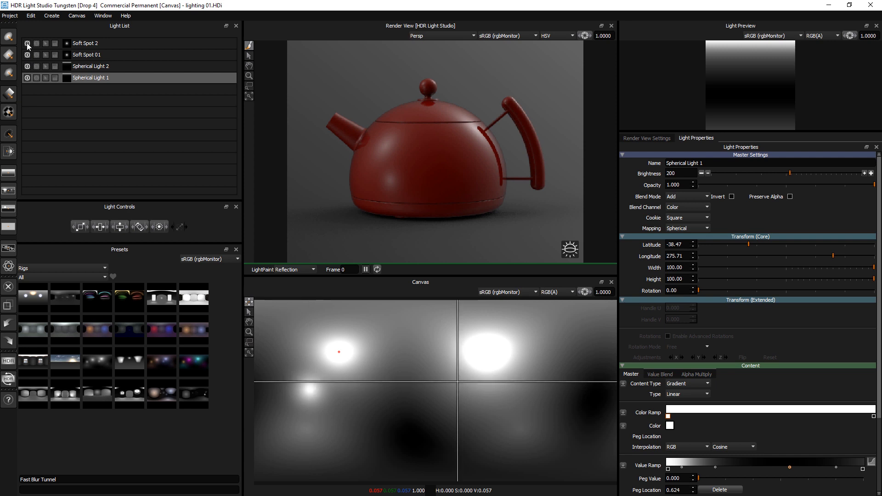
- Apply the Soft Studio 02 rig and toggle the softbox's Alpha Multiply softening off and on
{"action": "right_click", "coordinate": [129, 361]}
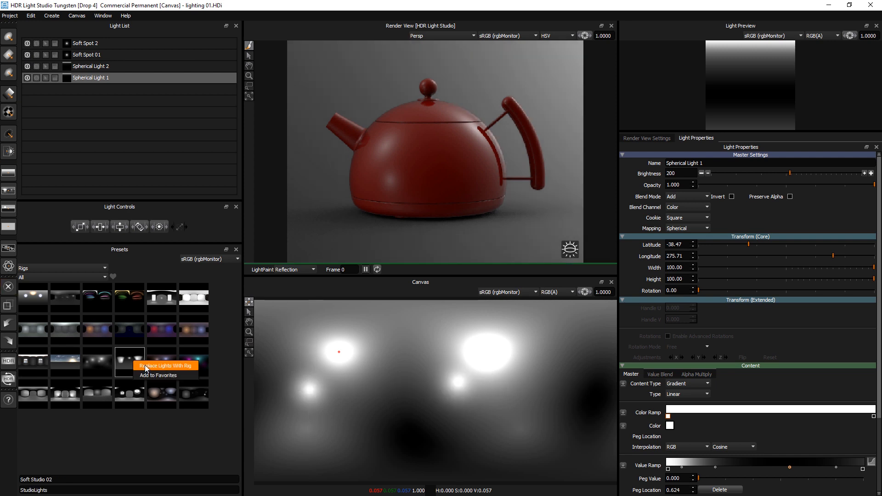
{"action": "left_click", "coordinate": [166, 366]}
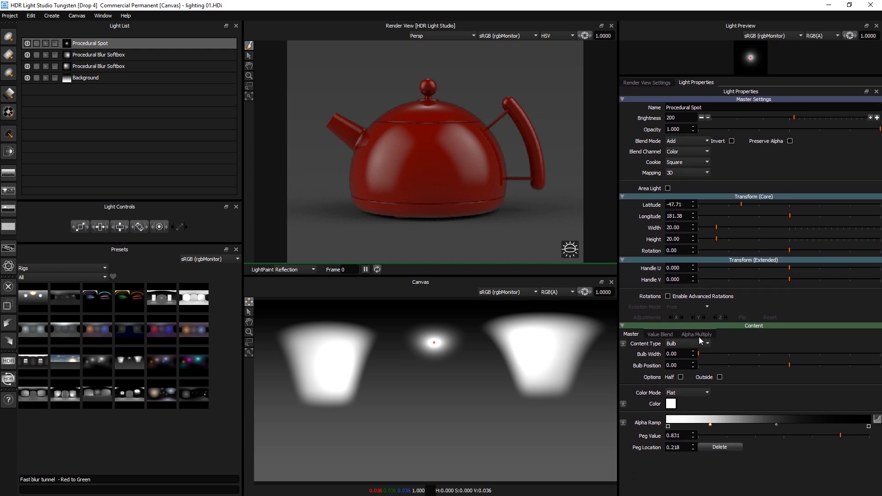
{"action": "left_click", "coordinate": [99, 55]}
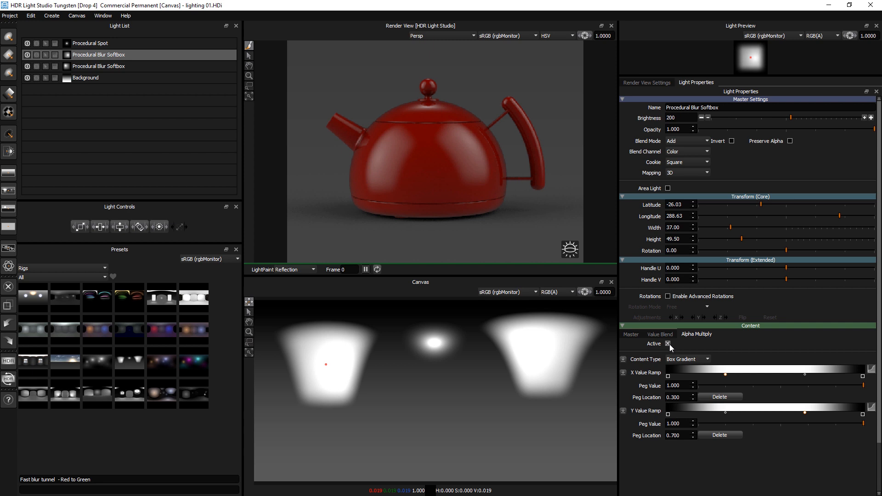
{"action": "left_click", "coordinate": [669, 344]}
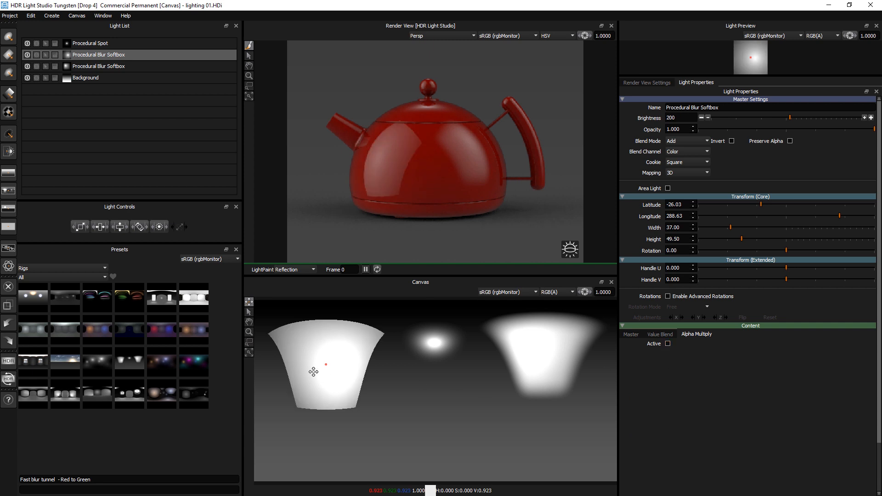
{"action": "mouse_move", "coordinate": [665, 362]}
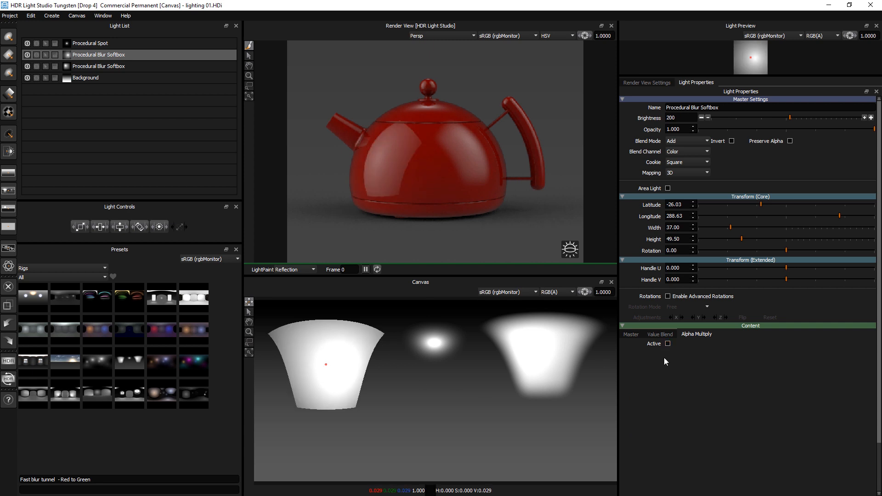
{"action": "left_click", "coordinate": [667, 344]}
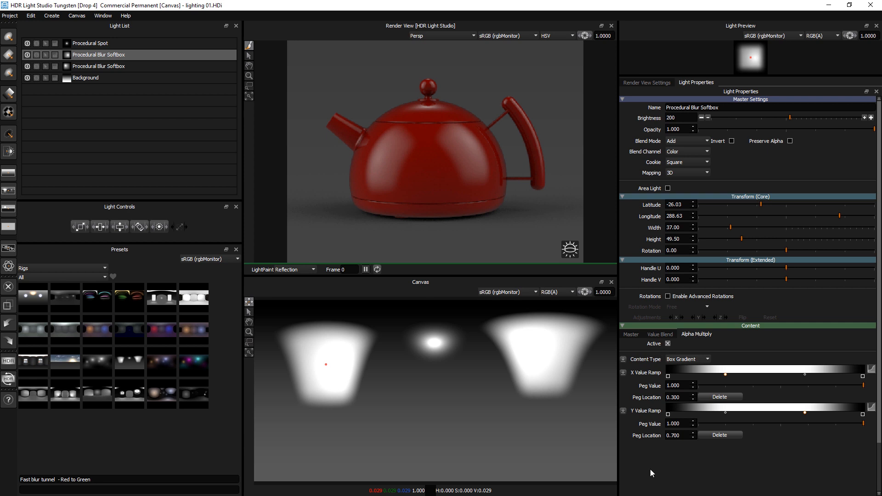
{"action": "mouse_move", "coordinate": [293, 387]}
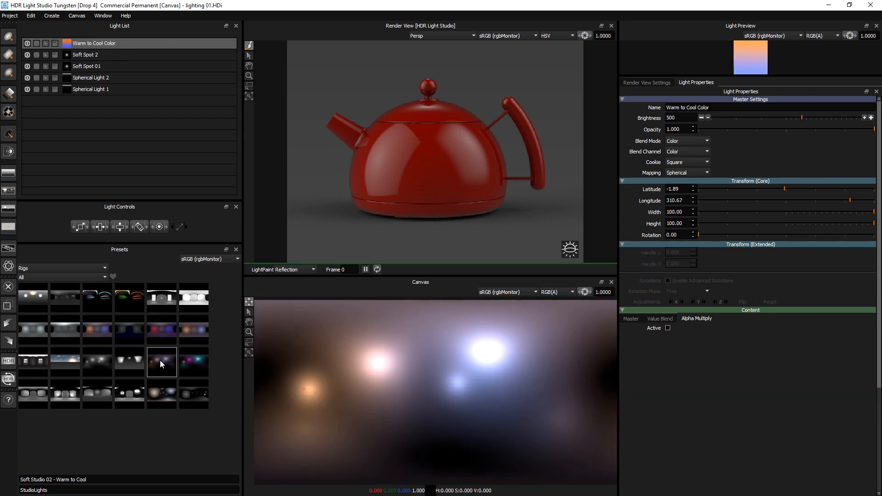
- Toggle the Warm to Cool Color light, view its gradient settings, then pick Soft Studio 03 - Colors
{"action": "left_click", "coordinate": [161, 362]}
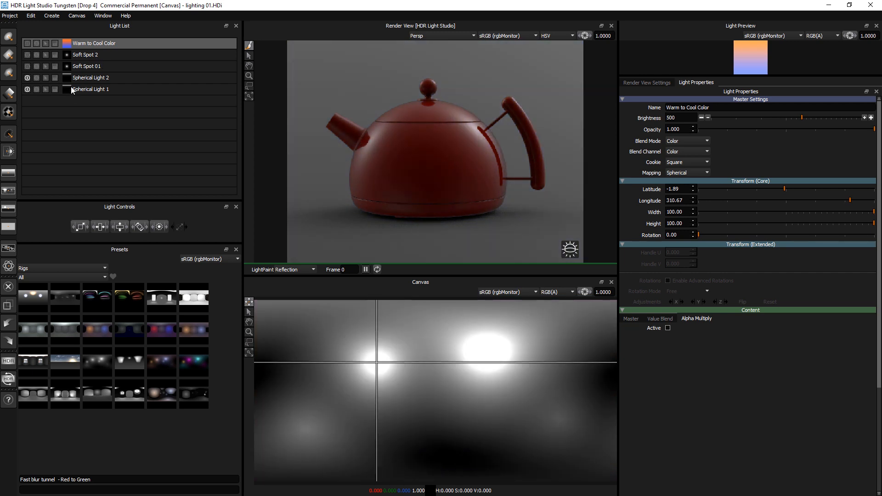
{"action": "left_click", "coordinate": [91, 88]}
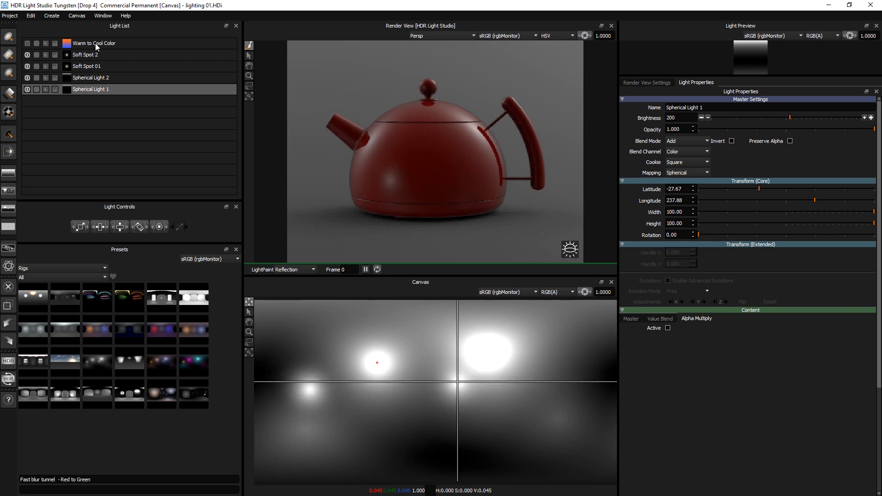
{"action": "left_click", "coordinate": [93, 42]}
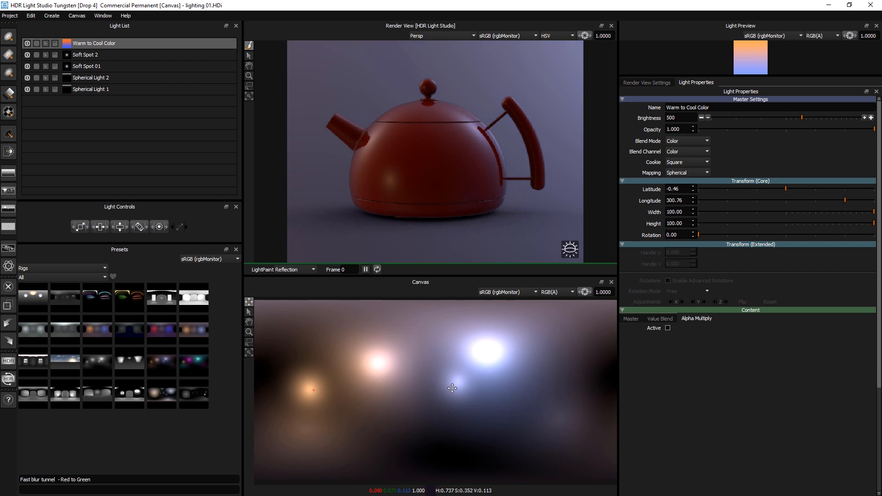
{"action": "mouse_move", "coordinate": [632, 322]}
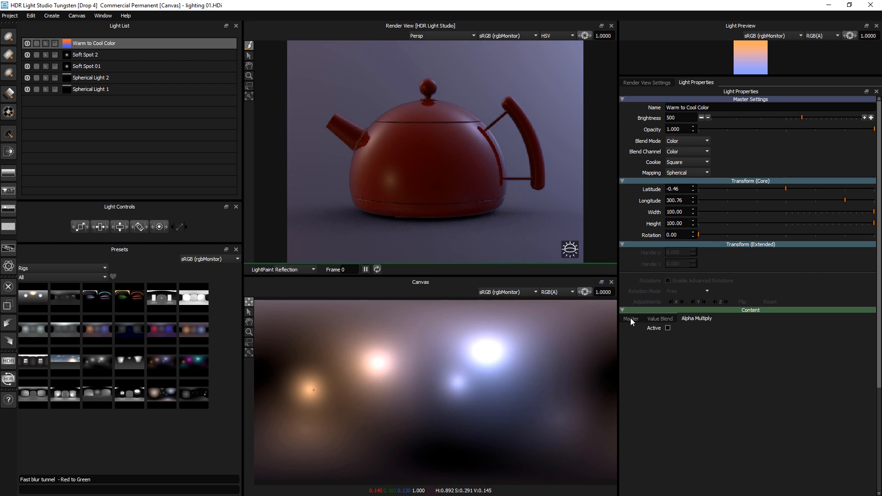
{"action": "left_click", "coordinate": [631, 318]}
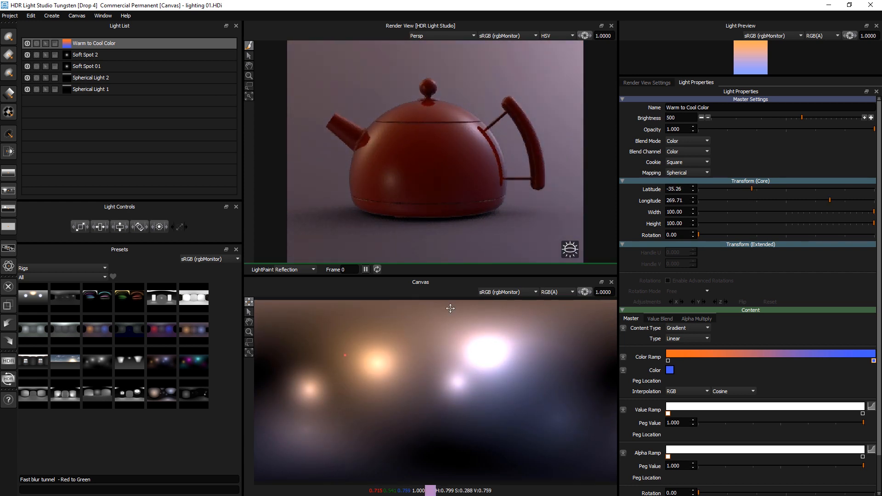
{"action": "left_click", "coordinate": [193, 362]}
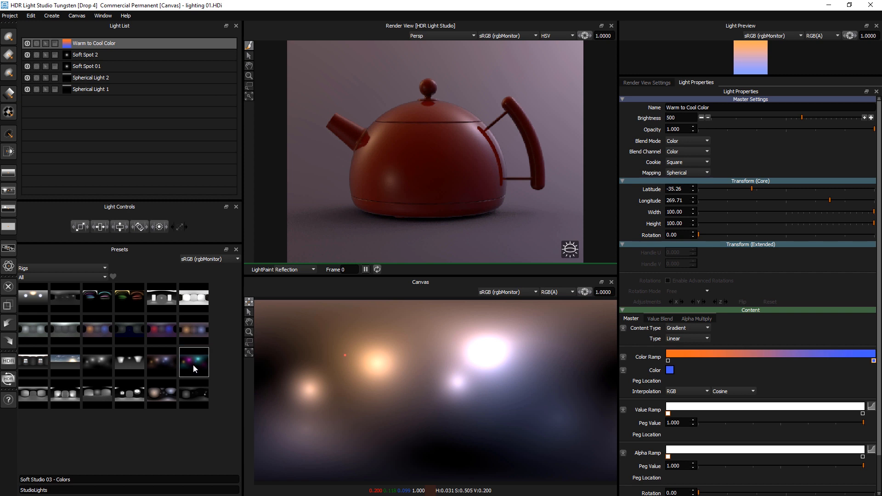
{"action": "left_click", "coordinate": [97, 393]}
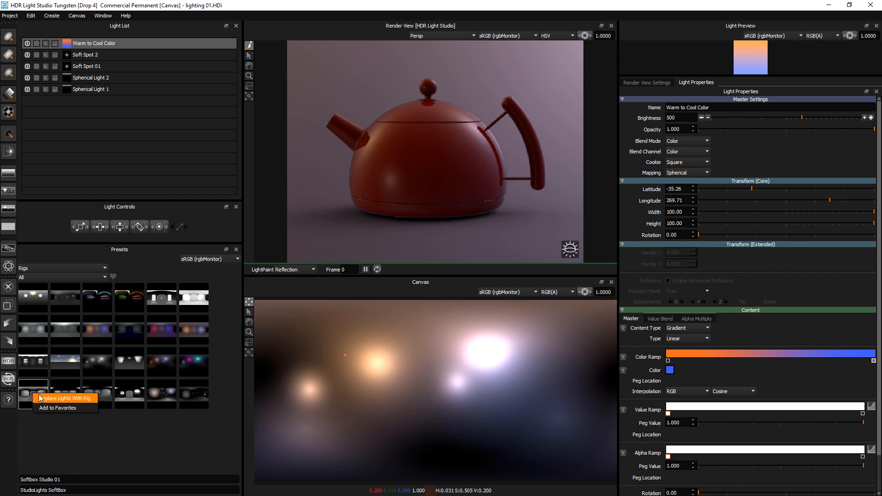
- Replace the teapot's lights with Softbox Studio 01 and inspect its Right and Left lights
{"action": "left_click", "coordinate": [63, 398]}
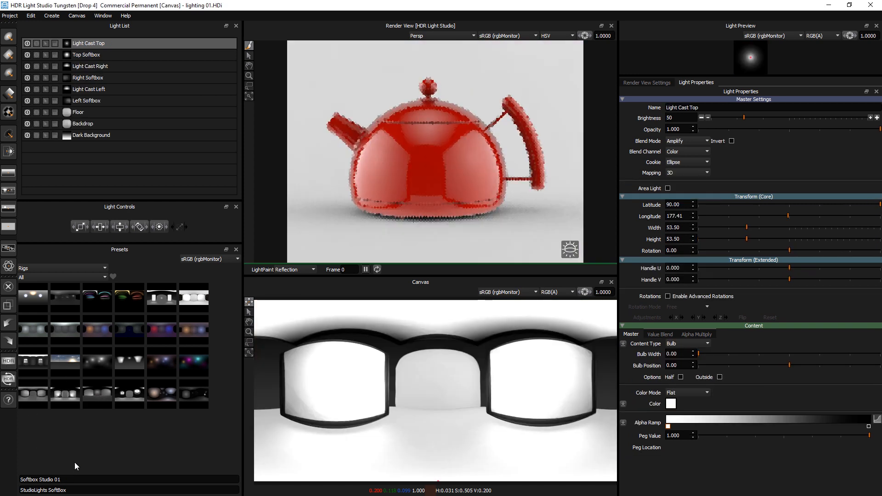
{"action": "left_click", "coordinate": [65, 394]}
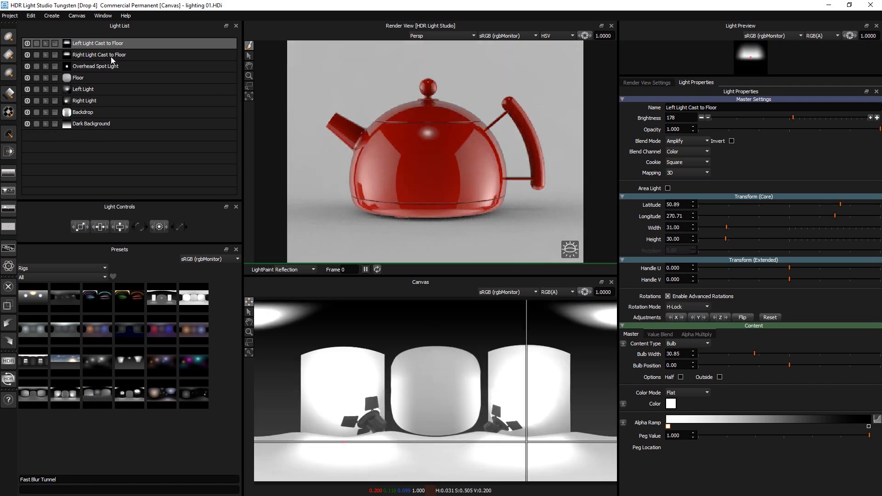
{"action": "left_click", "coordinate": [83, 89]}
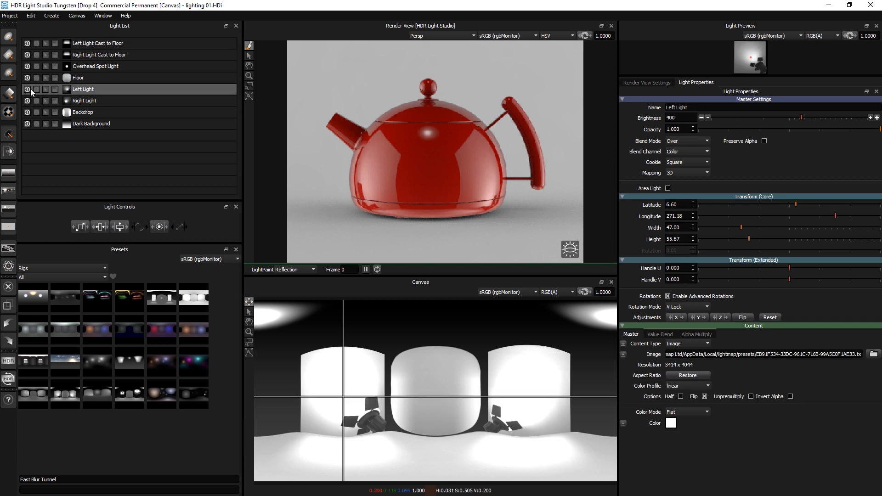
{"action": "left_click", "coordinate": [36, 90]}
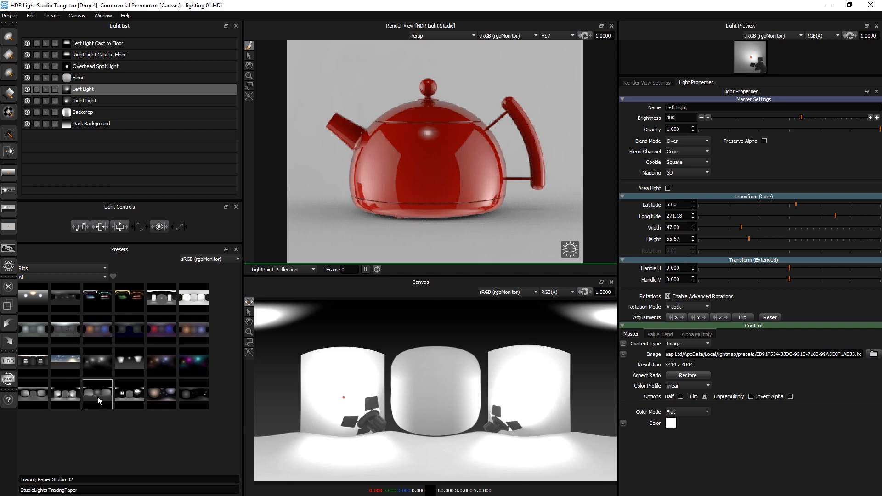
- Try Tracing Paper Studio 02, then replace the lights with the Umbrella and beauty light studio rig
{"action": "left_click", "coordinate": [129, 394]}
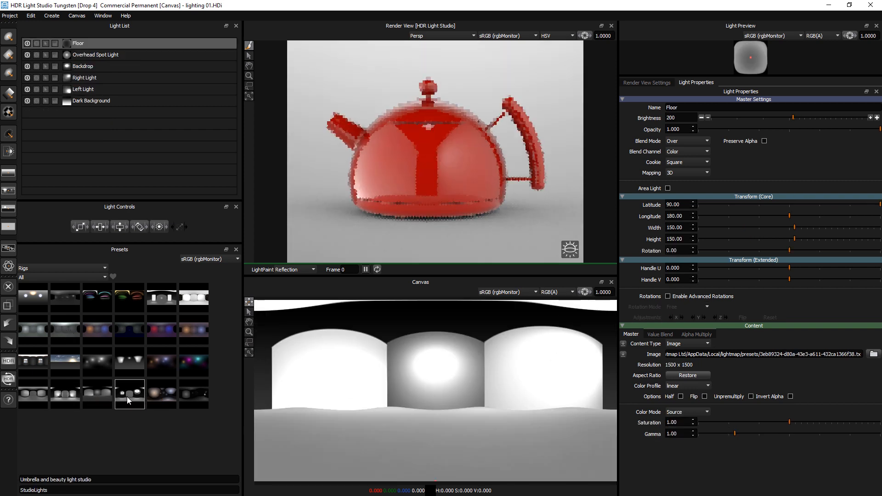
{"action": "right_click", "coordinate": [129, 394]}
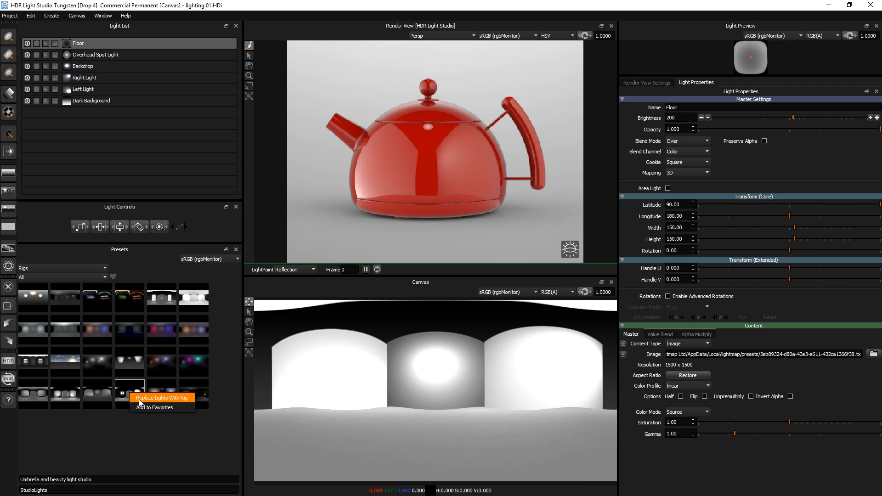
{"action": "left_click", "coordinate": [162, 397]}
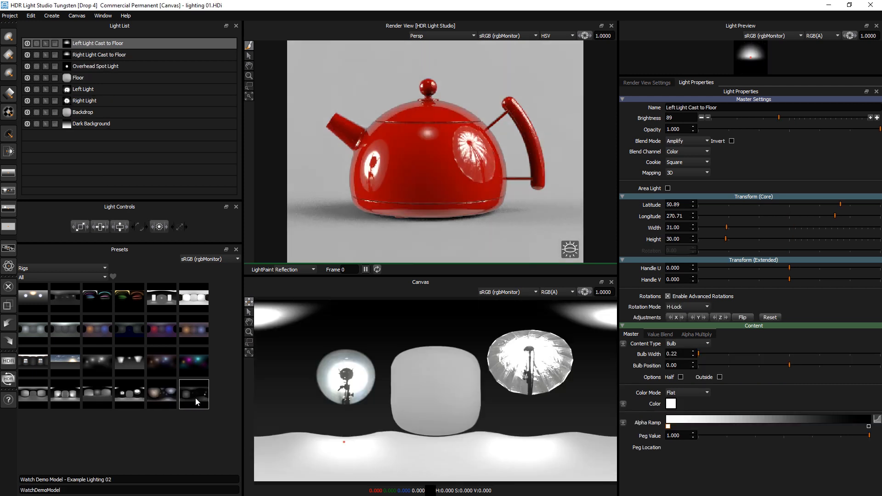
{"action": "left_click", "coordinate": [161, 394]}
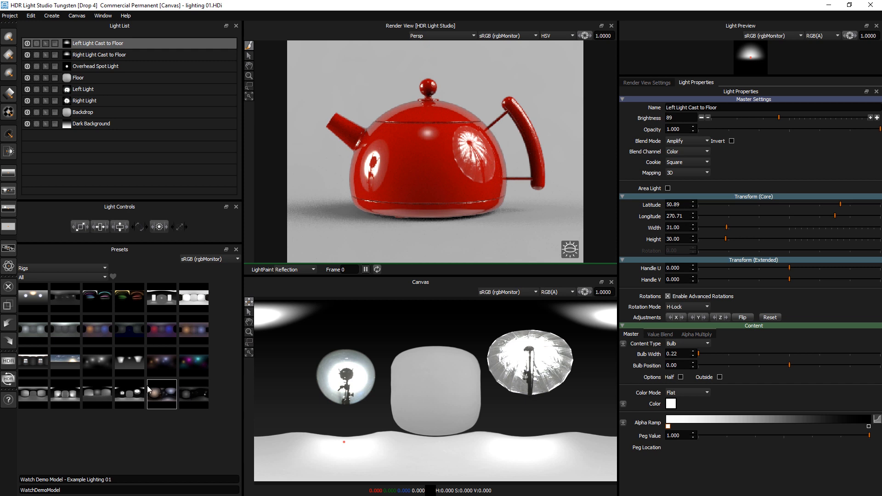
- Load the watch demo model and apply its Example Lighting 01, then Example Lighting 02 rig
{"action": "left_click", "coordinate": [9, 15]}
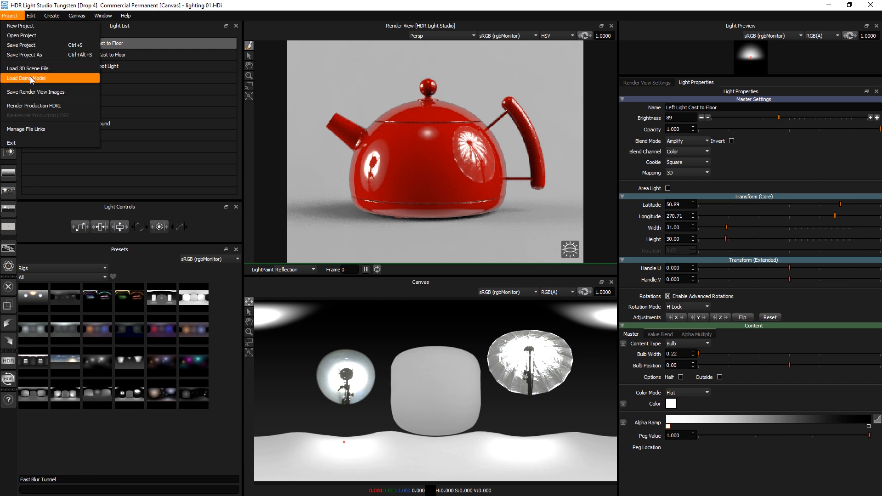
{"action": "left_click", "coordinate": [26, 77]}
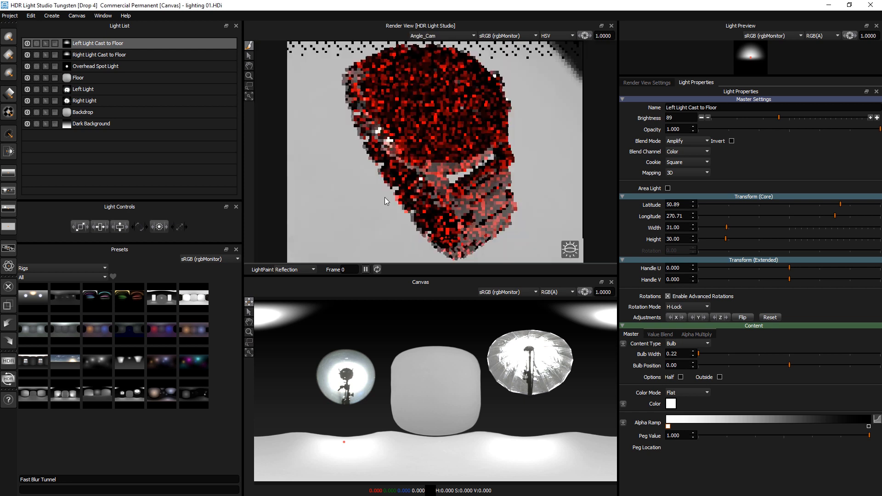
{"action": "right_click", "coordinate": [162, 388]}
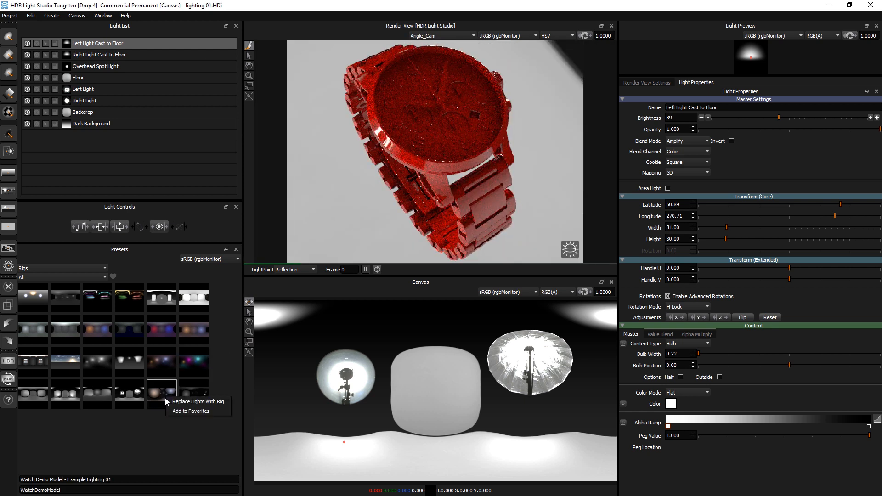
{"action": "left_click", "coordinate": [198, 401]}
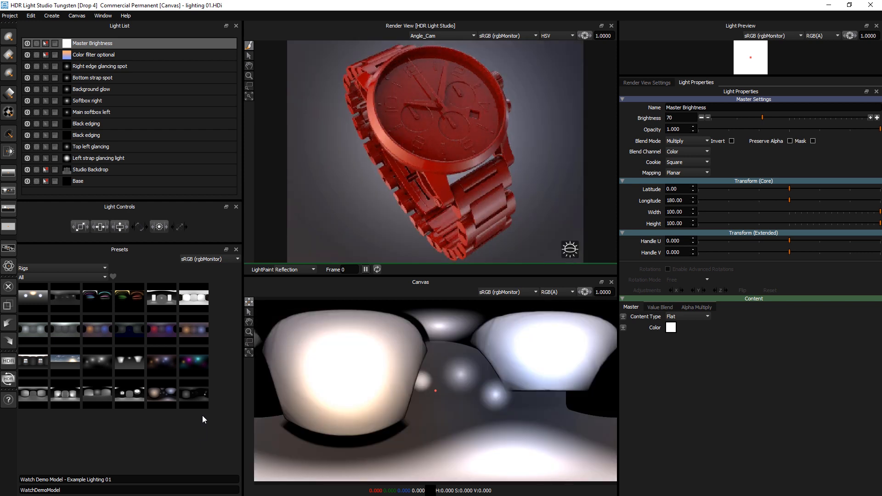
{"action": "right_click", "coordinate": [193, 394]}
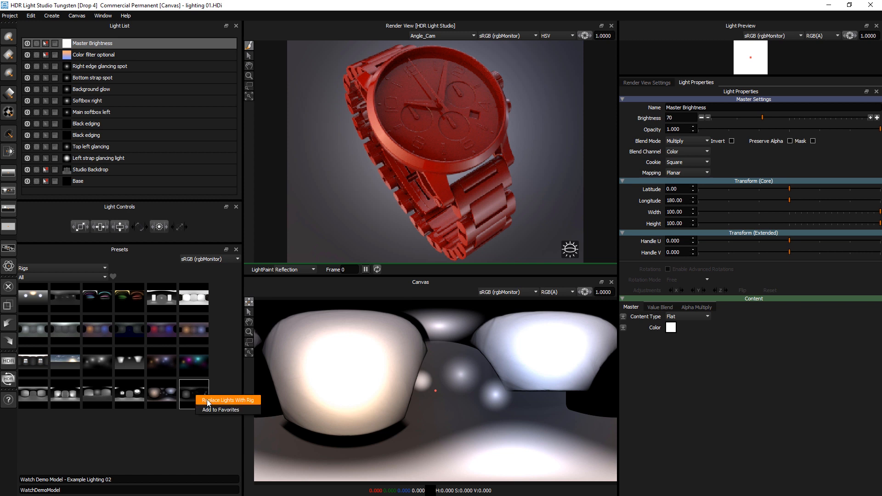
{"action": "left_click", "coordinate": [226, 400]}
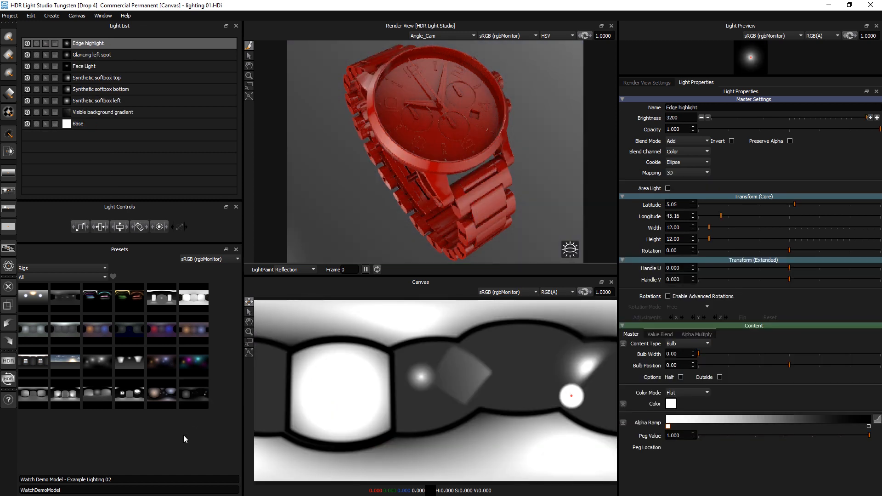